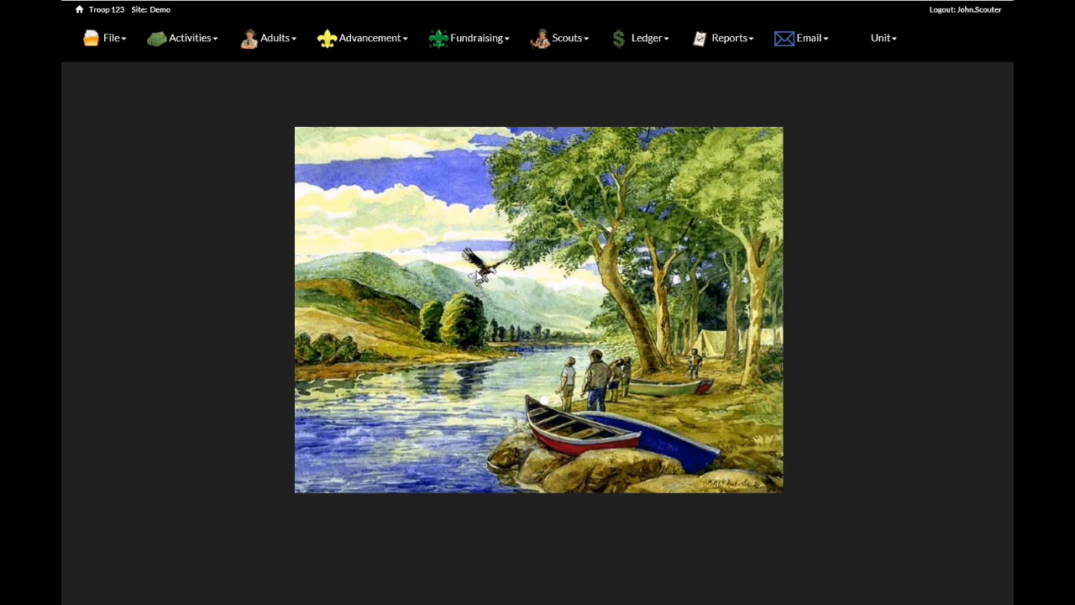
Show the File menu's administration options
{"action": "left_click", "coordinate": [111, 36]}
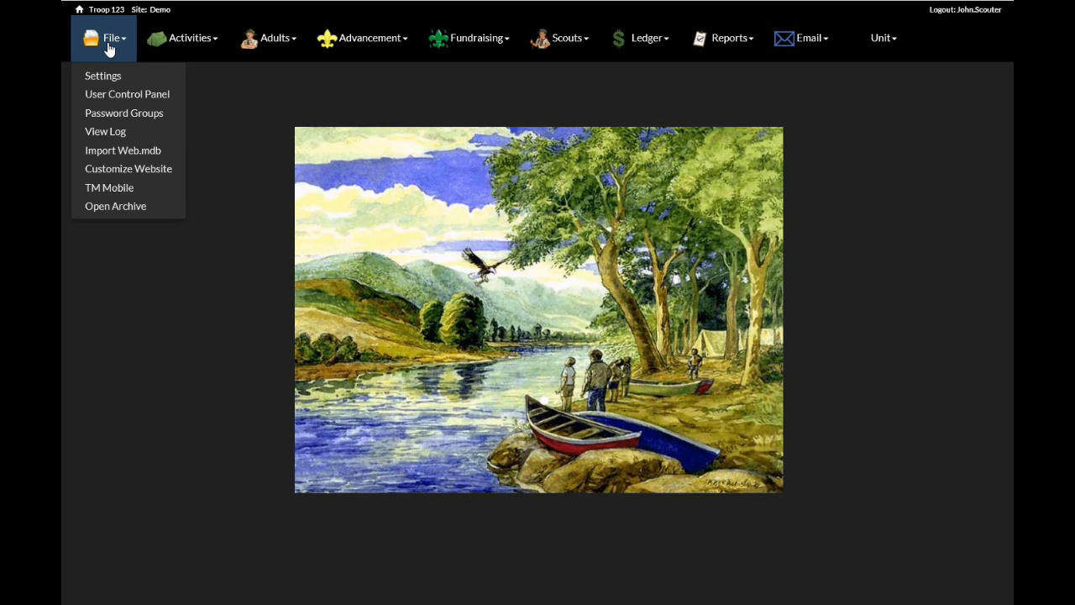
{"action": "mouse_move", "coordinate": [128, 168]}
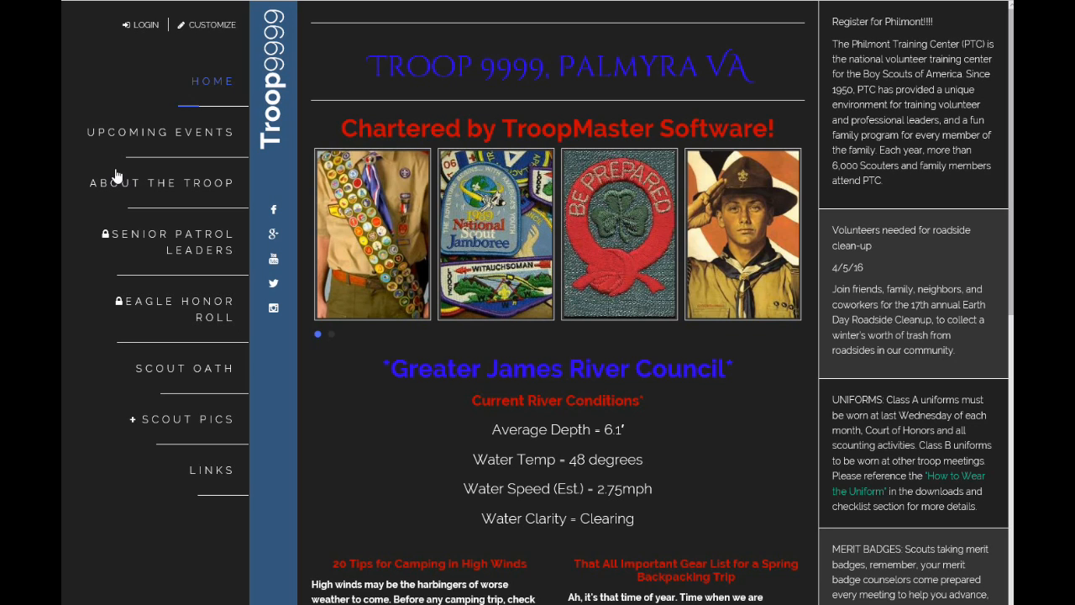
{"action": "mouse_move", "coordinate": [198, 514]}
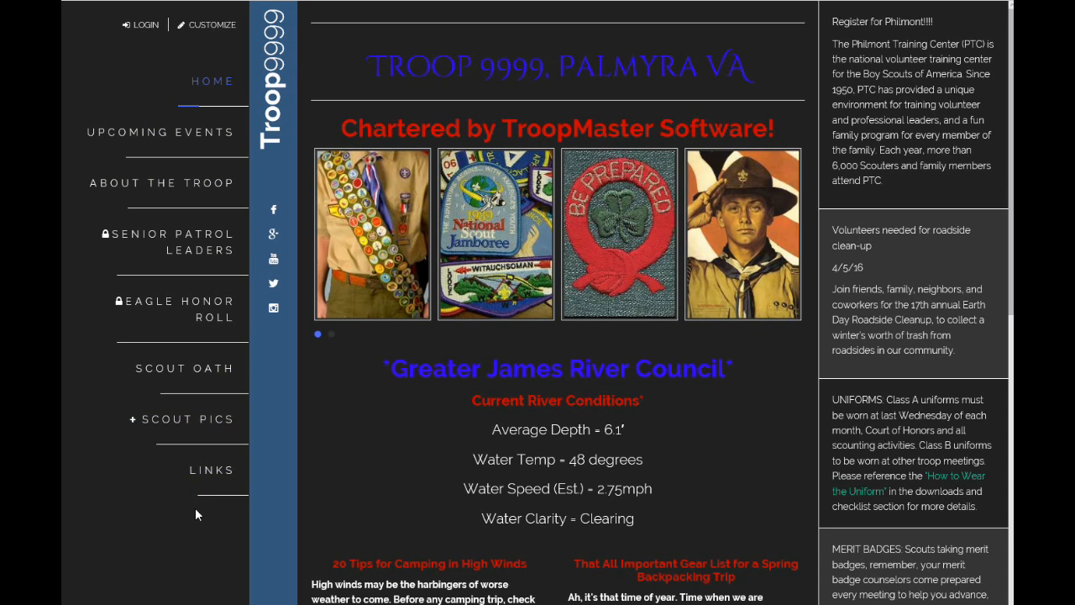
{"action": "mouse_move", "coordinate": [217, 319]}
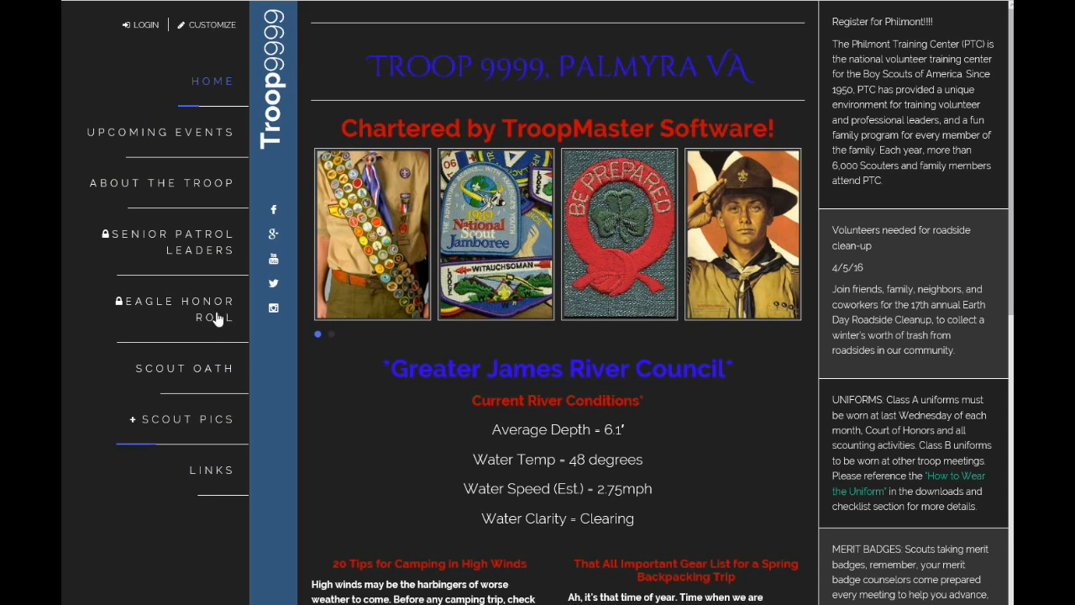
{"action": "mouse_move", "coordinate": [272, 308]}
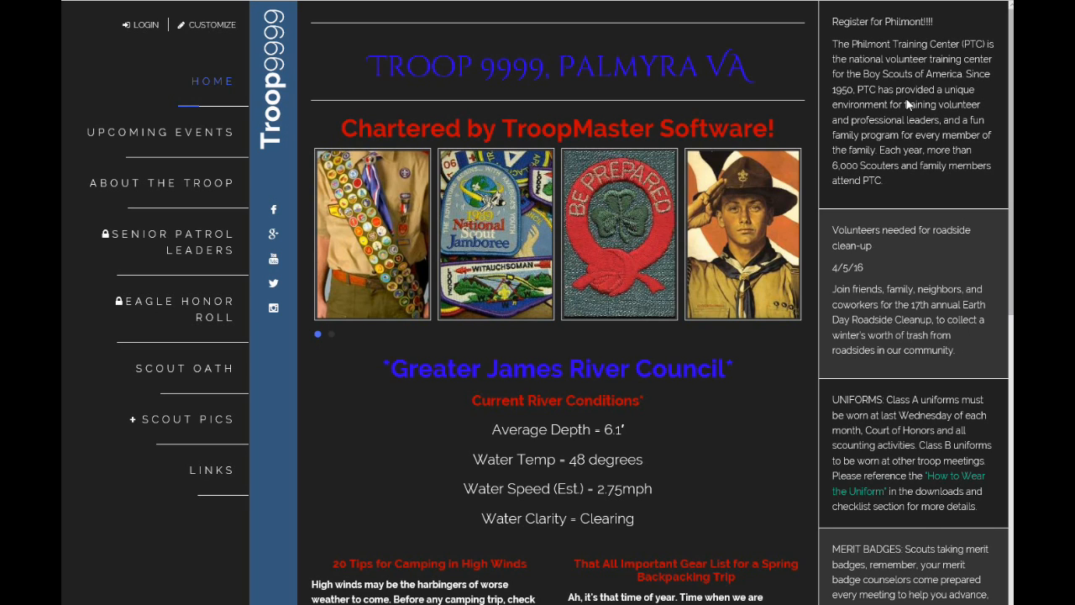
{"action": "mouse_move", "coordinate": [928, 496]}
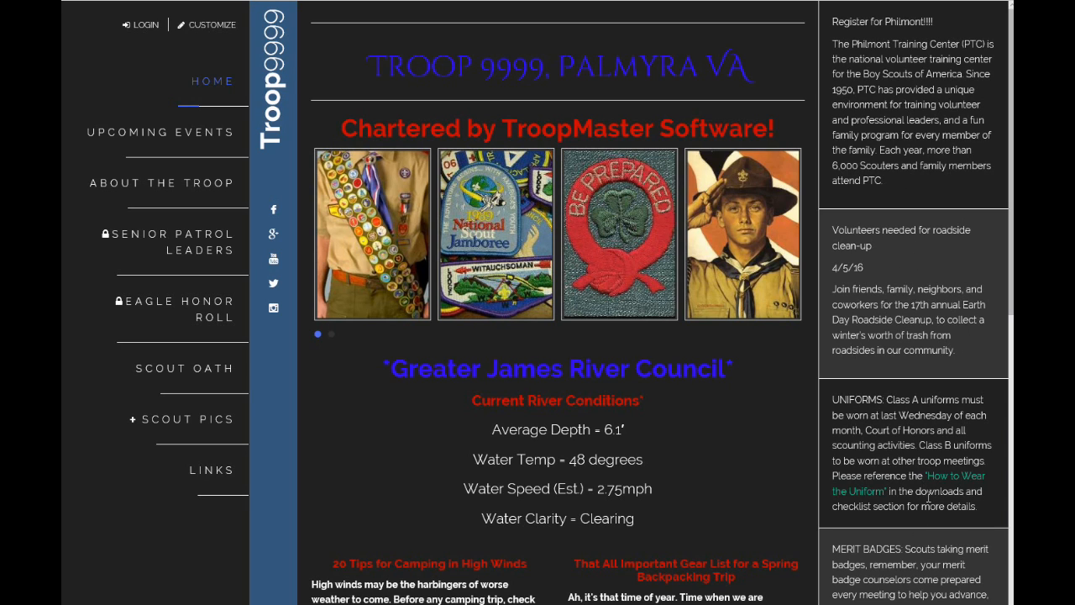
{"action": "mouse_move", "coordinate": [930, 269]}
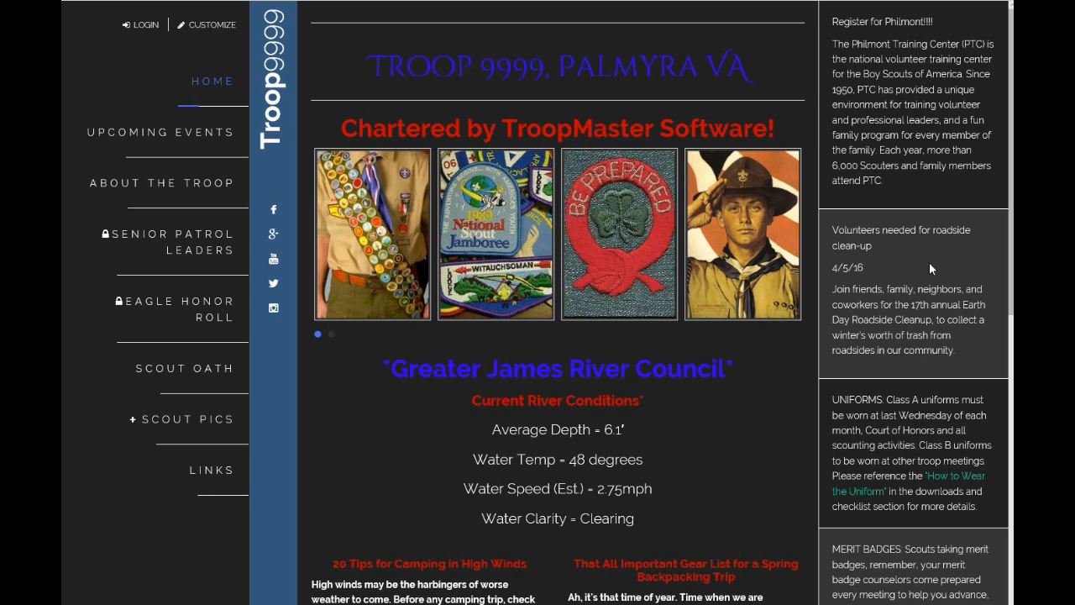
{"action": "mouse_move", "coordinate": [900, 415]}
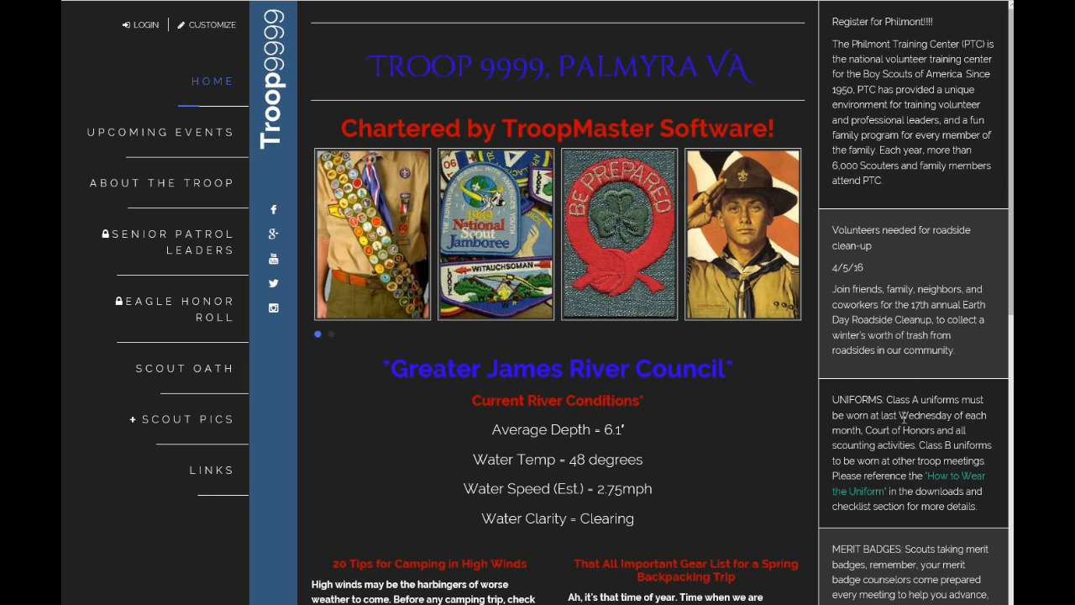
{"action": "mouse_move", "coordinate": [951, 391]}
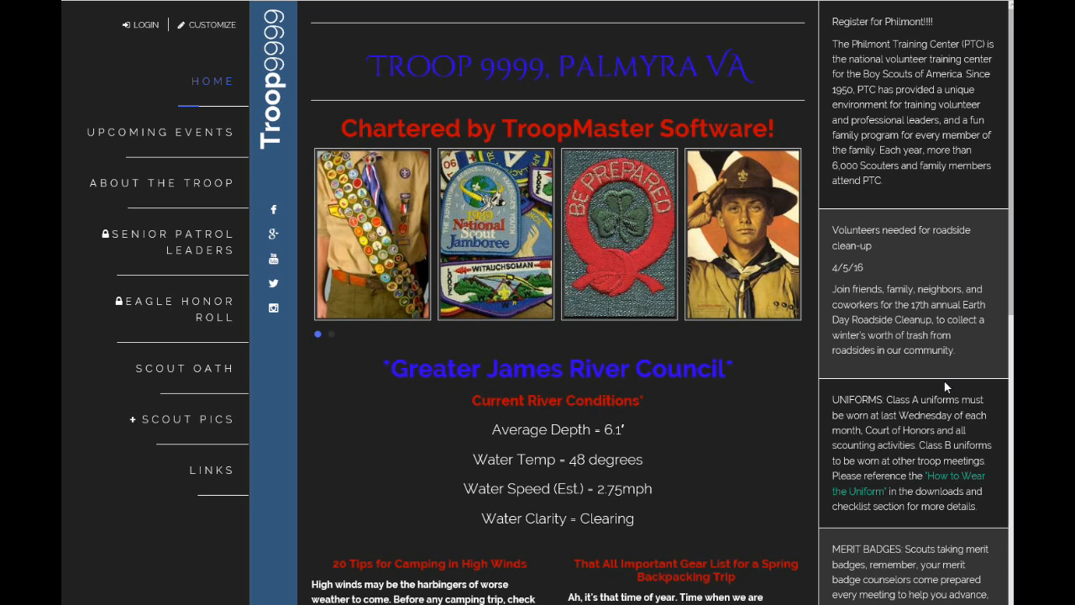
{"action": "mouse_move", "coordinate": [161, 66]}
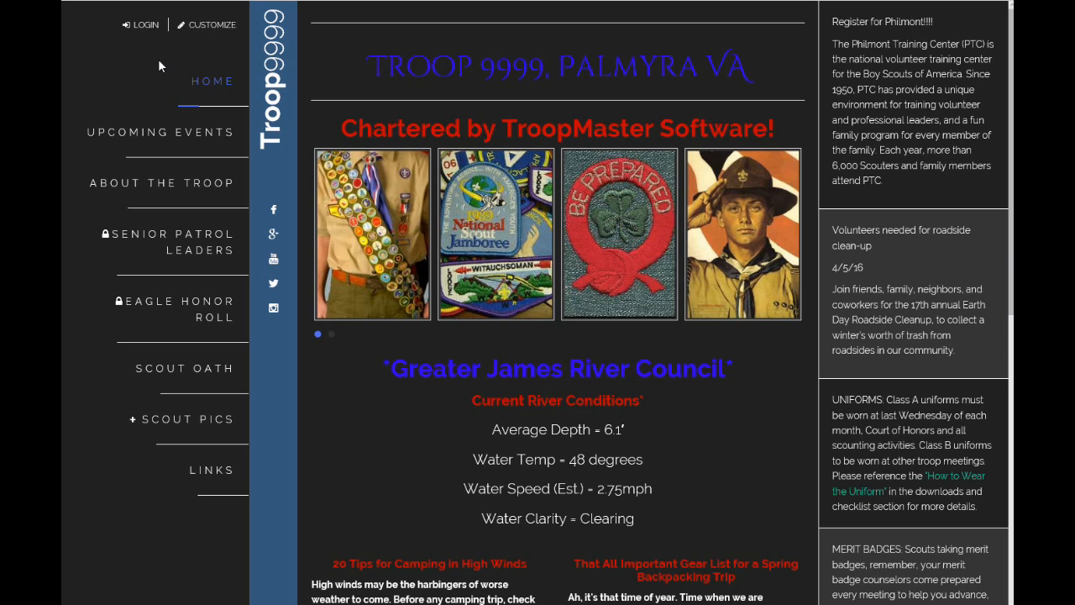
{"action": "mouse_move", "coordinate": [225, 32]}
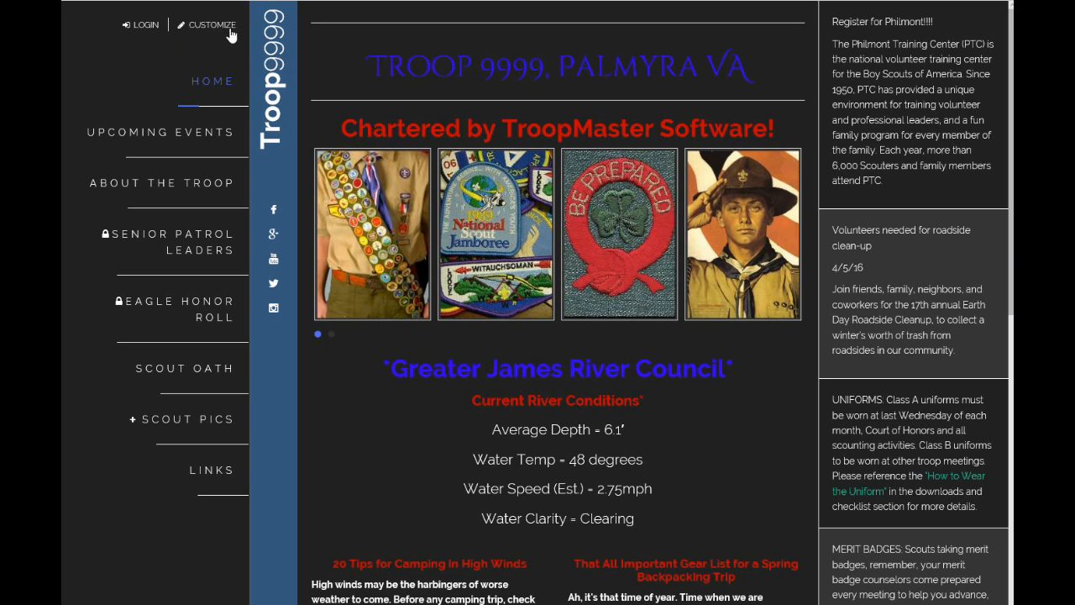
In Customize, set the Color Theme to Green Gray and save the site settings
{"action": "left_click", "coordinate": [212, 24]}
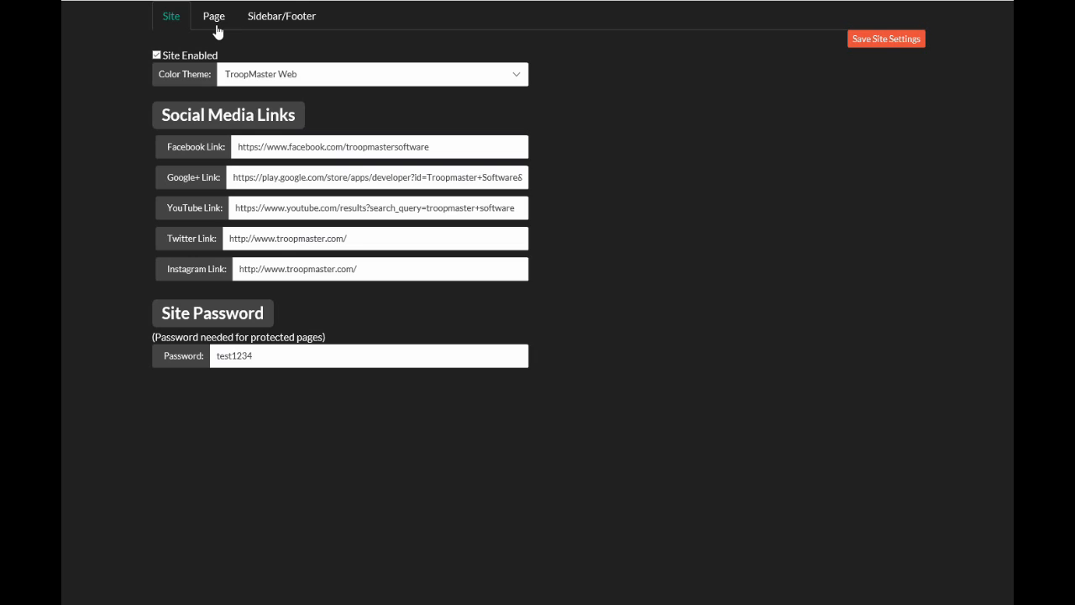
{"action": "mouse_move", "coordinate": [262, 47]}
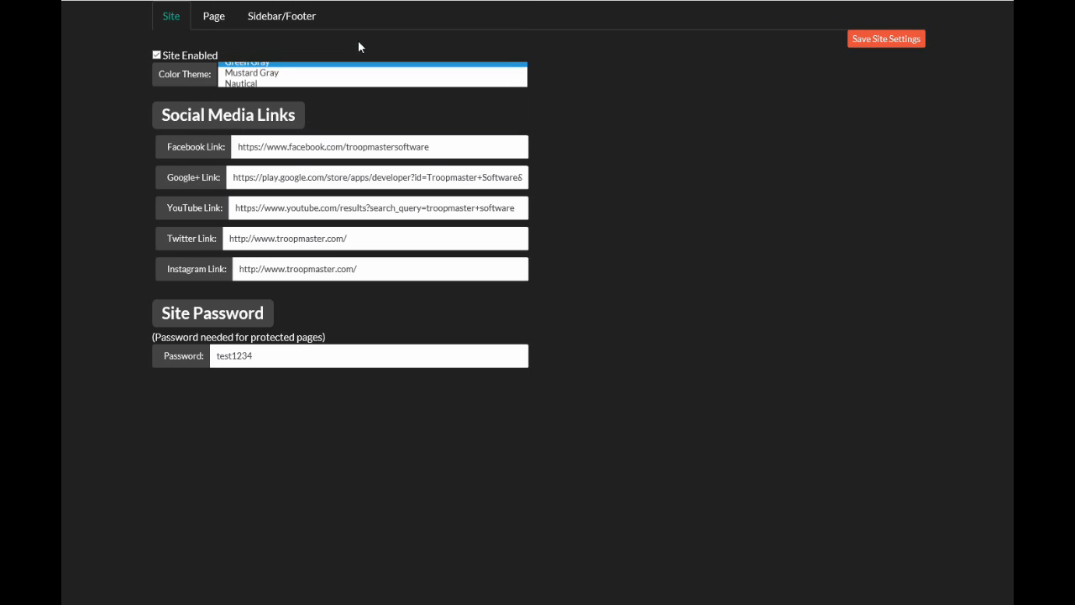
{"action": "left_click", "coordinate": [244, 64]}
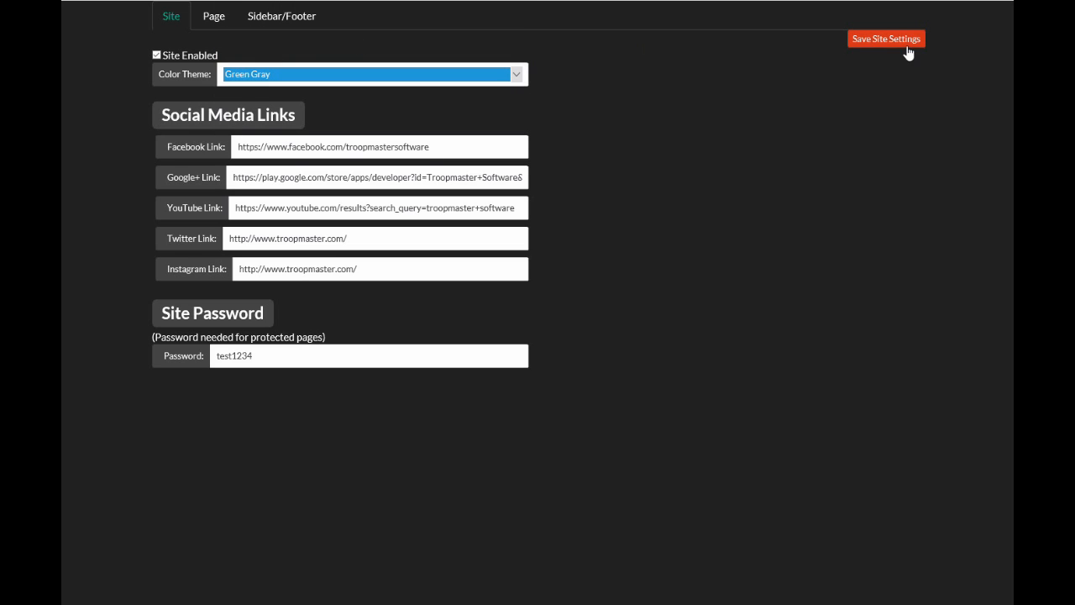
{"action": "left_click", "coordinate": [887, 38]}
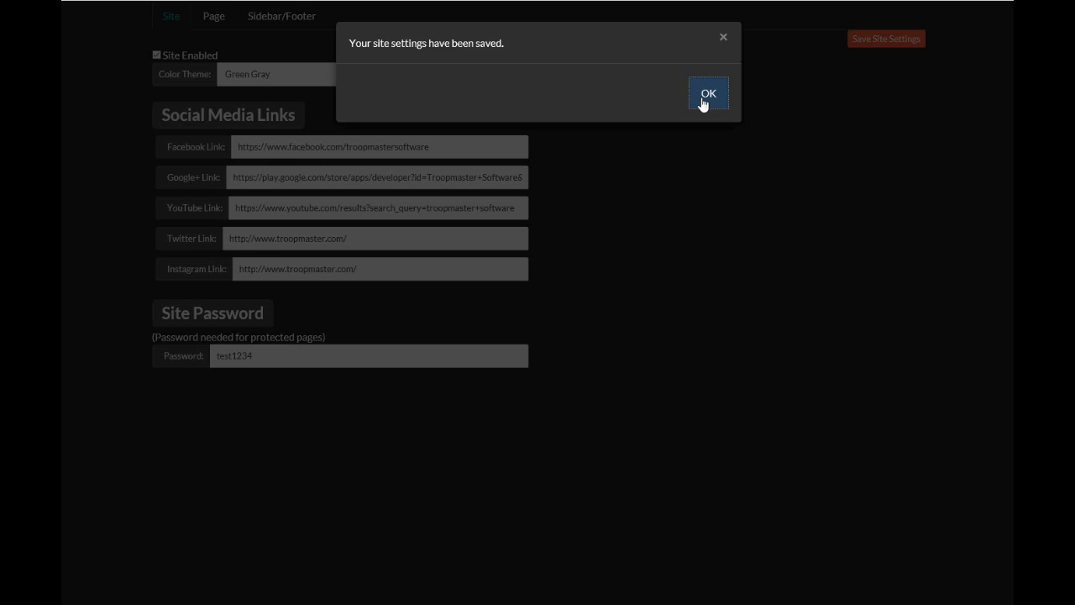
{"action": "left_click", "coordinate": [708, 92]}
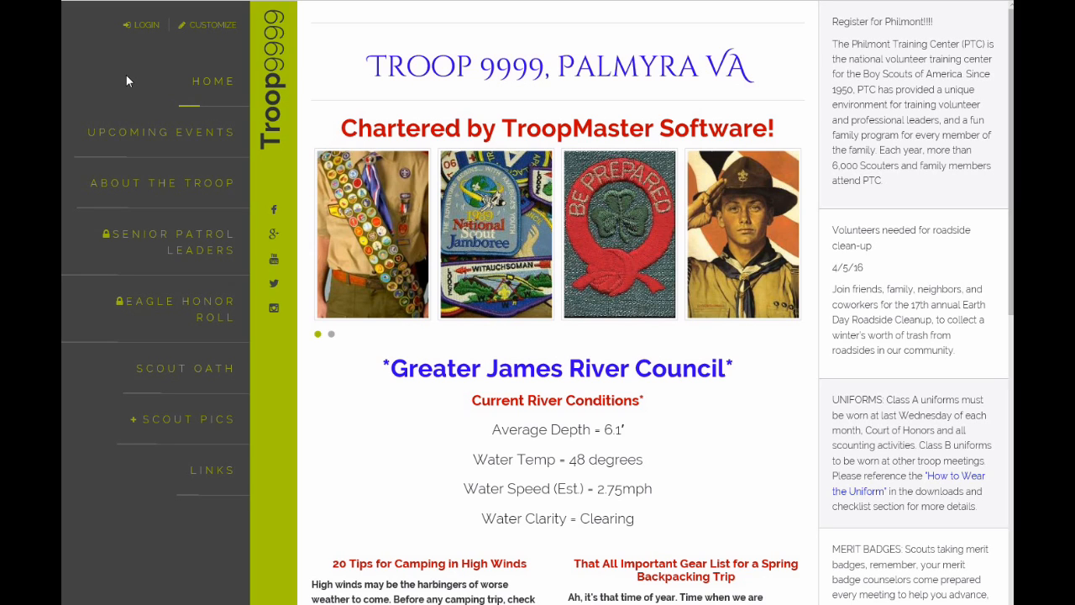
{"action": "mouse_move", "coordinate": [195, 239]}
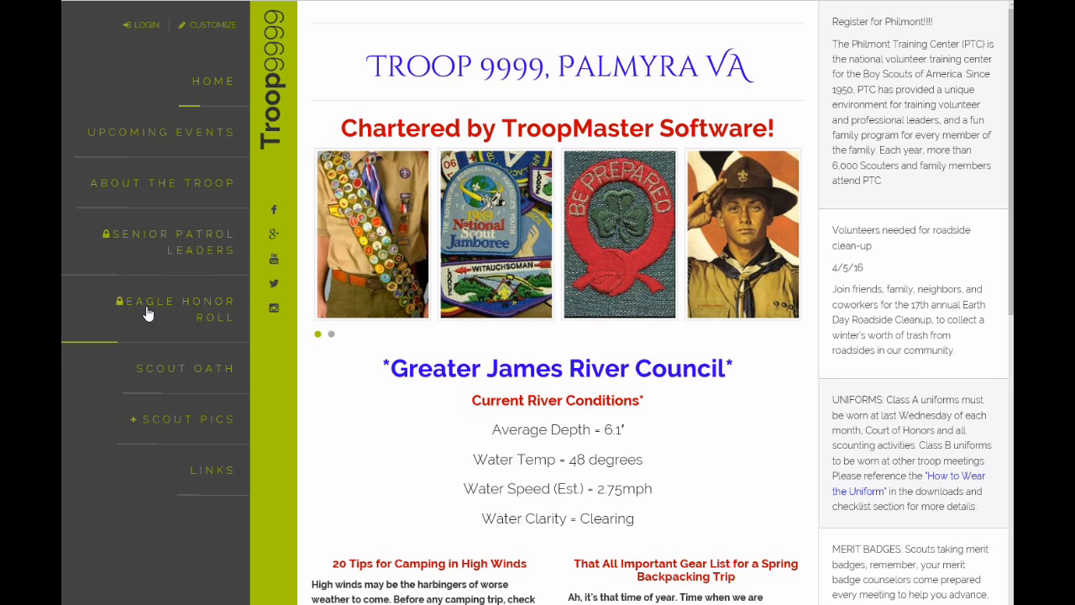
{"action": "mouse_move", "coordinate": [154, 255]}
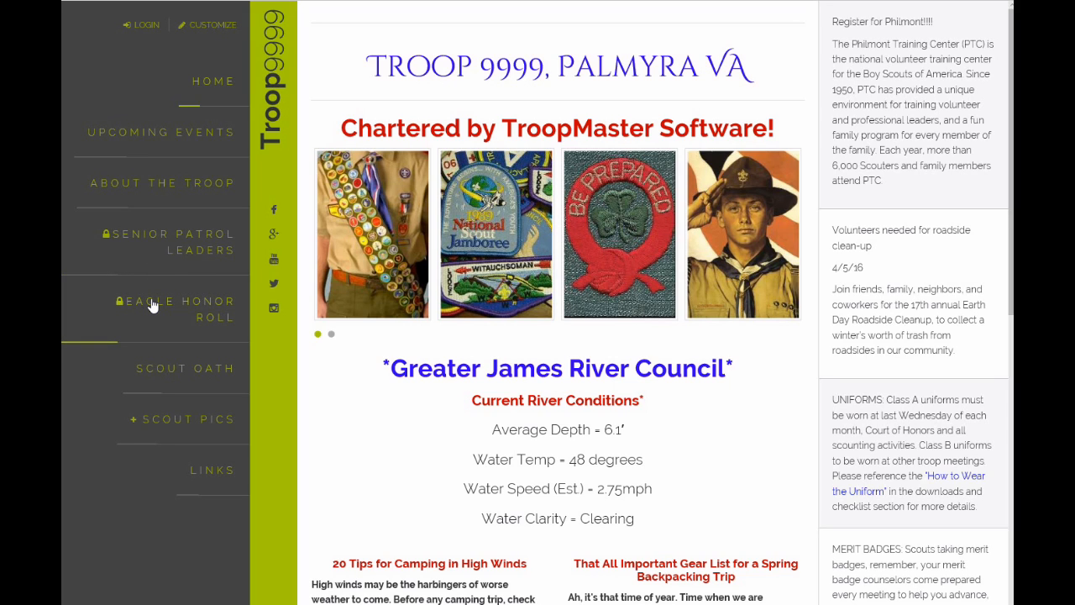
{"action": "mouse_move", "coordinate": [146, 306]}
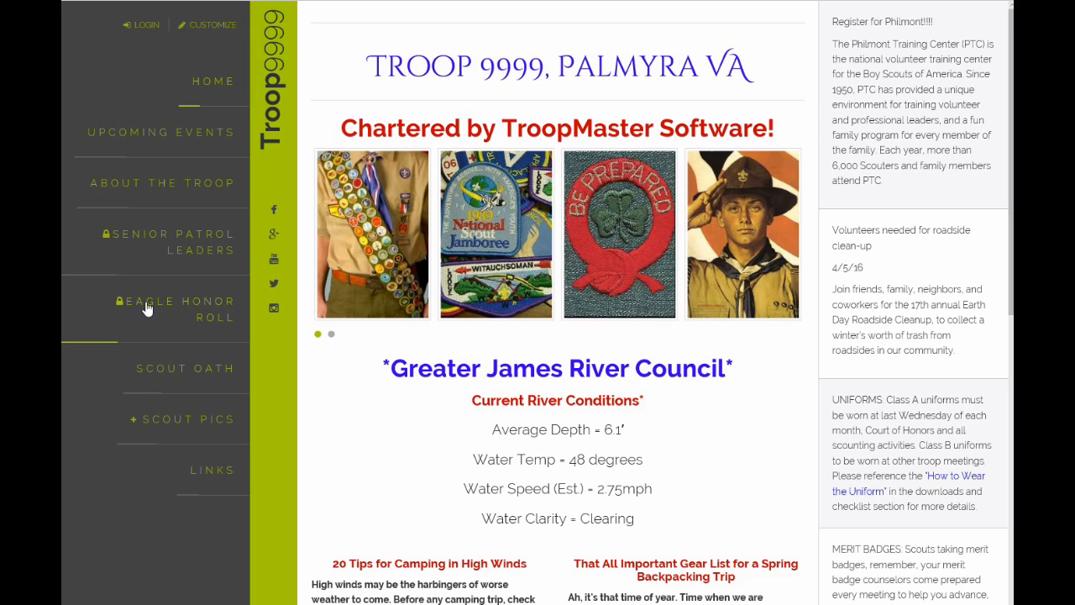
Enter the site password to unlock the Eagle Honor Roll list of honorees
{"action": "left_click", "coordinate": [178, 309]}
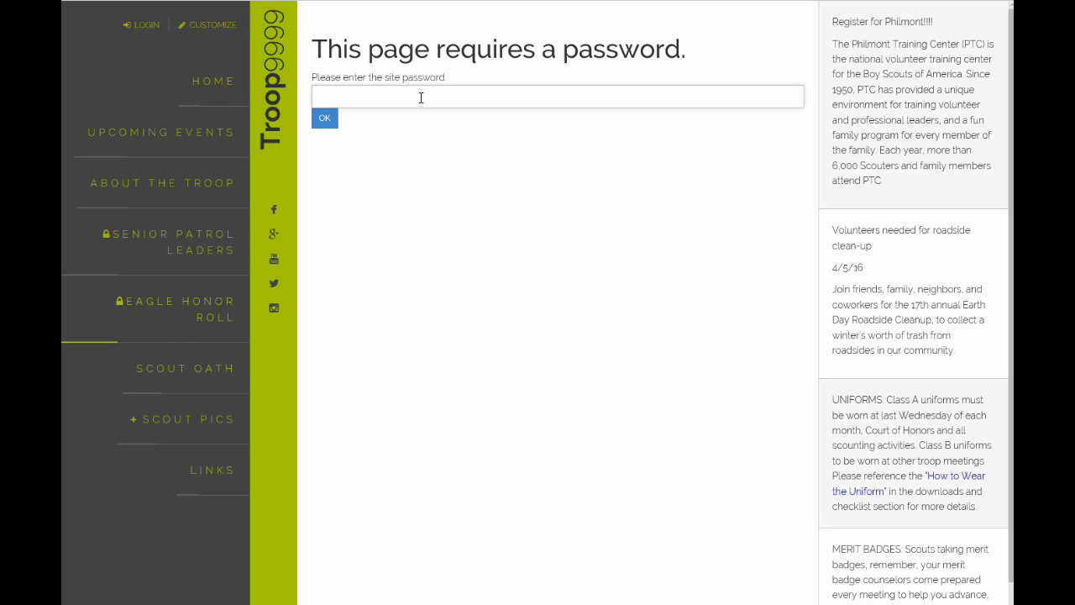
{"action": "type", "text": "••••"}
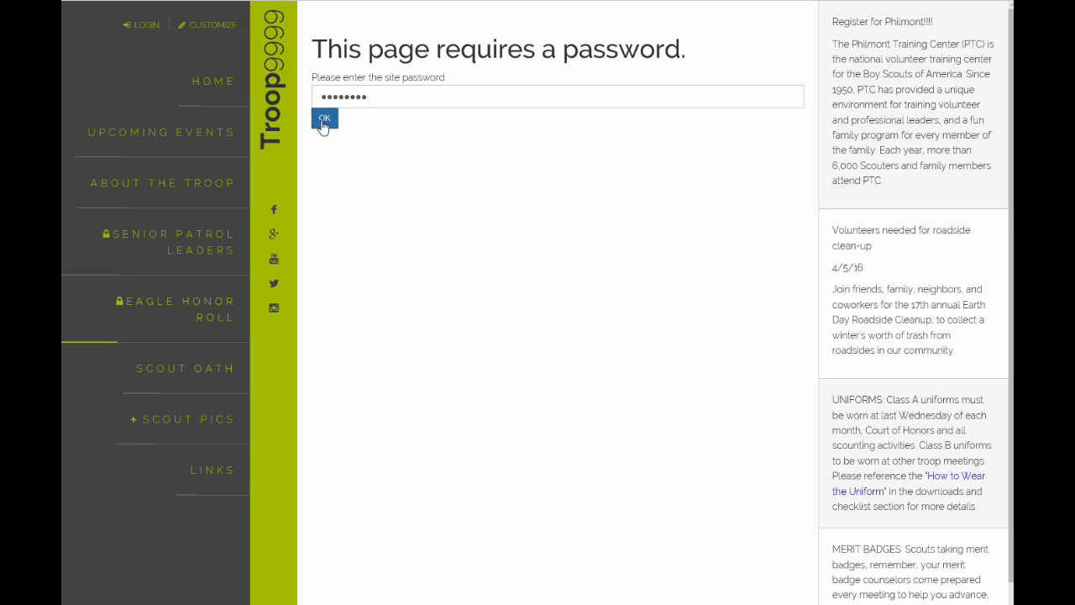
{"action": "left_click", "coordinate": [326, 118]}
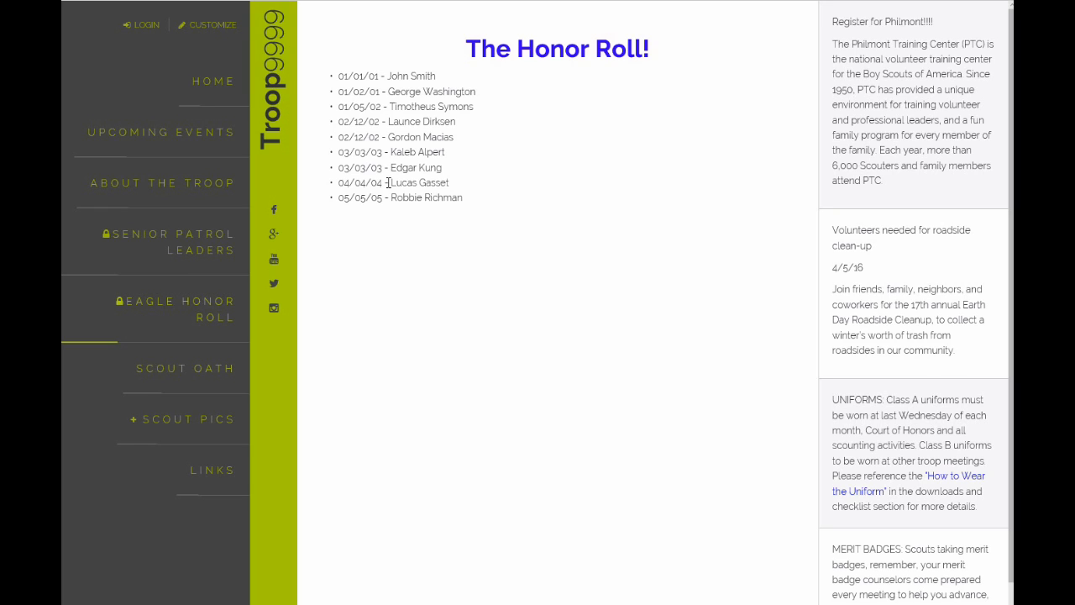
{"action": "mouse_move", "coordinate": [403, 249]}
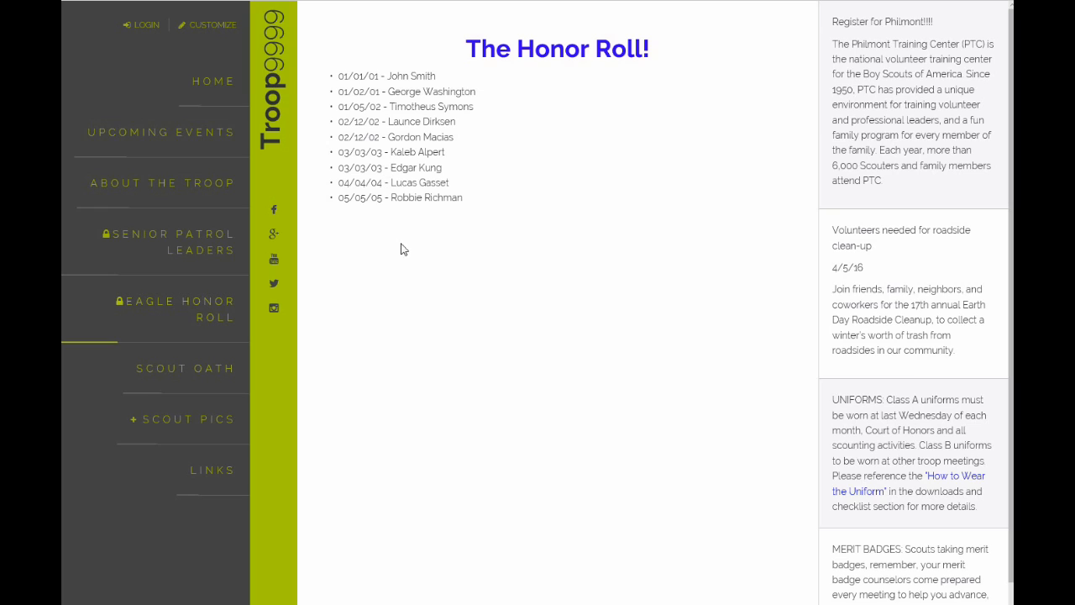
{"action": "mouse_move", "coordinate": [161, 310]}
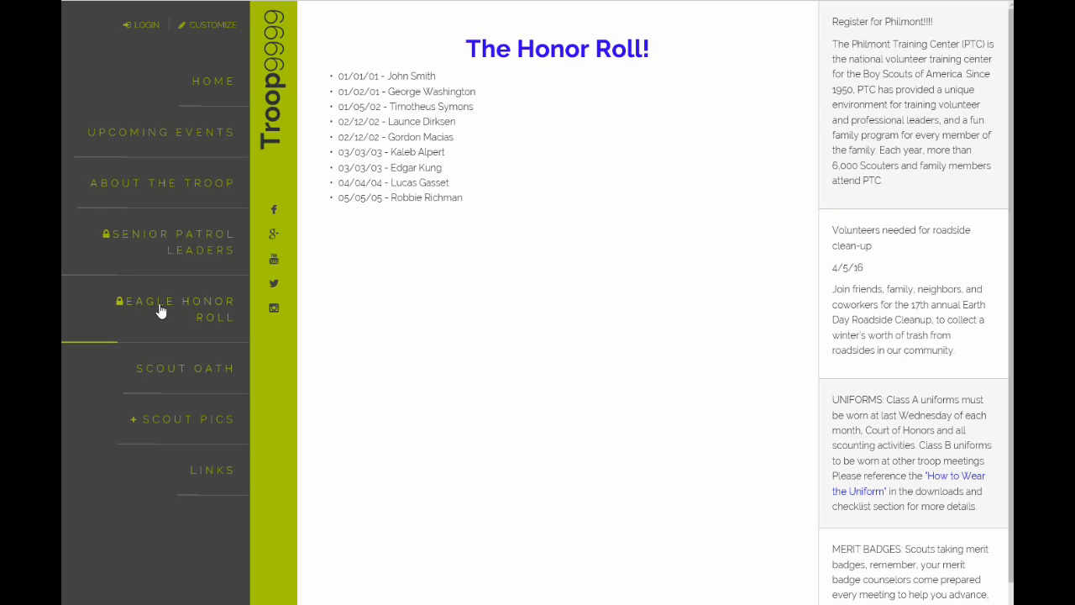
{"action": "left_click", "coordinate": [188, 418]}
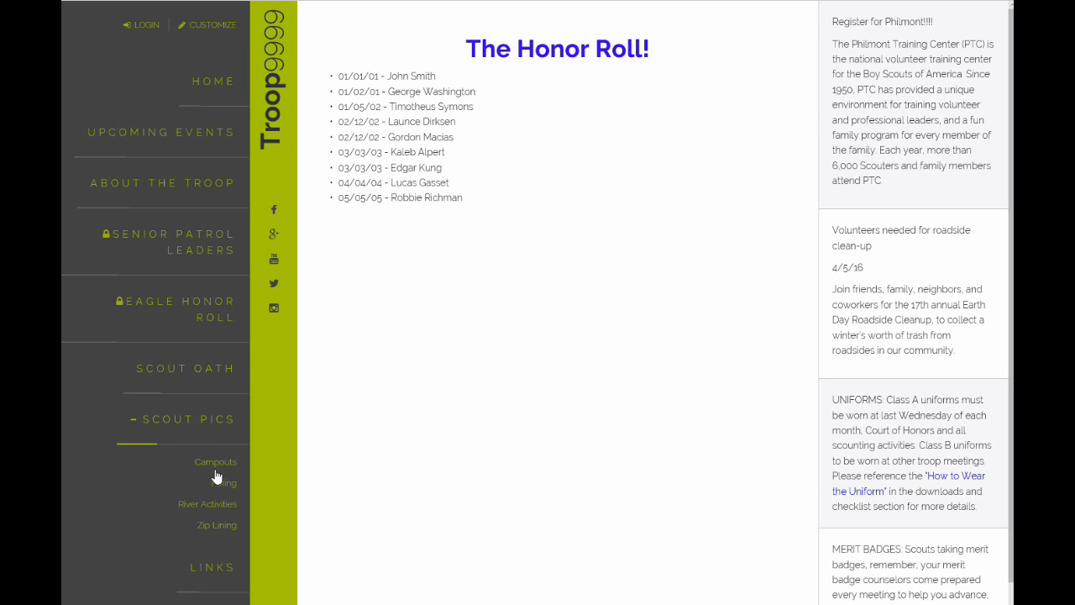
{"action": "left_click", "coordinate": [215, 462]}
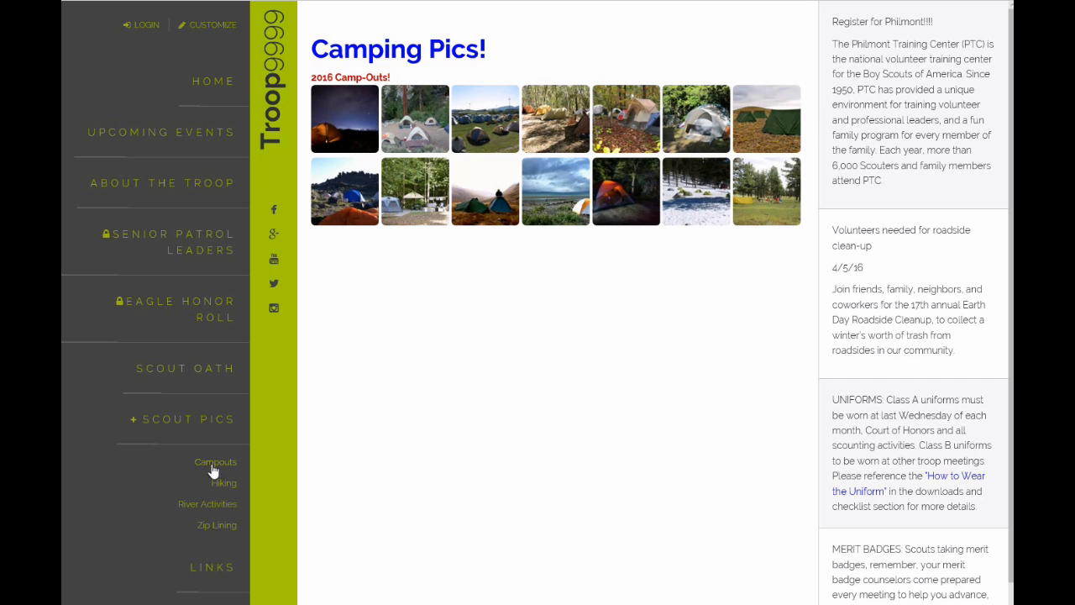
{"action": "mouse_move", "coordinate": [227, 472]}
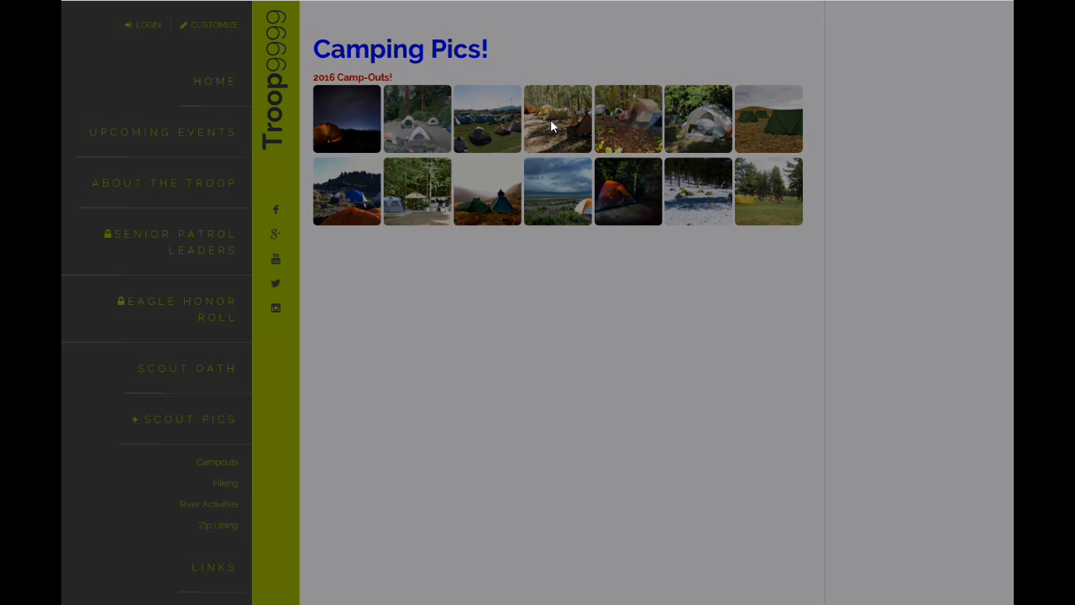
{"action": "left_click", "coordinate": [557, 118]}
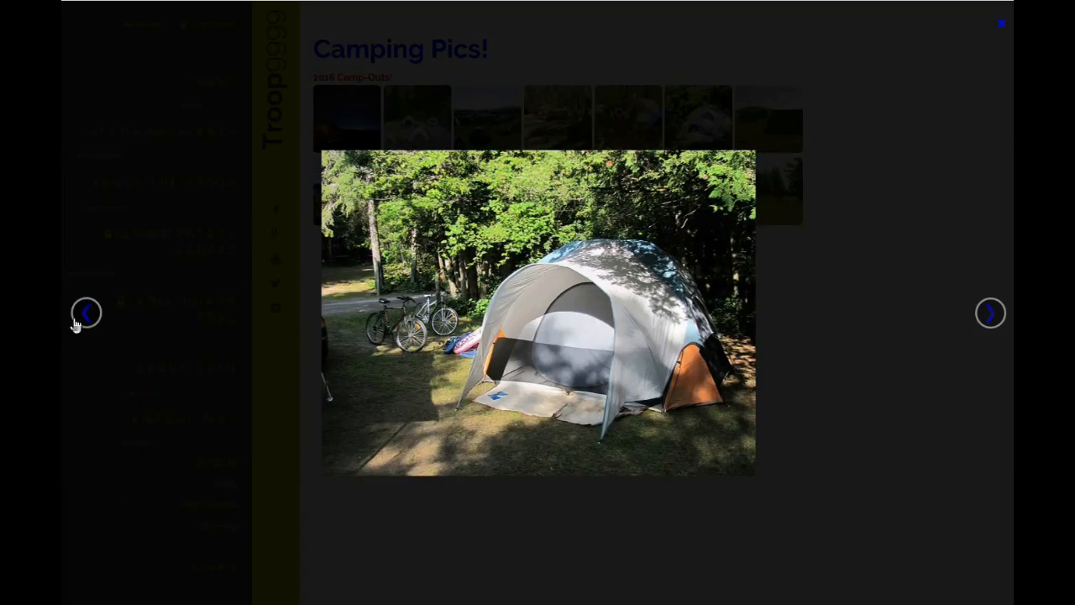
{"action": "left_click", "coordinate": [86, 312]}
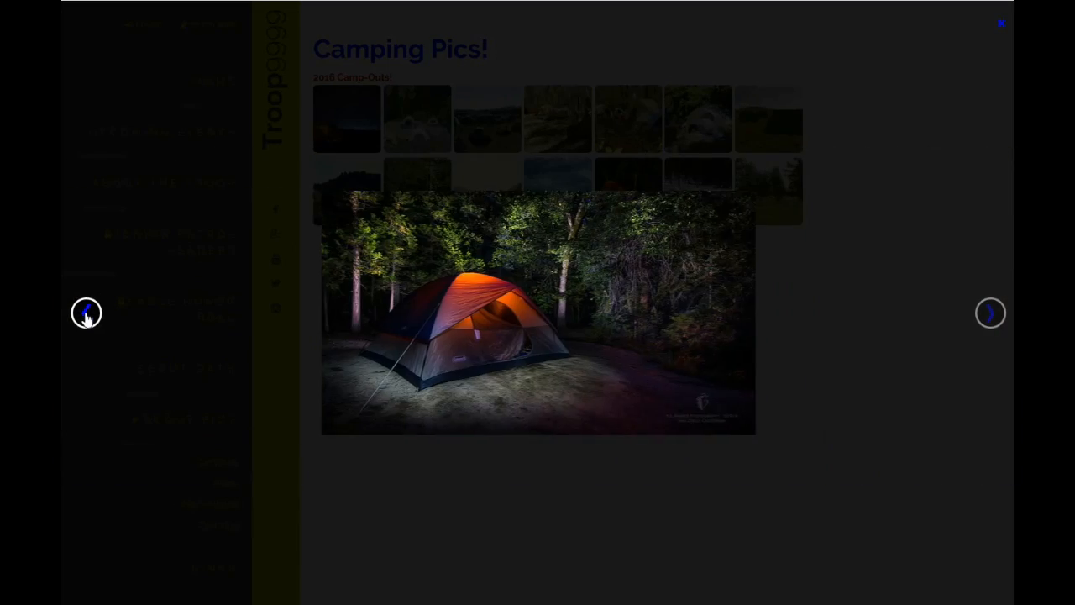
{"action": "left_click", "coordinate": [989, 313]}
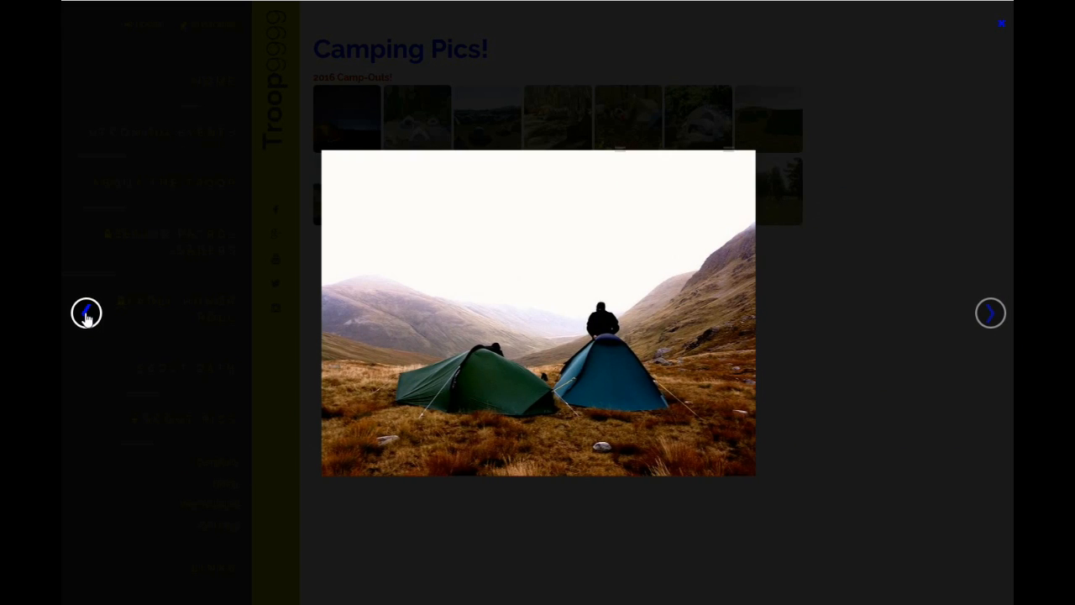
{"action": "left_click", "coordinate": [85, 313]}
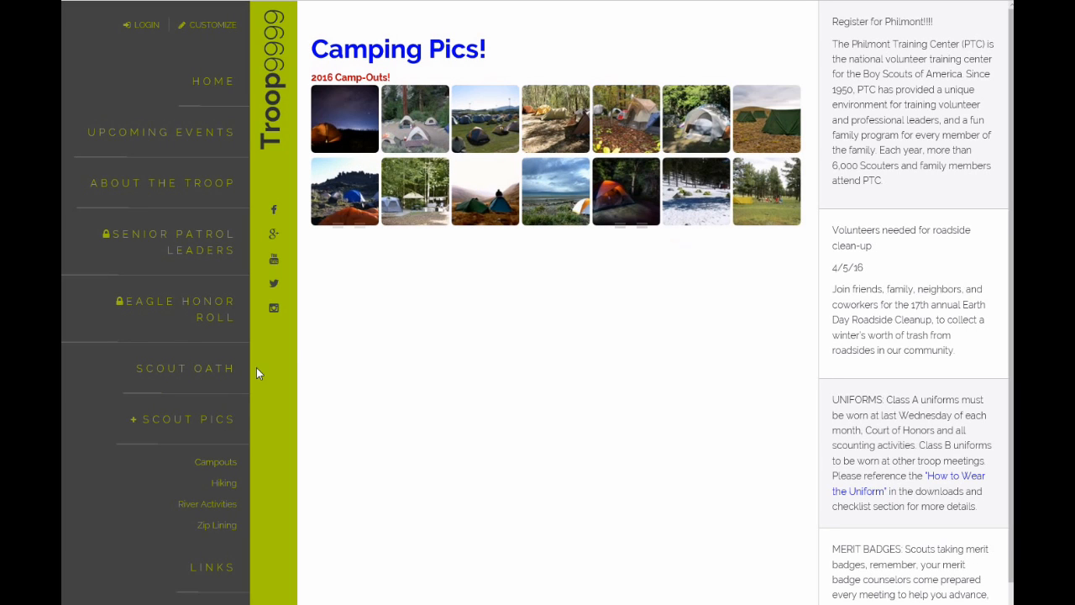
{"action": "mouse_move", "coordinate": [200, 524]}
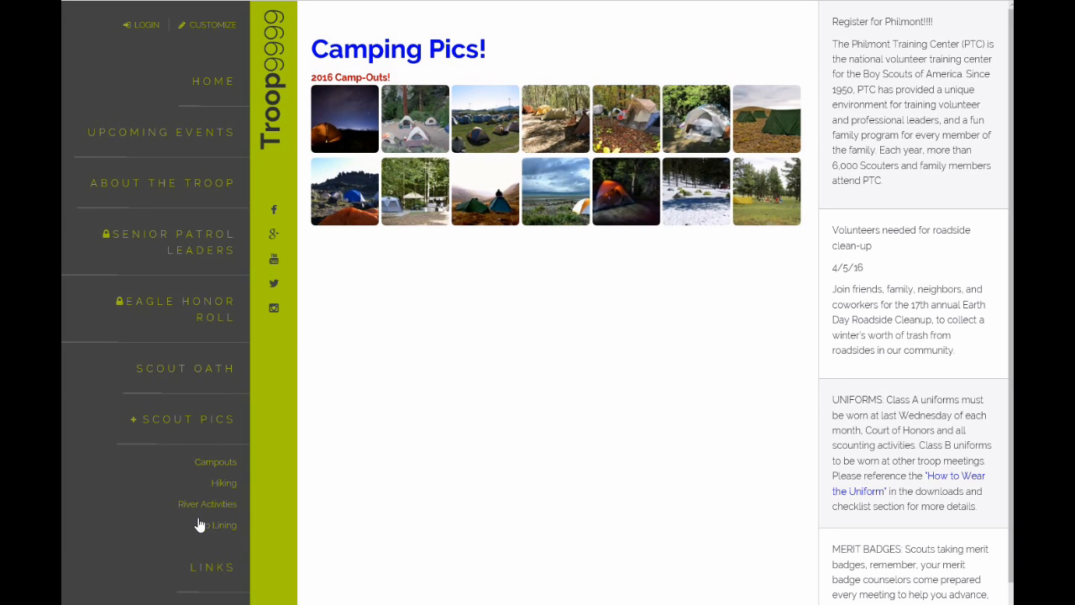
{"action": "mouse_move", "coordinate": [208, 531]}
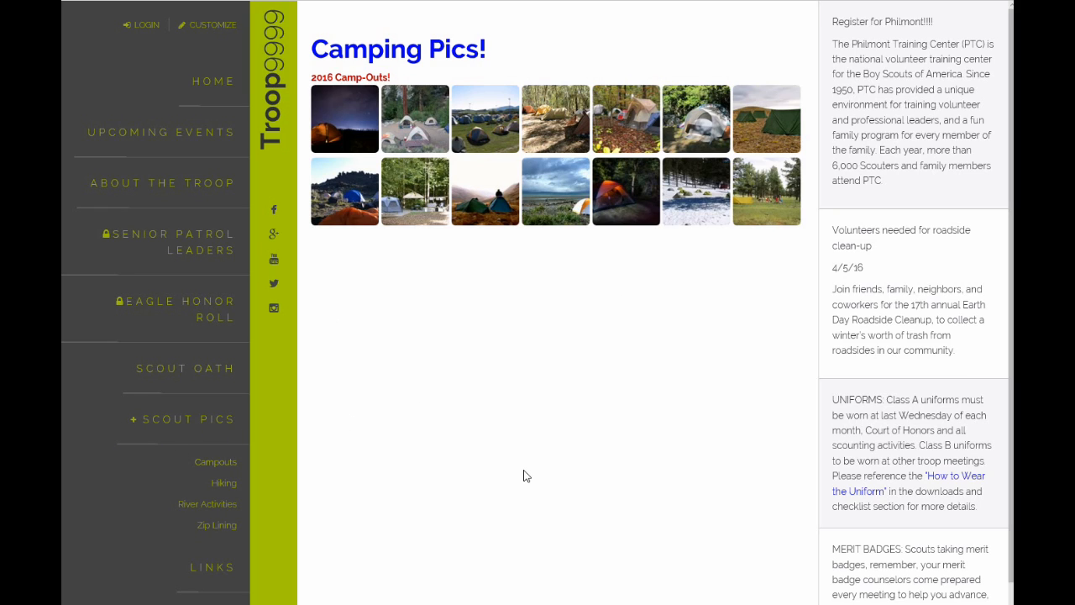
{"action": "mouse_move", "coordinate": [519, 435]}
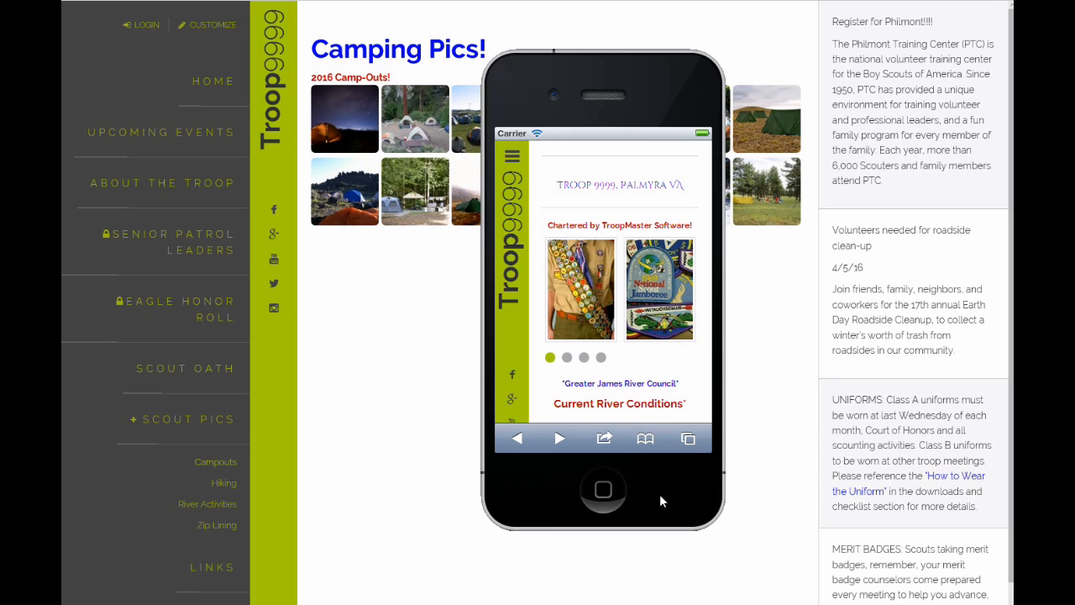
{"action": "mouse_move", "coordinate": [685, 354]}
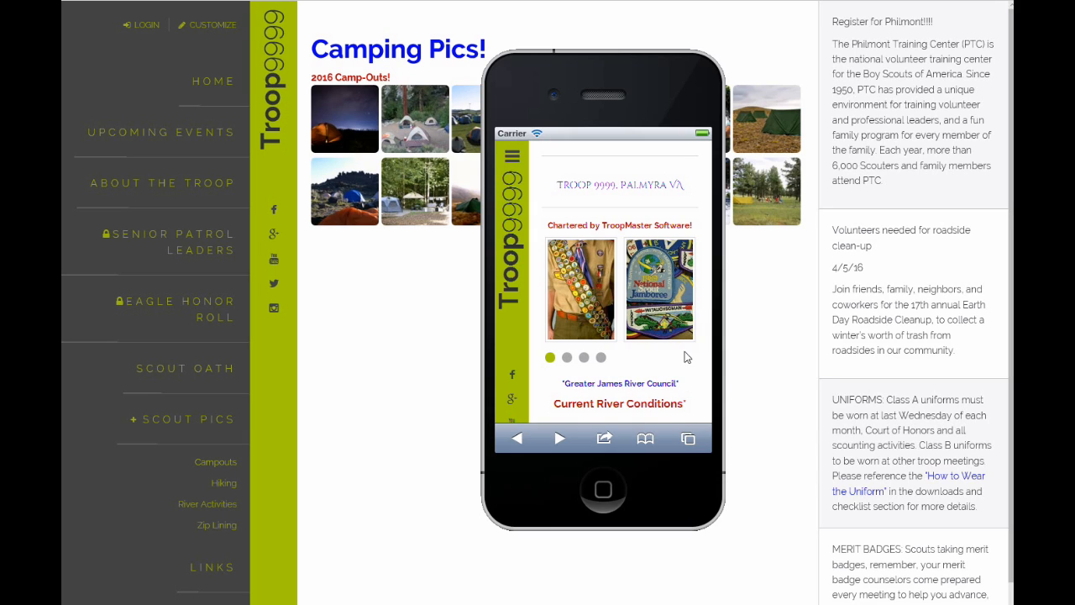
{"action": "left_click", "coordinate": [585, 358]}
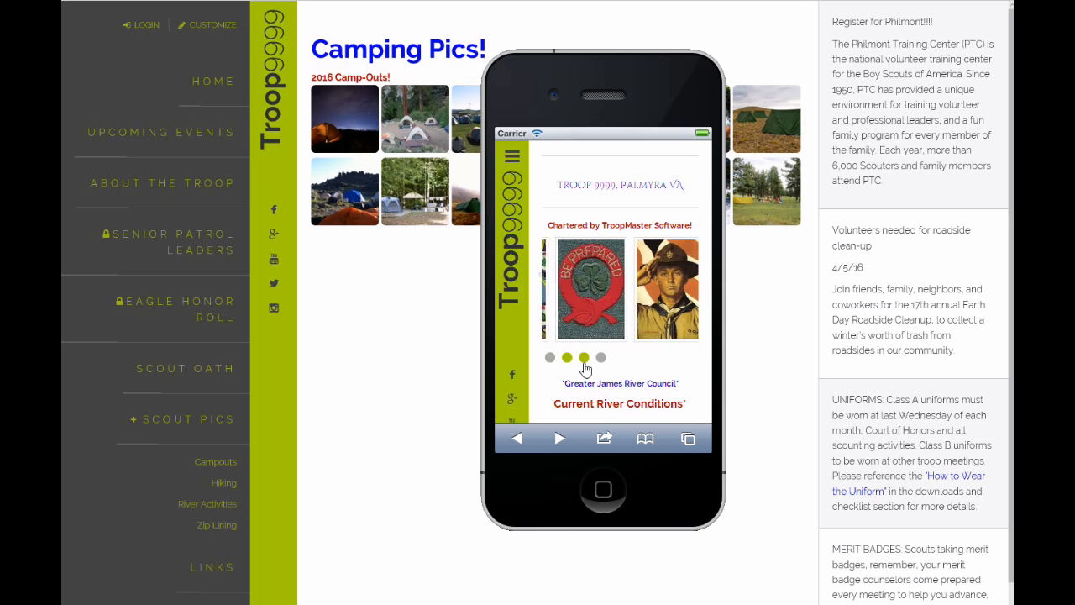
{"action": "left_click", "coordinate": [585, 357]}
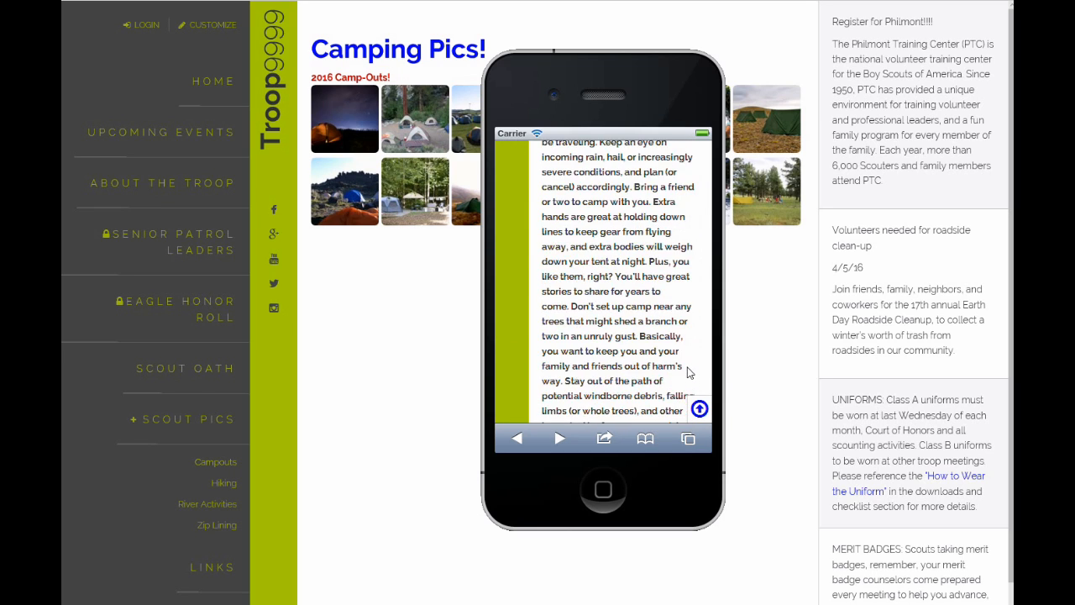
{"action": "left_click", "coordinate": [699, 408]}
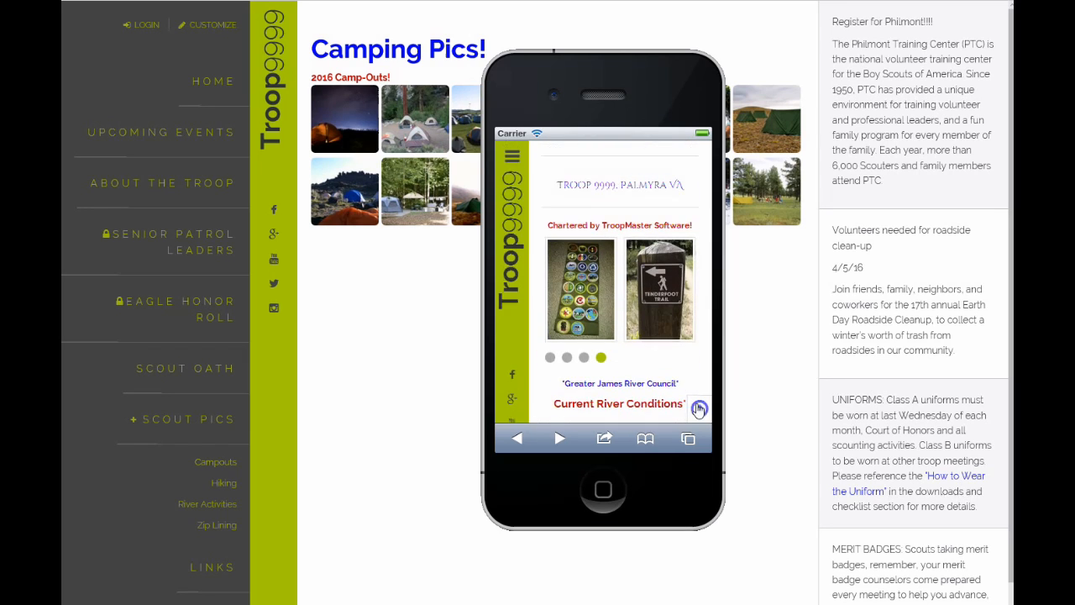
{"action": "left_click", "coordinate": [511, 157]}
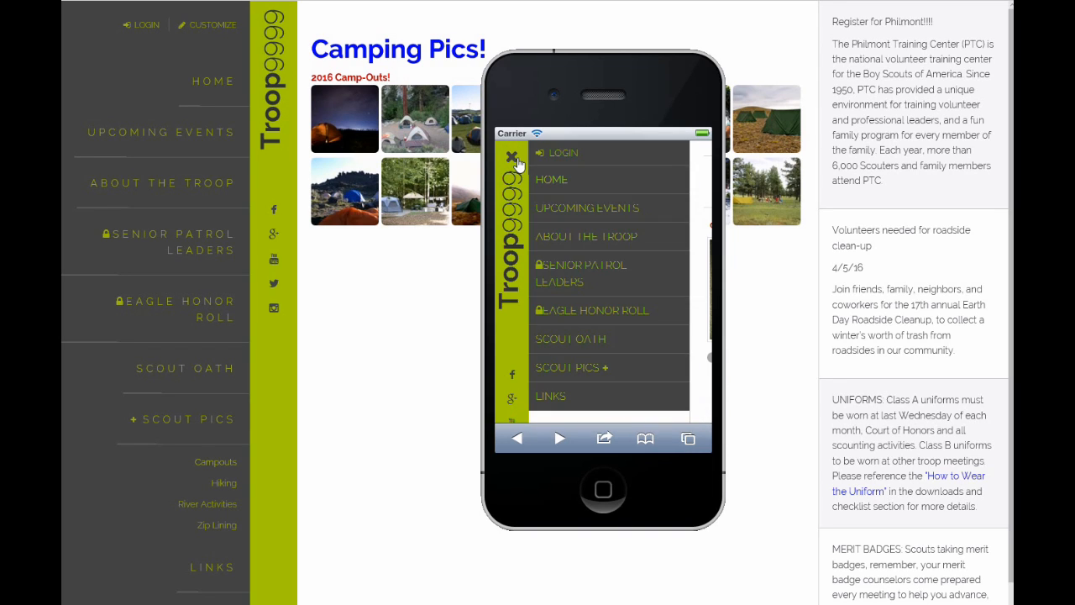
{"action": "left_click", "coordinate": [571, 366]}
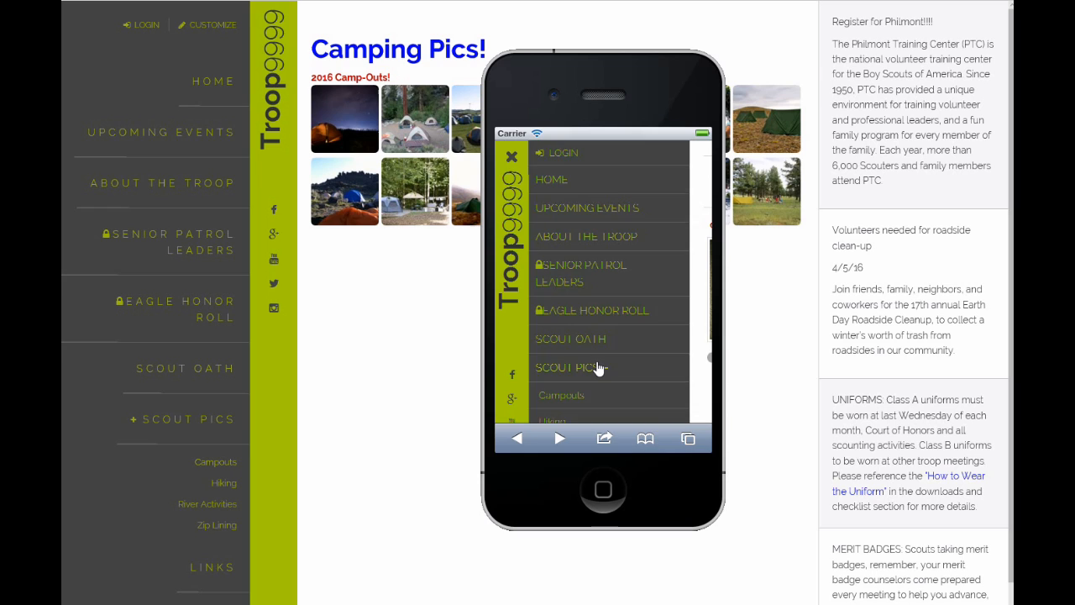
{"action": "left_click", "coordinate": [571, 366]}
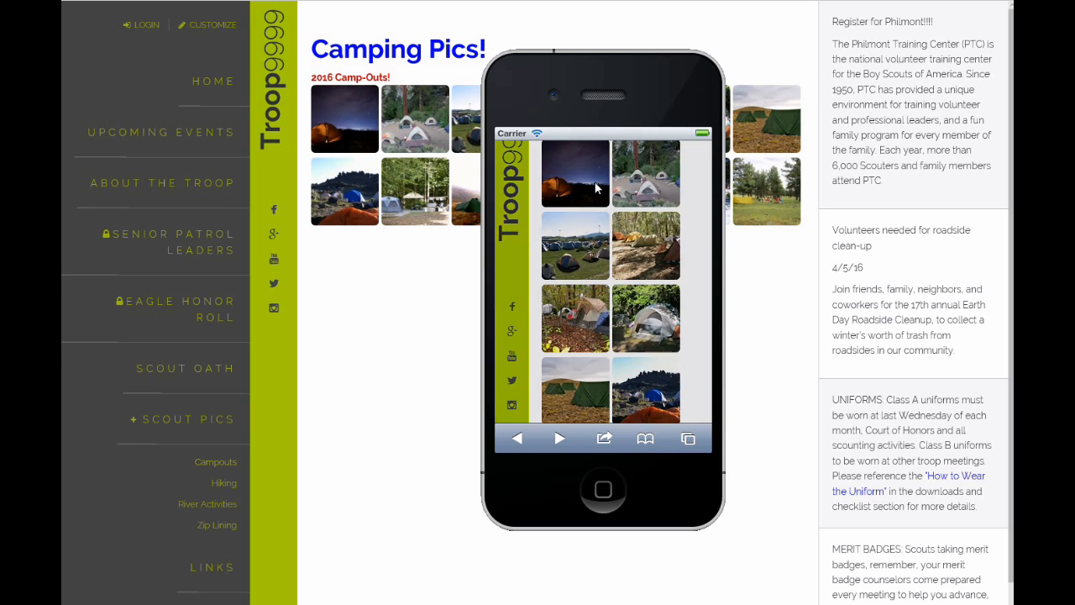
{"action": "left_click", "coordinate": [575, 173]}
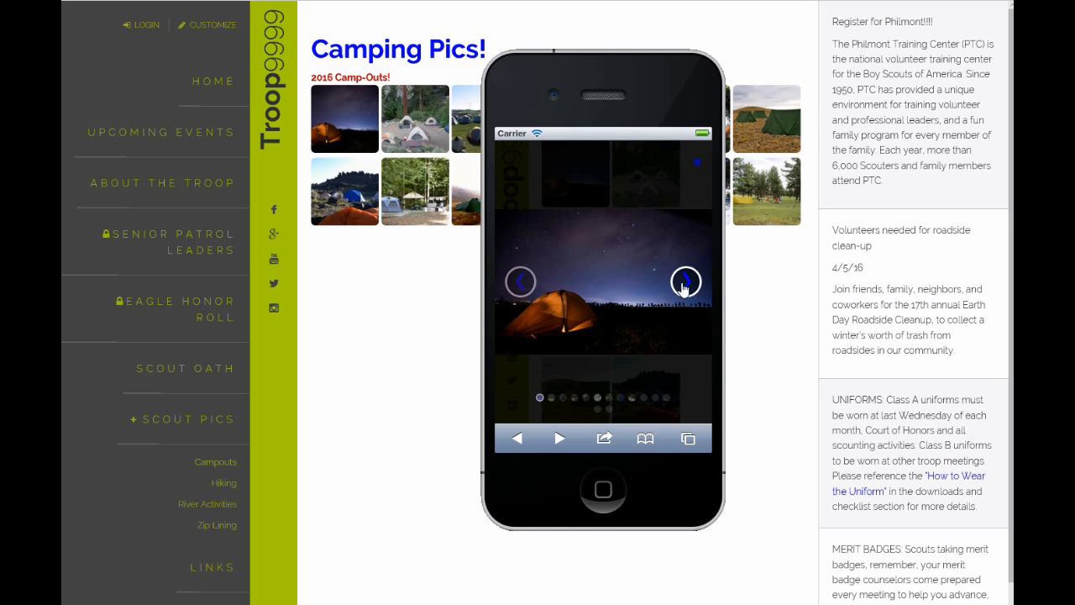
{"action": "left_click", "coordinate": [685, 283]}
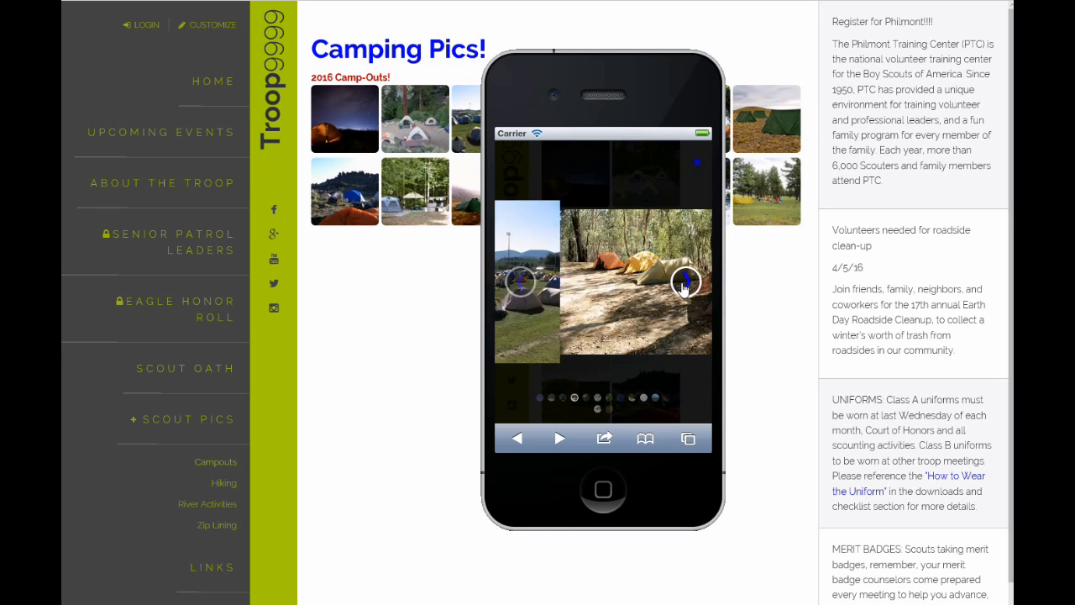
{"action": "left_click", "coordinate": [685, 283]}
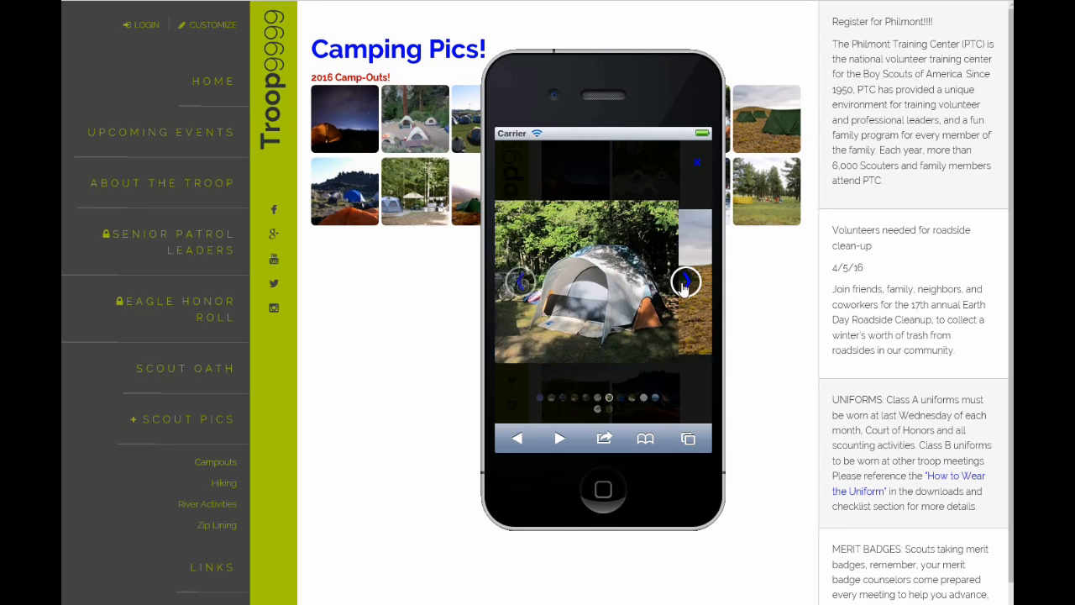
{"action": "left_click", "coordinate": [686, 282]}
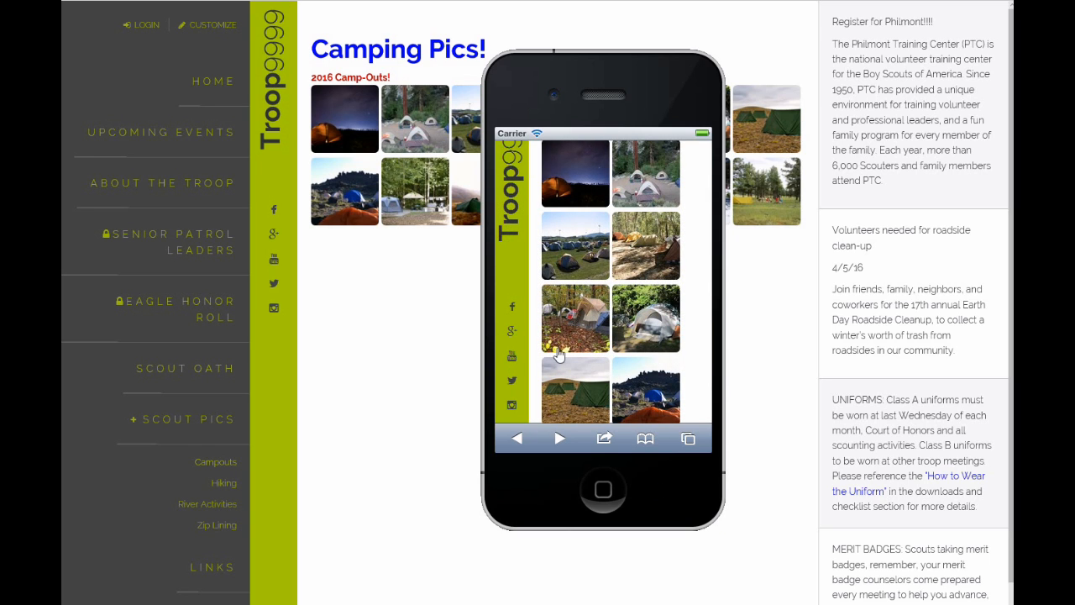
{"action": "mouse_move", "coordinate": [652, 329]}
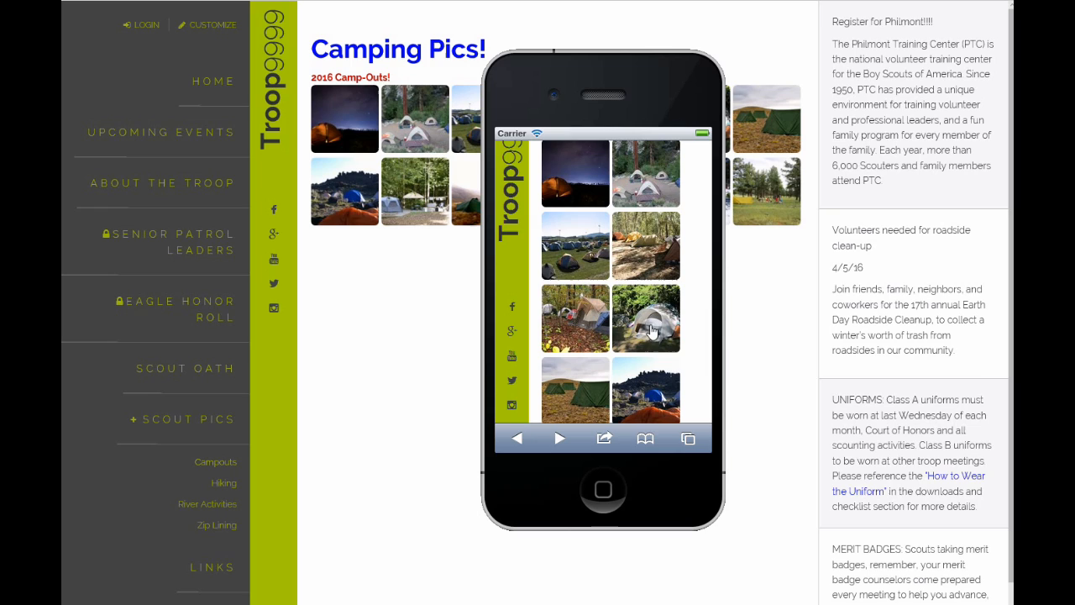
{"action": "mouse_move", "coordinate": [585, 274]}
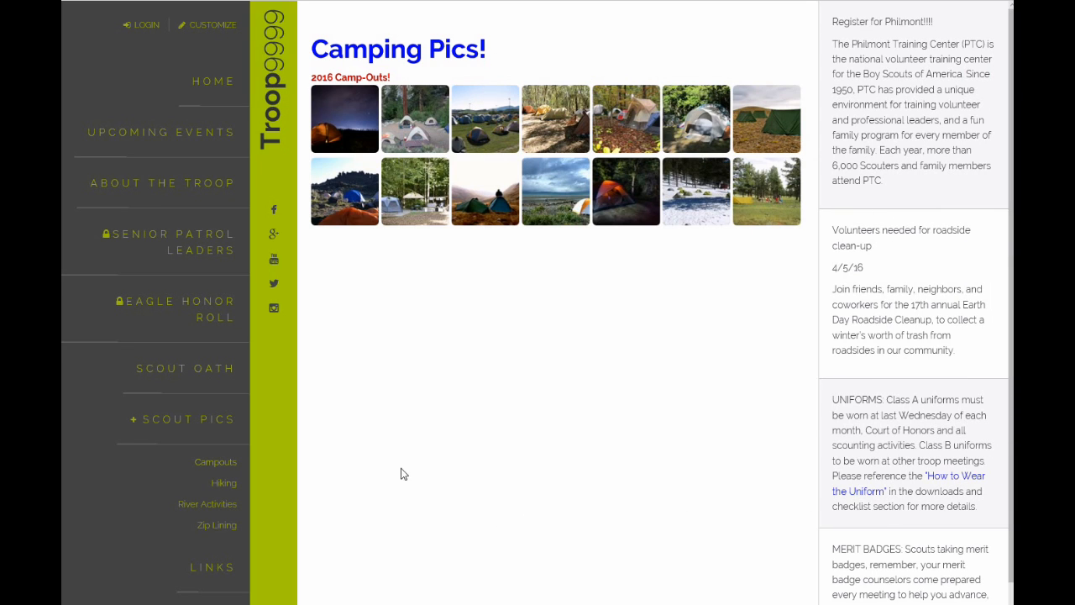
{"action": "mouse_move", "coordinate": [195, 59]}
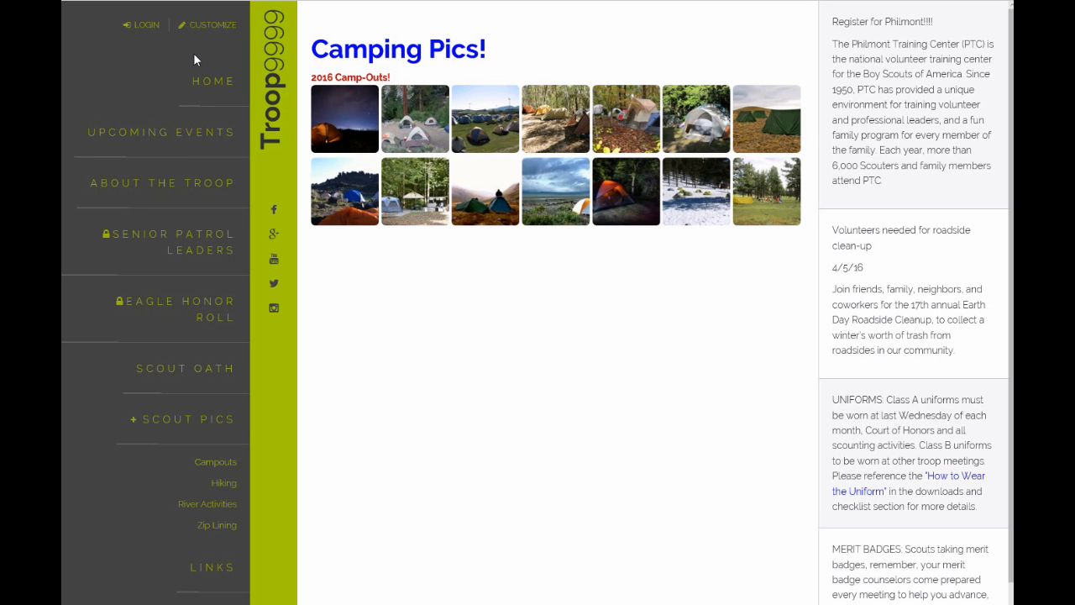
Add a 'New Pictures' page under Scout Pics using the Photo Template and save page settings
{"action": "left_click", "coordinate": [212, 26]}
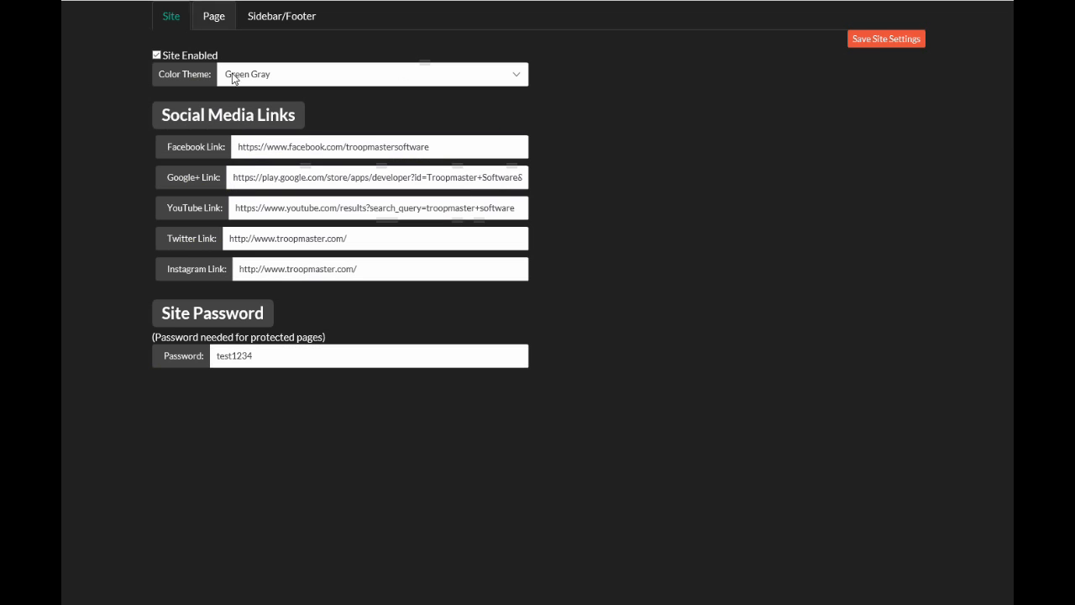
{"action": "left_click", "coordinate": [215, 17]}
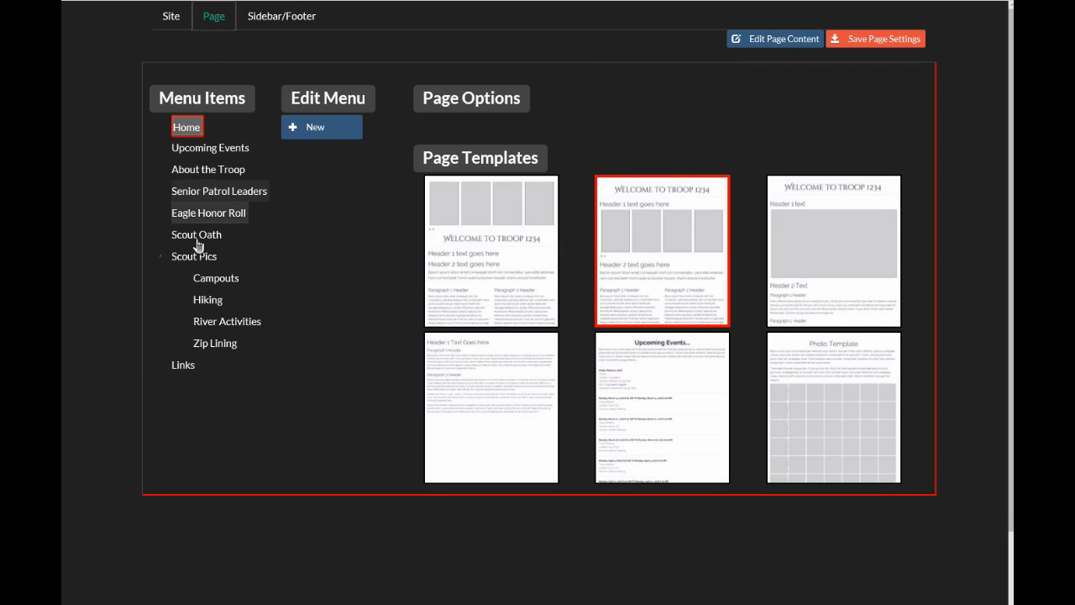
{"action": "mouse_move", "coordinate": [195, 321]}
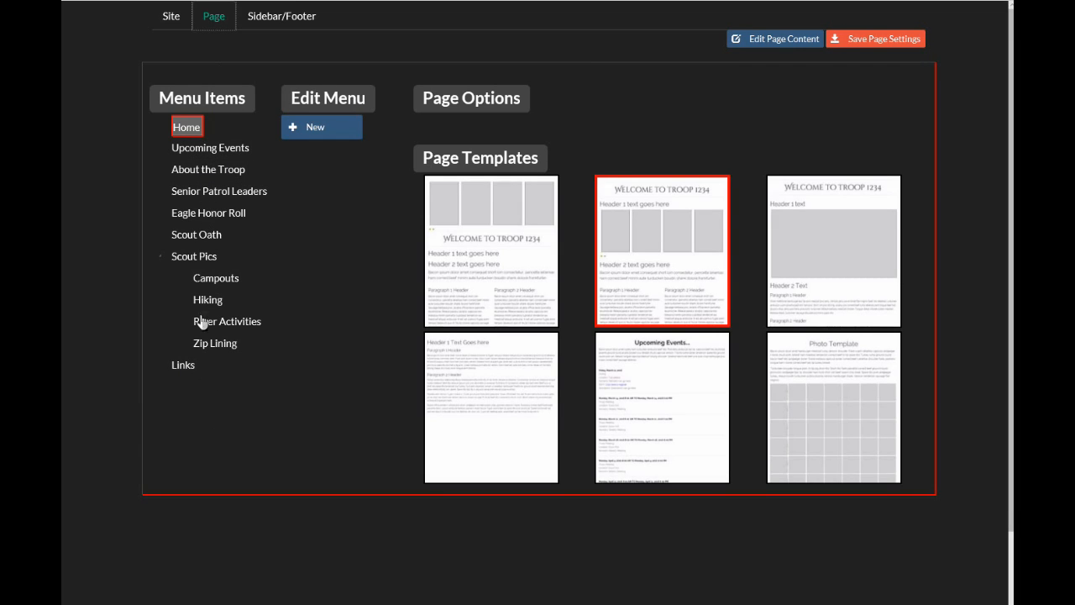
{"action": "left_click", "coordinate": [194, 256]}
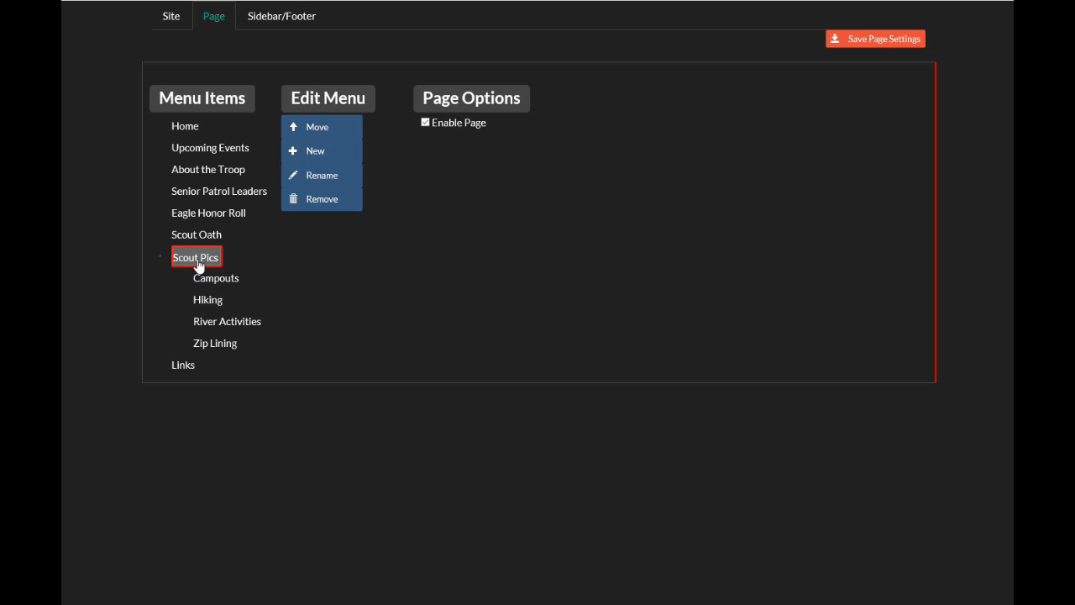
{"action": "mouse_move", "coordinate": [316, 158]}
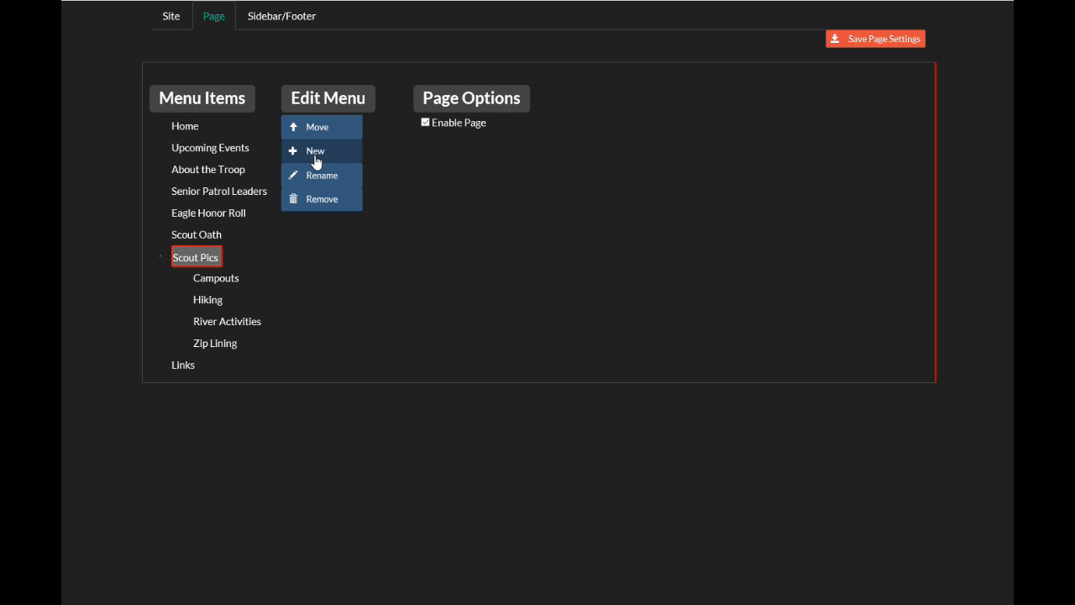
{"action": "left_click", "coordinate": [315, 151]}
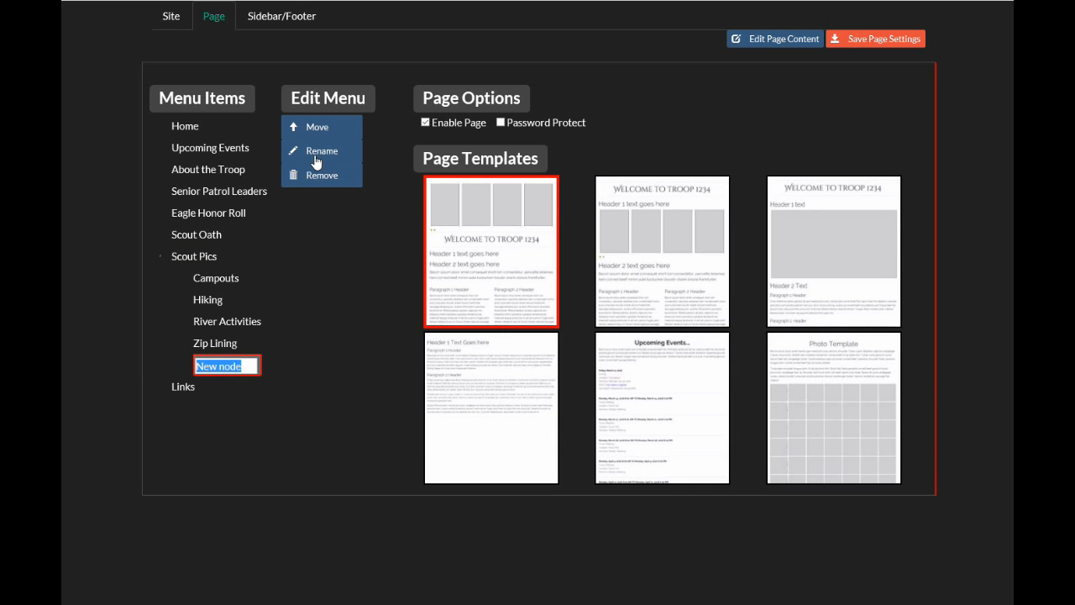
{"action": "type", "text": "New Pictures"}
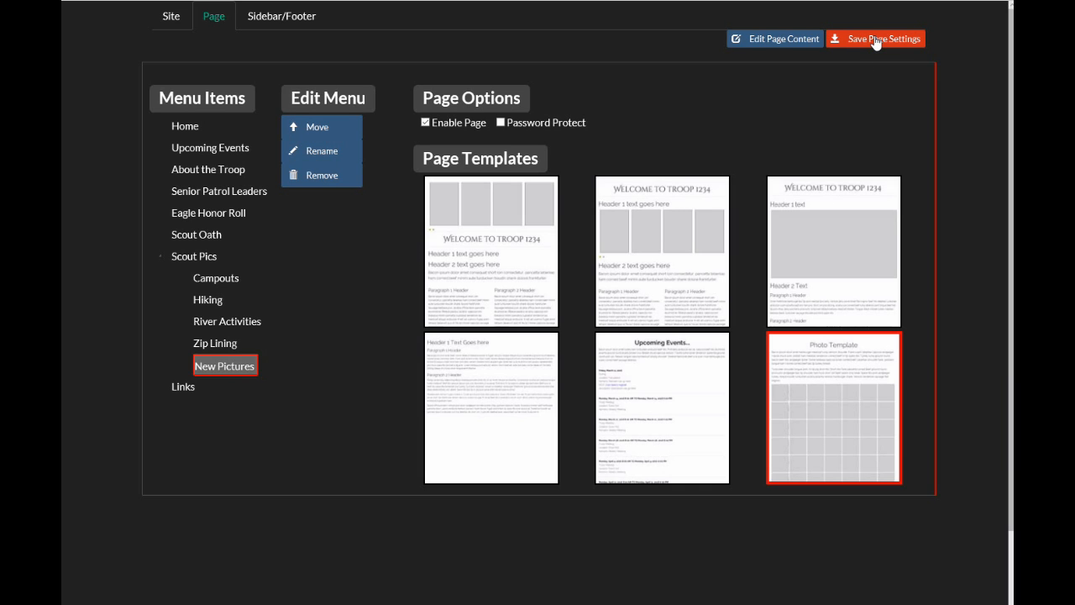
{"action": "left_click", "coordinate": [877, 37]}
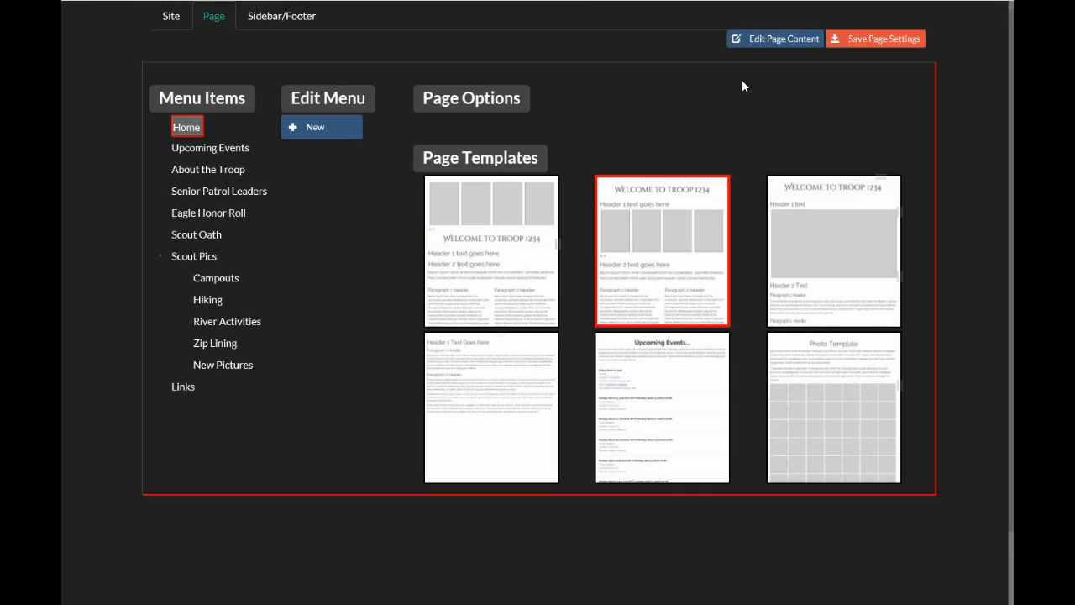
{"action": "mouse_move", "coordinate": [749, 49]}
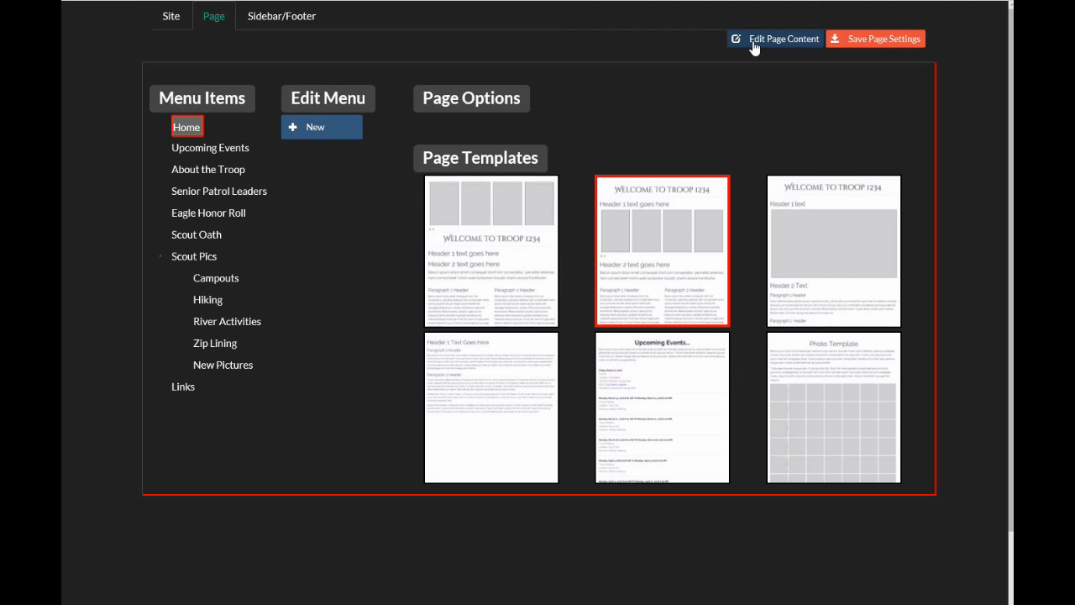
{"action": "mouse_move", "coordinate": [212, 451]}
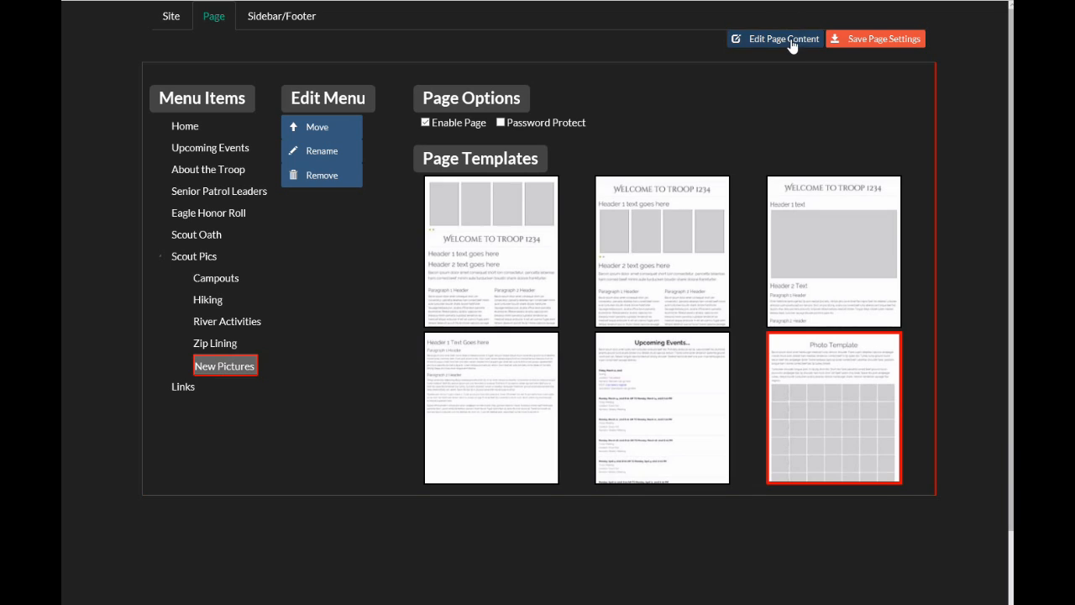
Set the page header to 'New Pictures', centred and coloured red, in the content editor
{"action": "left_click", "coordinate": [786, 39]}
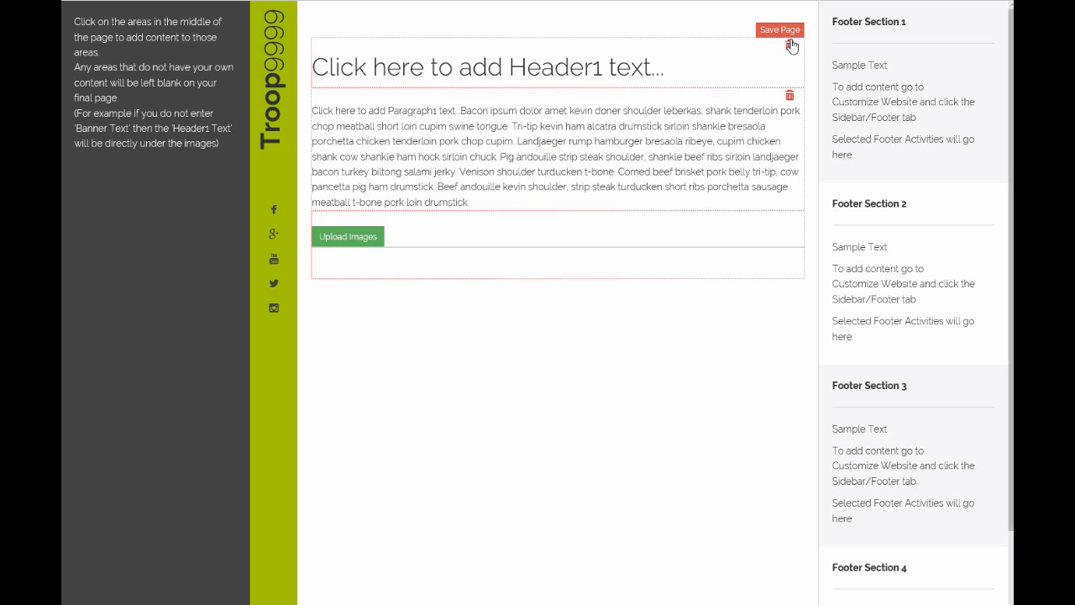
{"action": "mouse_move", "coordinate": [390, 155]}
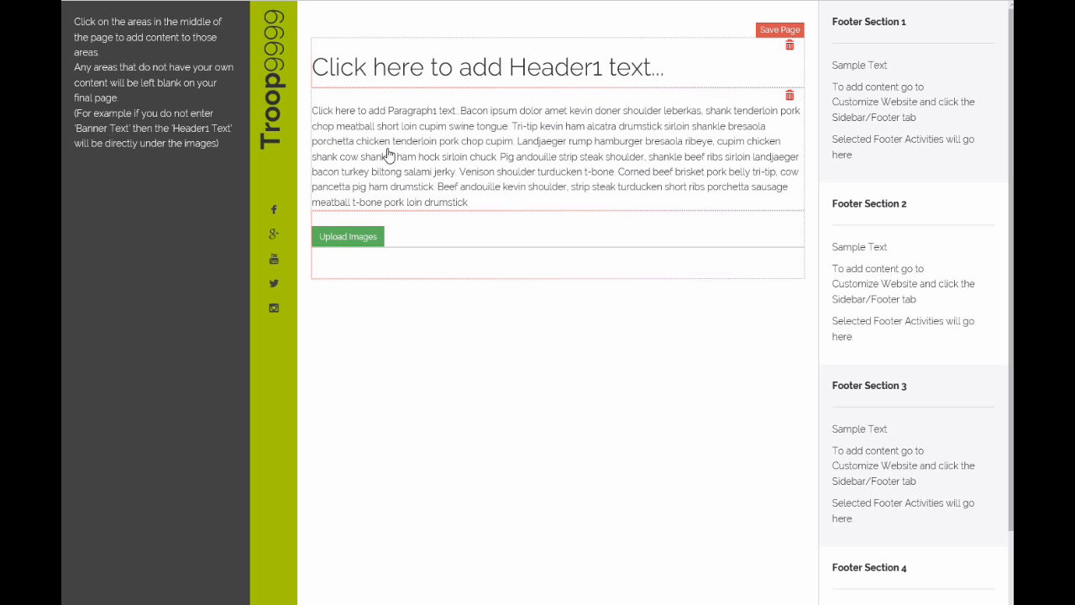
{"action": "mouse_move", "coordinate": [445, 69]}
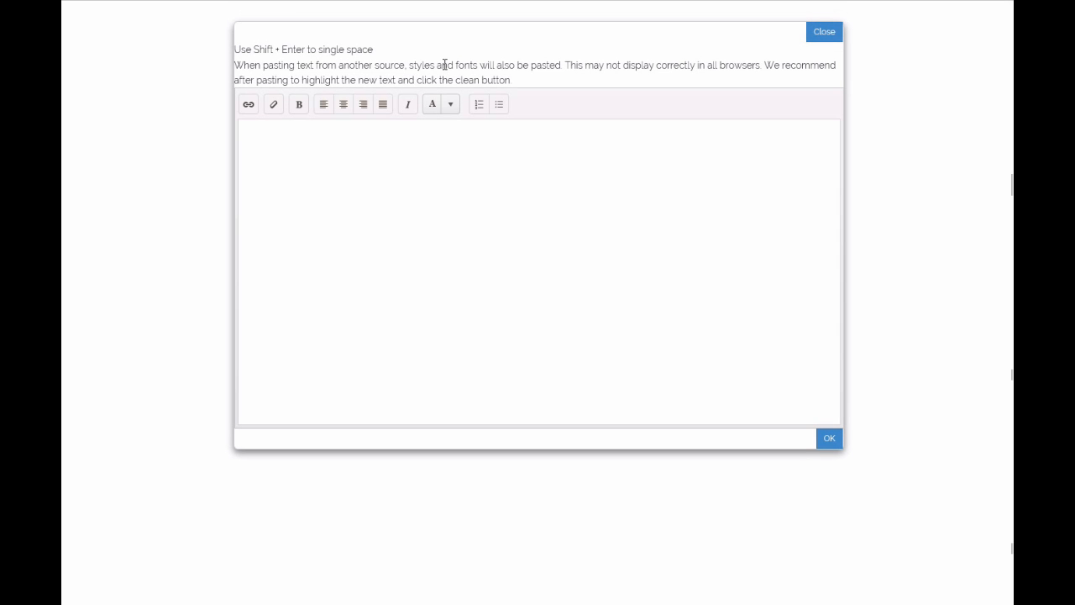
{"action": "type", "text": "N"}
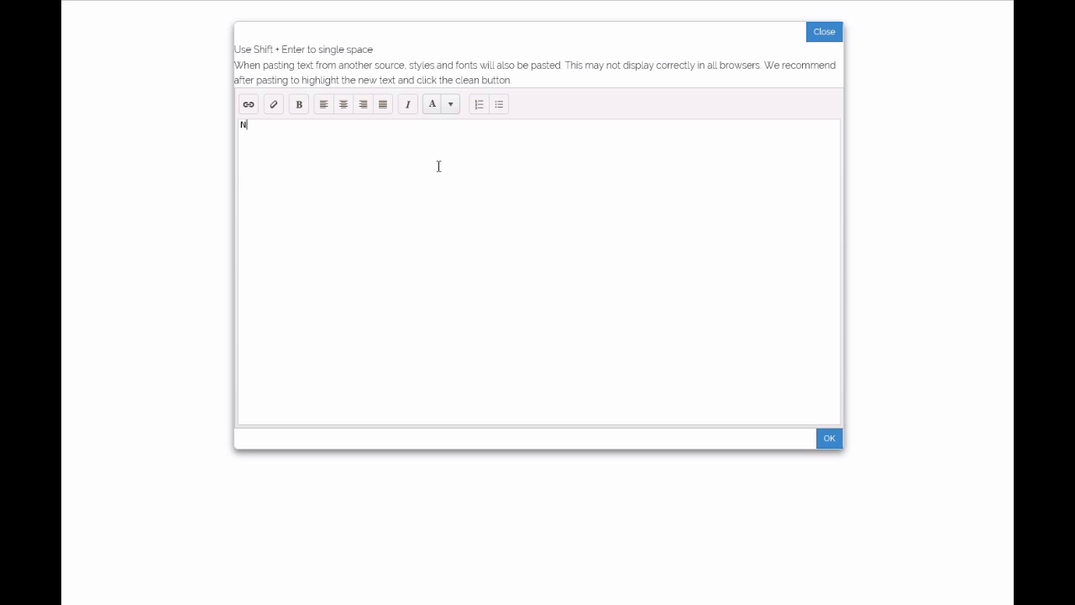
{"action": "type", "text": "ew Pictures"}
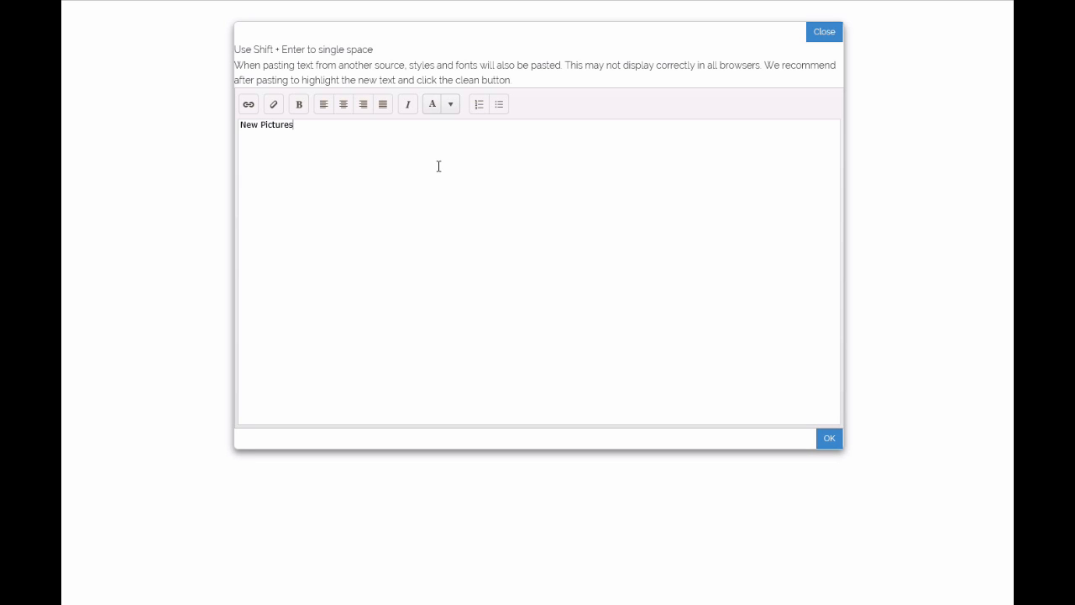
{"action": "mouse_move", "coordinate": [289, 136]}
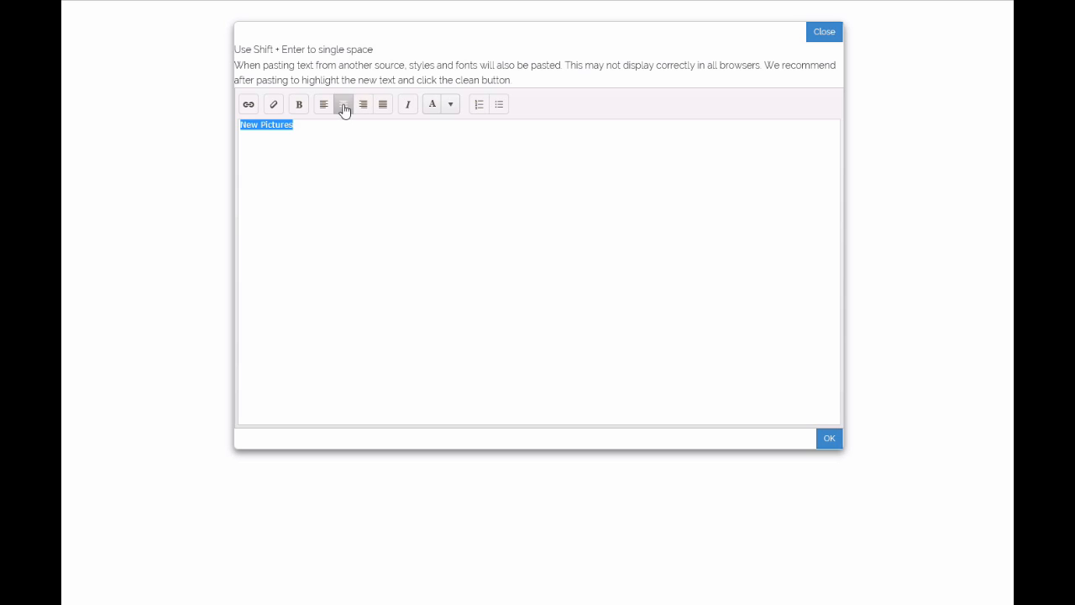
{"action": "left_click", "coordinate": [435, 104]}
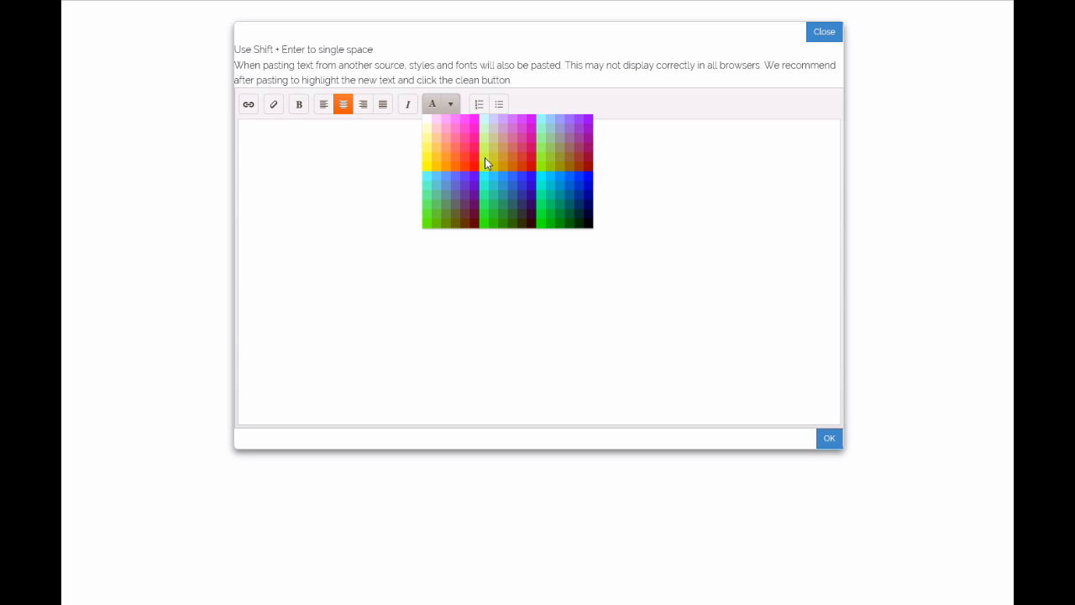
{"action": "left_click", "coordinate": [486, 161]}
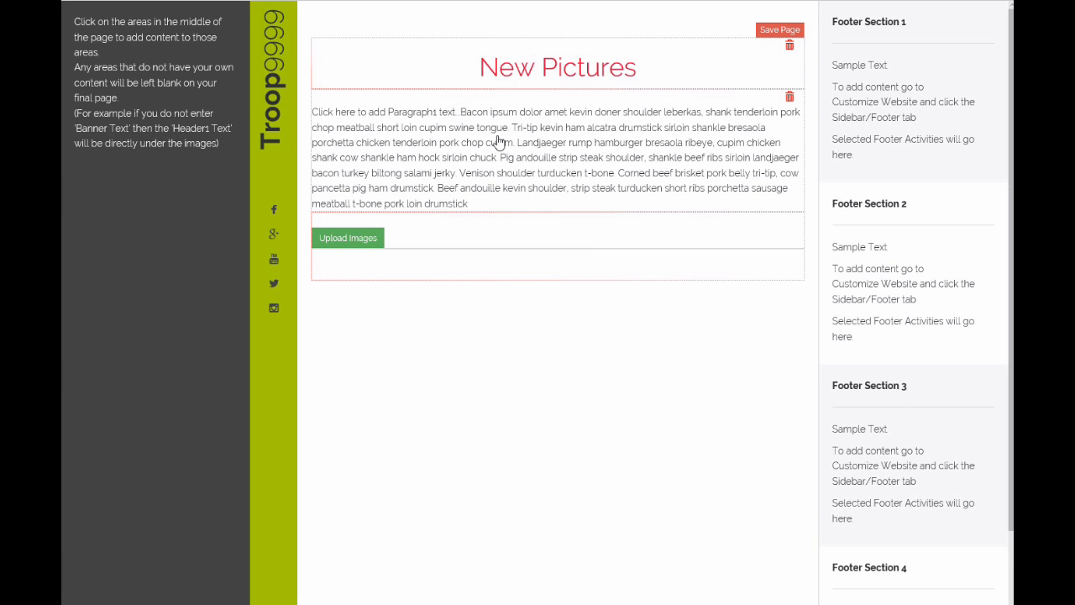
{"action": "mouse_move", "coordinate": [527, 162]}
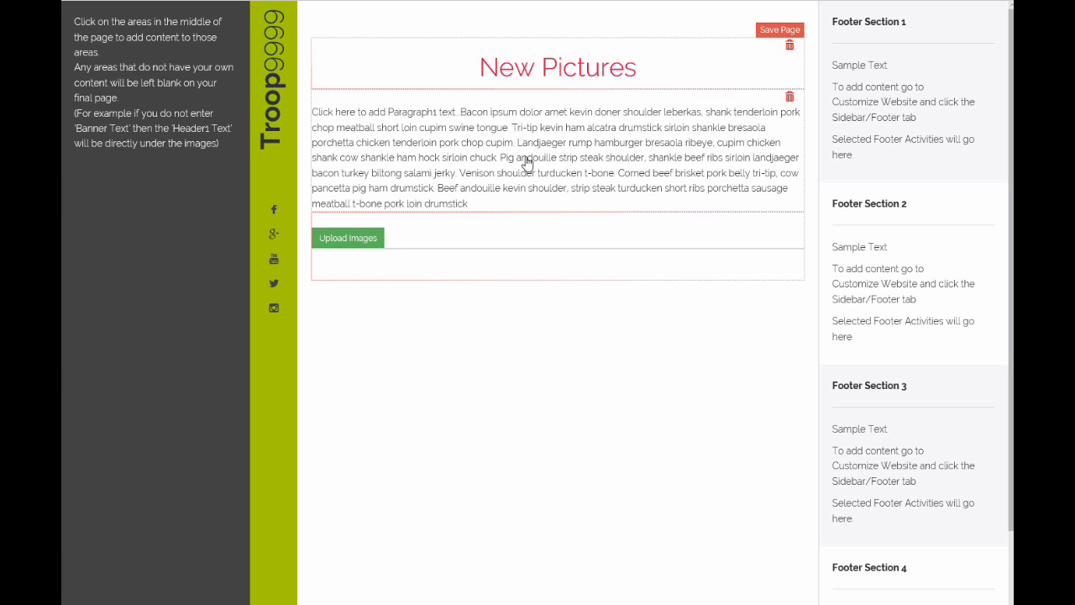
{"action": "mouse_move", "coordinate": [469, 155]}
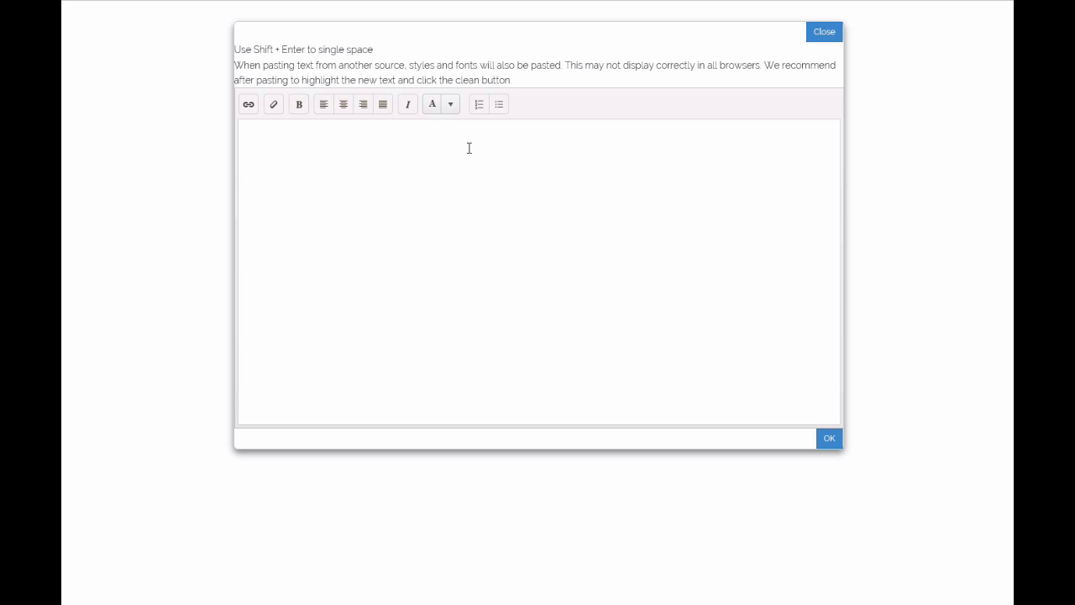
Write the caption 'These are some new pictures we added today.' and confirm it
{"action": "type", "text": "These"}
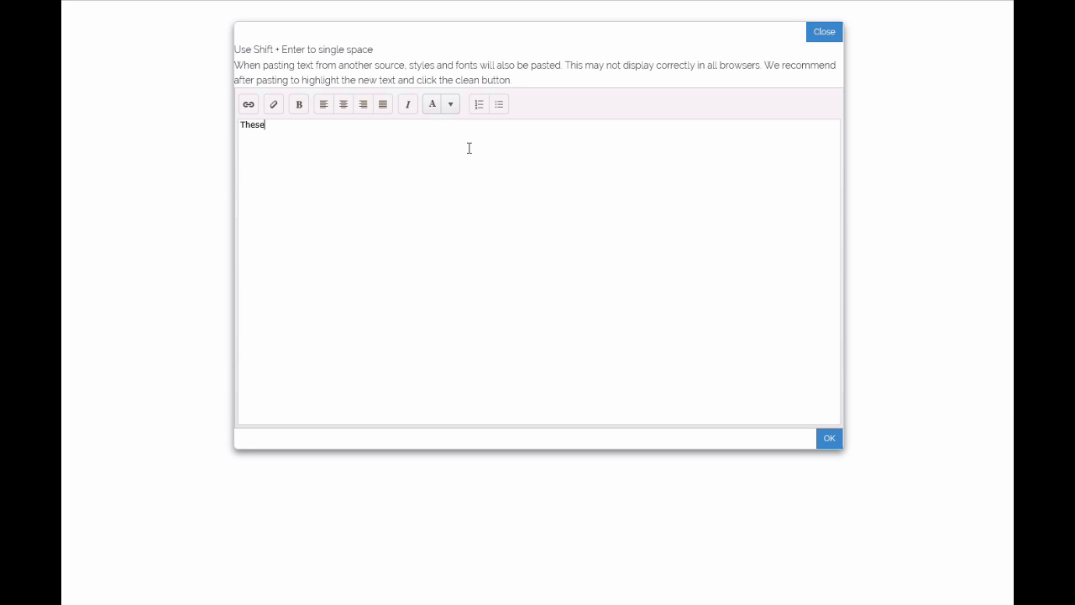
{"action": "type", "text": "are some new pictures"}
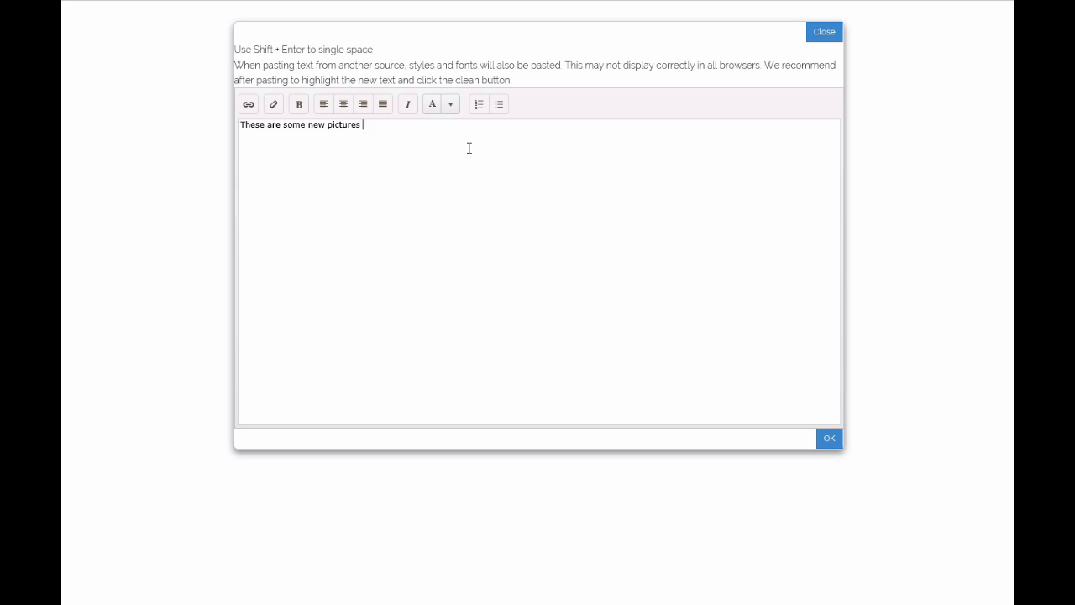
{"action": "type", "text": "we added today."}
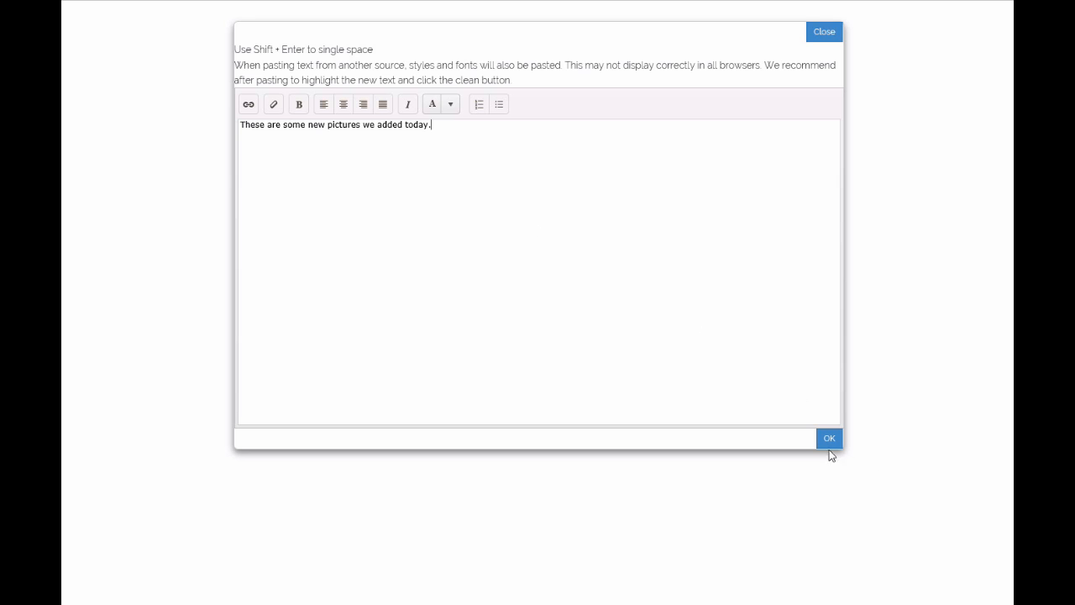
{"action": "left_click", "coordinate": [830, 436]}
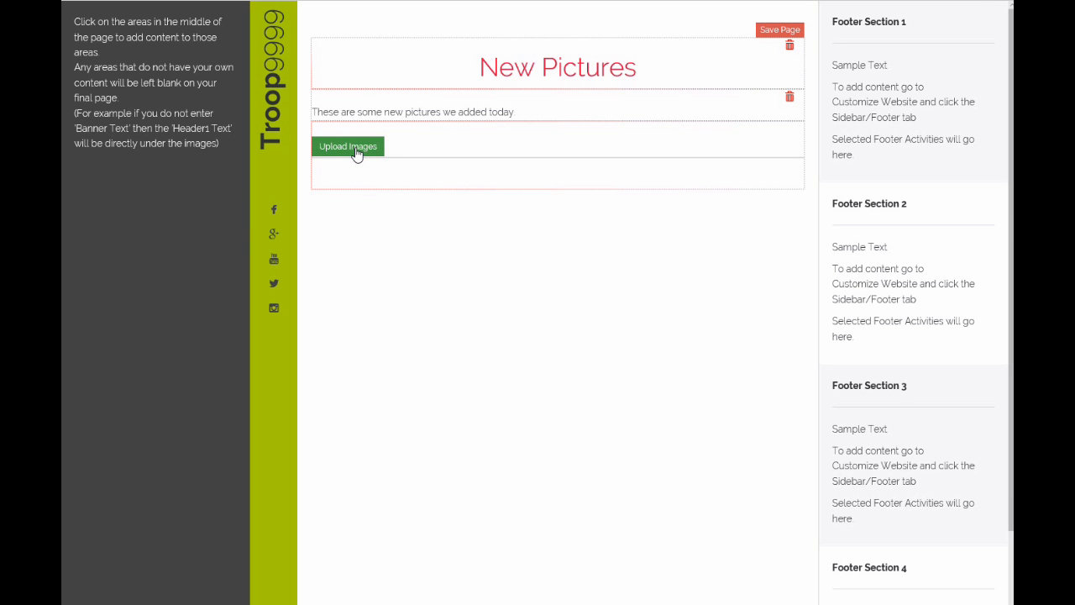
{"action": "left_click", "coordinate": [346, 146]}
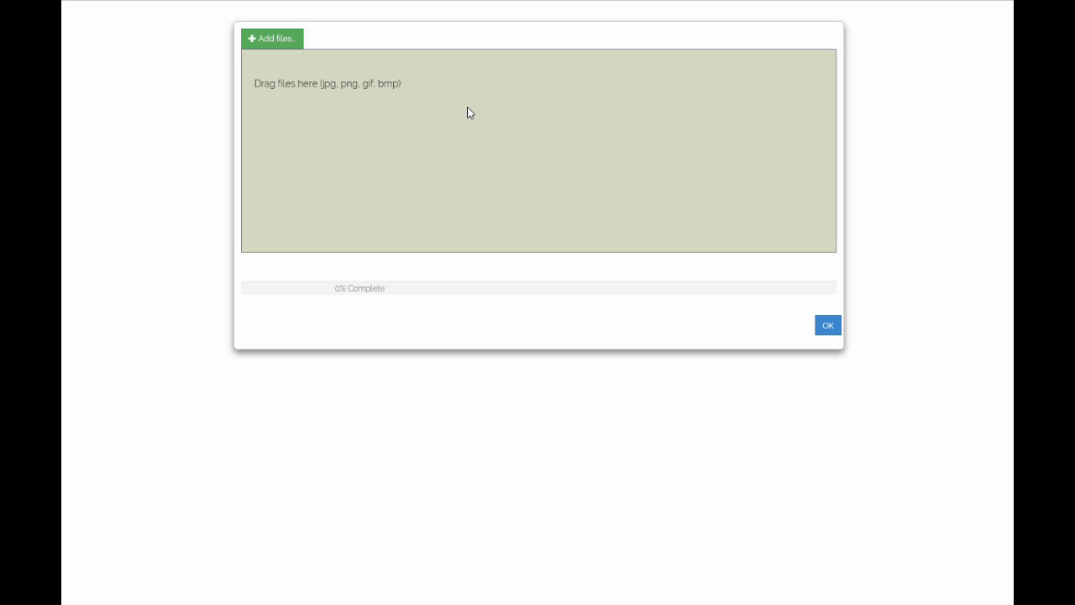
{"action": "mouse_move", "coordinate": [467, 203]}
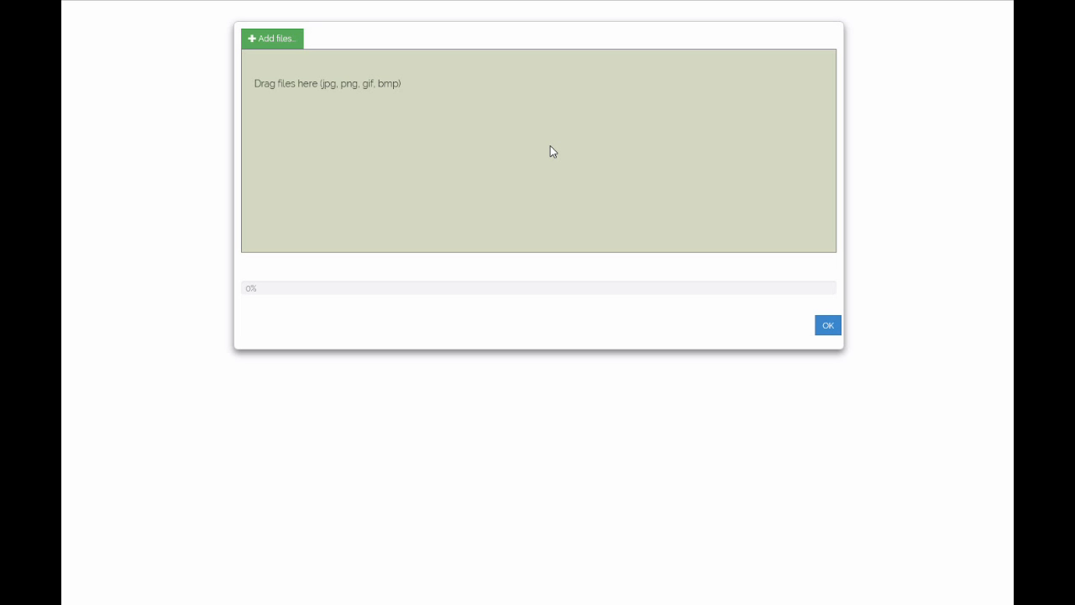
{"action": "mouse_move", "coordinate": [546, 155]}
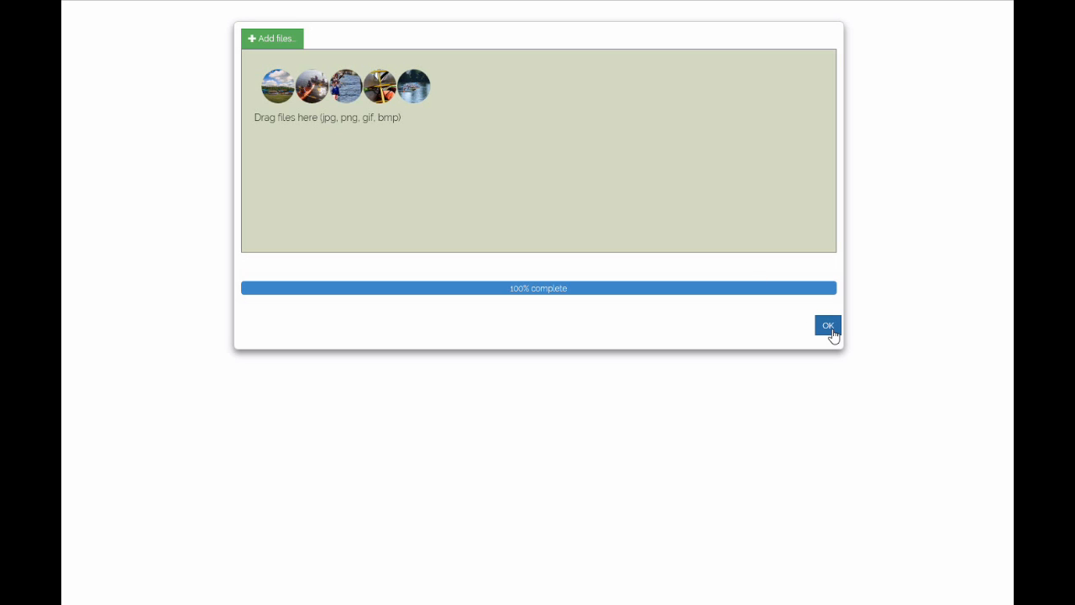
Place the uploaded photos on the page and save the New Pictures page
{"action": "left_click", "coordinate": [833, 326]}
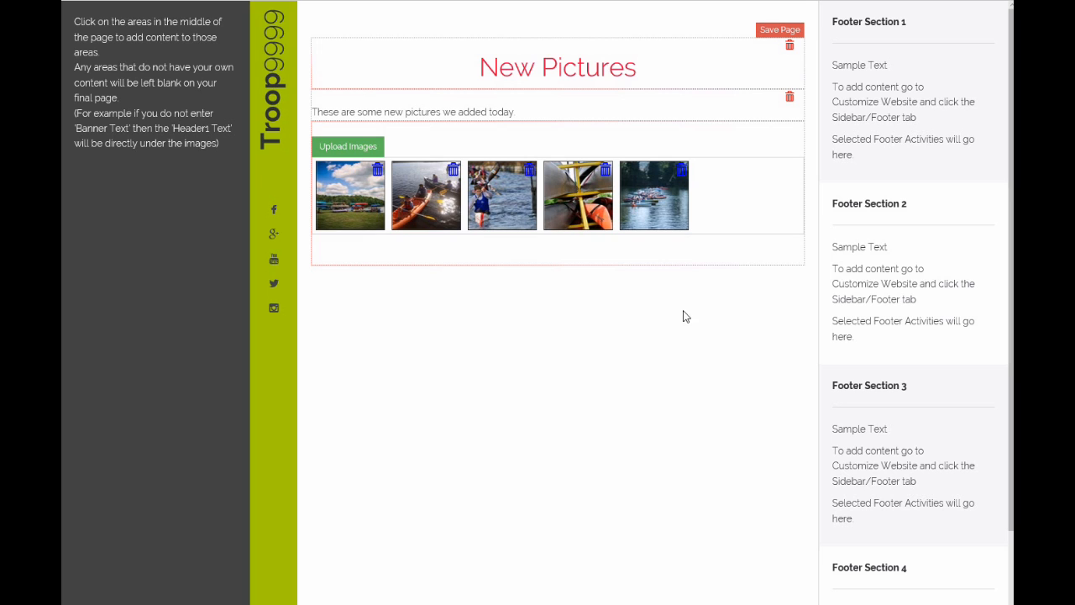
{"action": "left_click", "coordinate": [780, 31]}
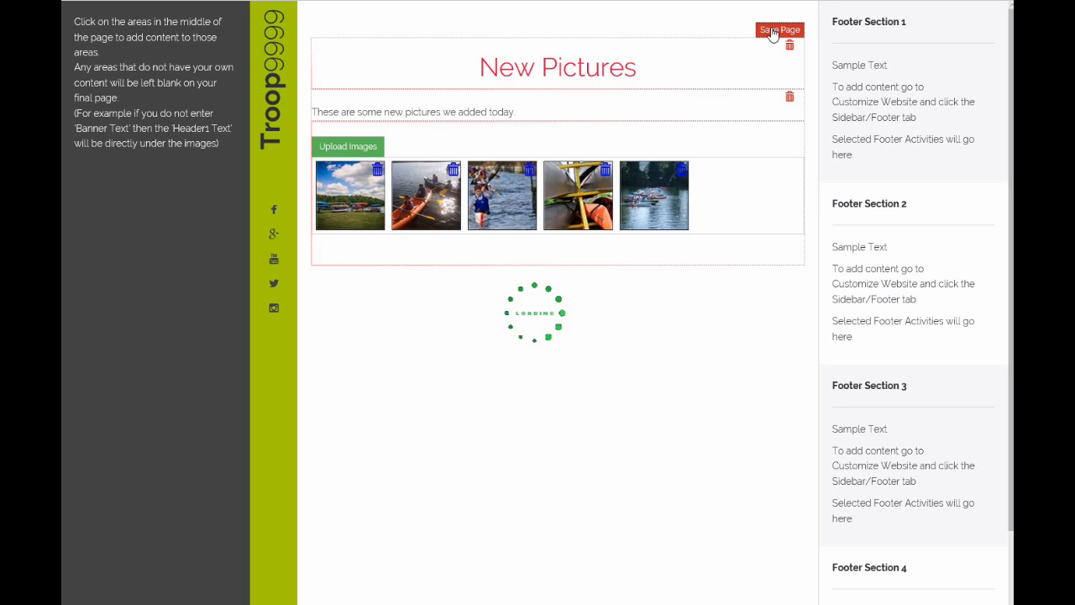
{"action": "left_click", "coordinate": [780, 30]}
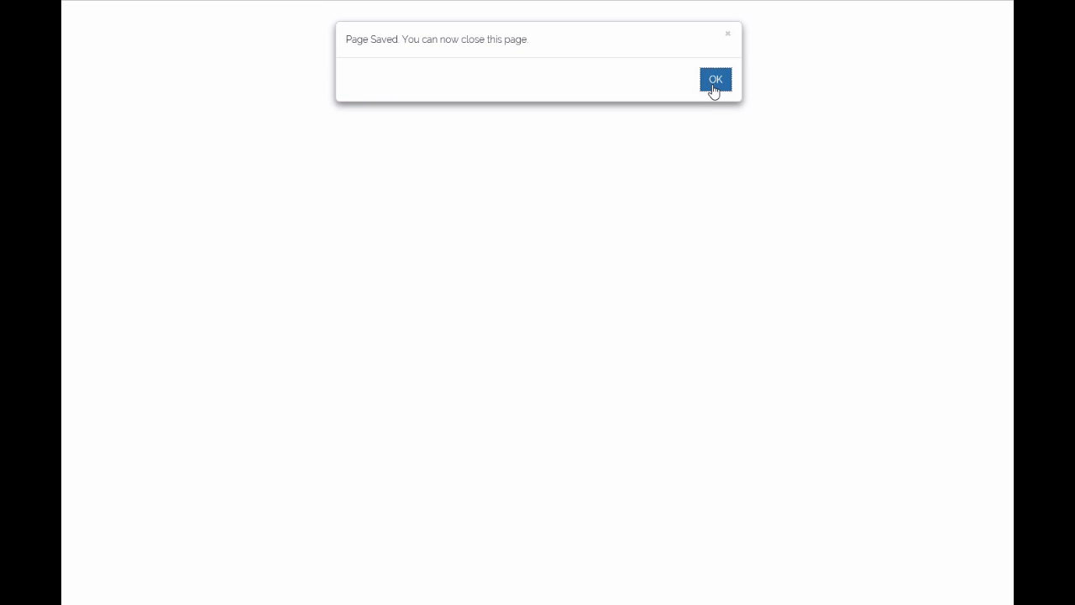
{"action": "left_click", "coordinate": [716, 78]}
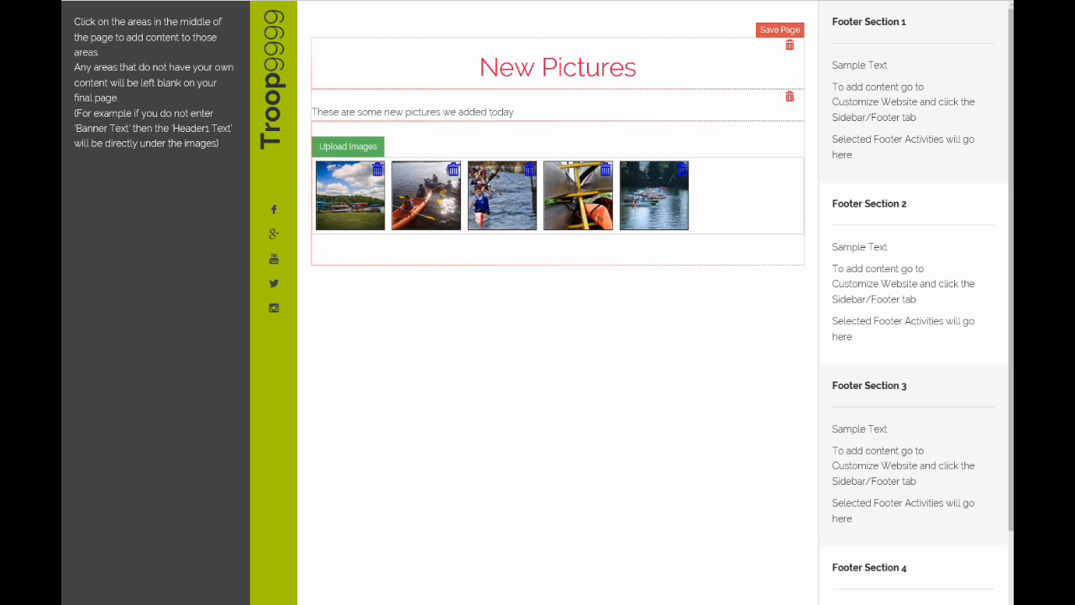
{"action": "left_click", "coordinate": [214, 15]}
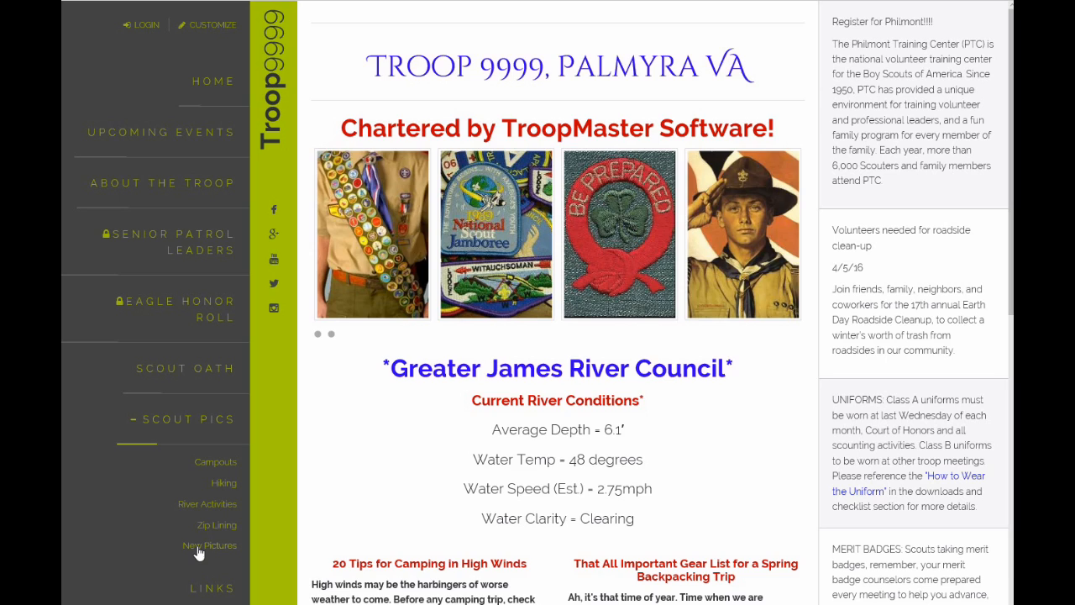
Browse the live New Pictures page, enlarging the first photo and moving to the next
{"action": "left_click", "coordinate": [208, 544]}
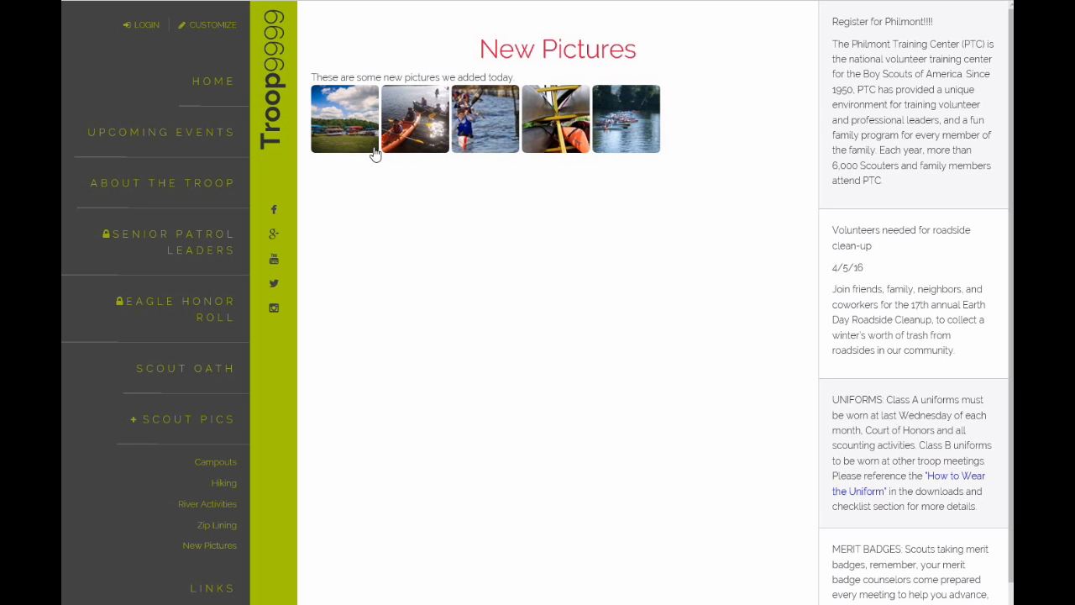
{"action": "left_click", "coordinate": [345, 118]}
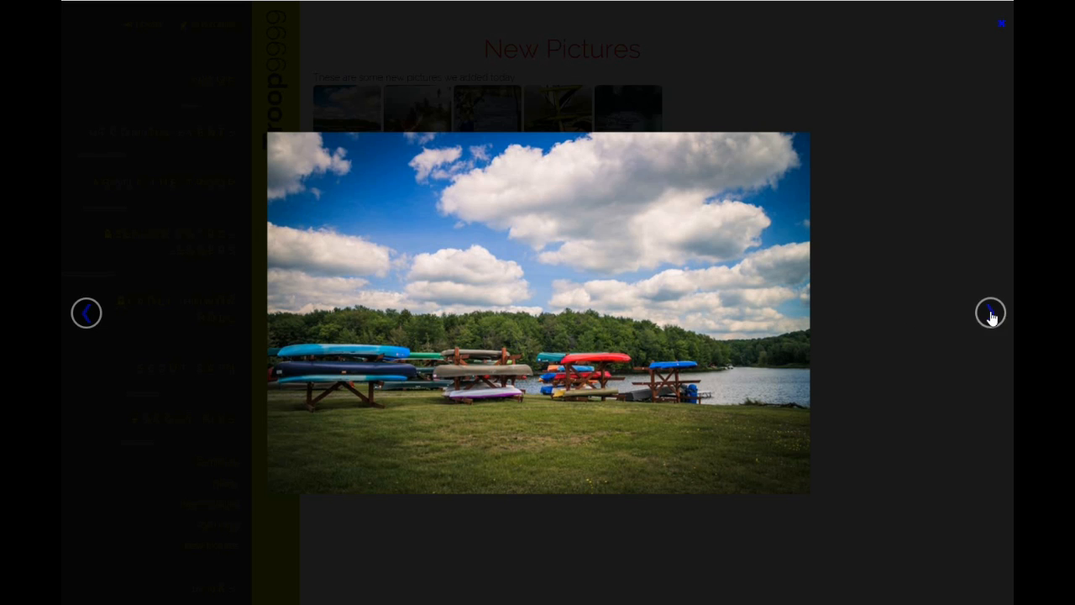
{"action": "left_click", "coordinate": [990, 311]}
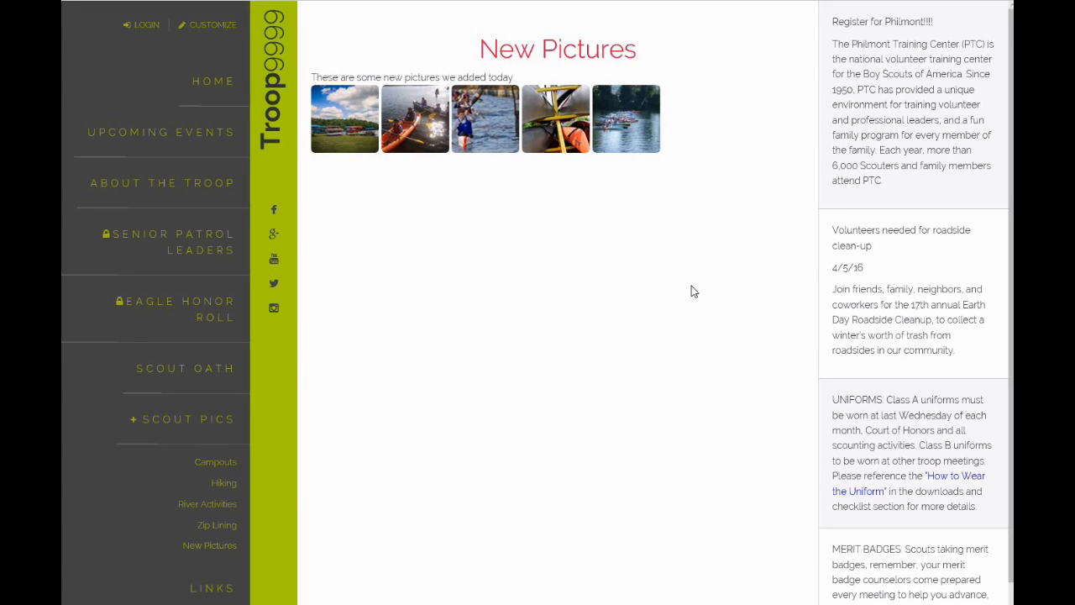
{"action": "mouse_move", "coordinate": [610, 319]}
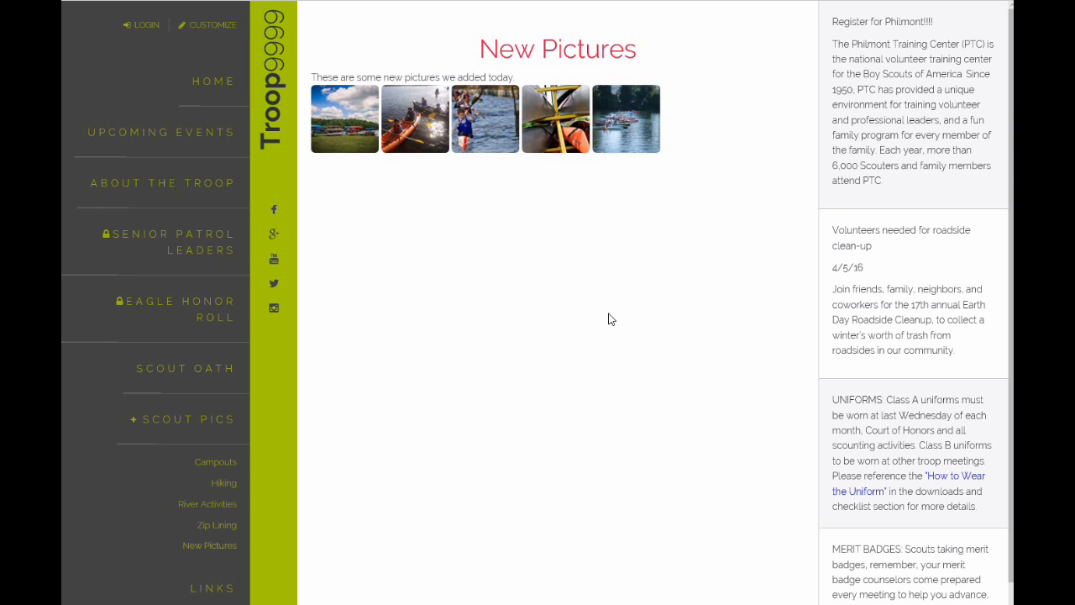
{"action": "mouse_move", "coordinate": [416, 301]}
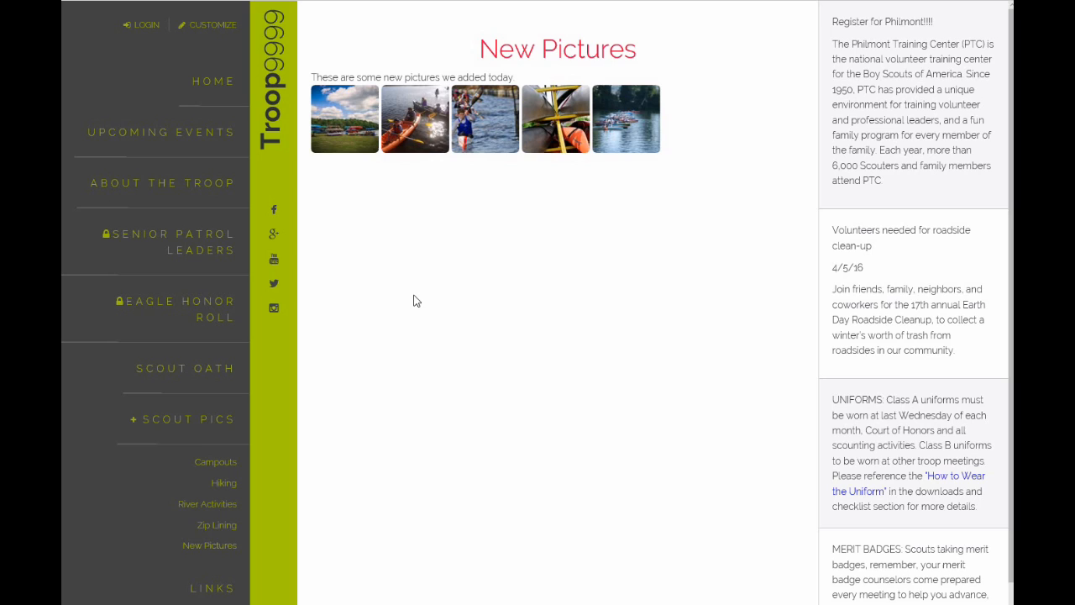
{"action": "mouse_move", "coordinate": [218, 135]}
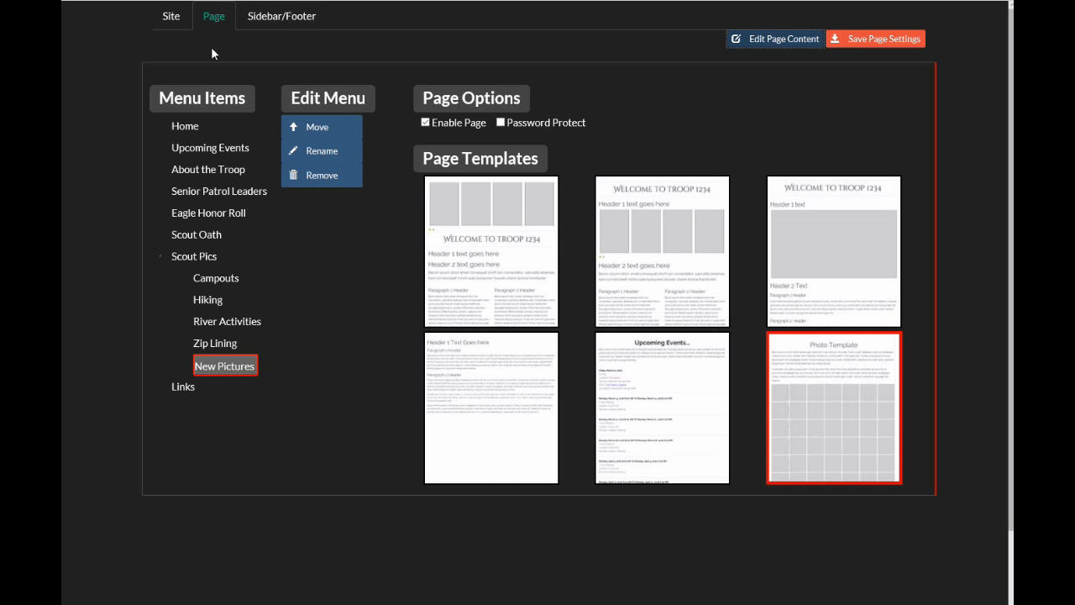
{"action": "mouse_move", "coordinate": [171, 238]}
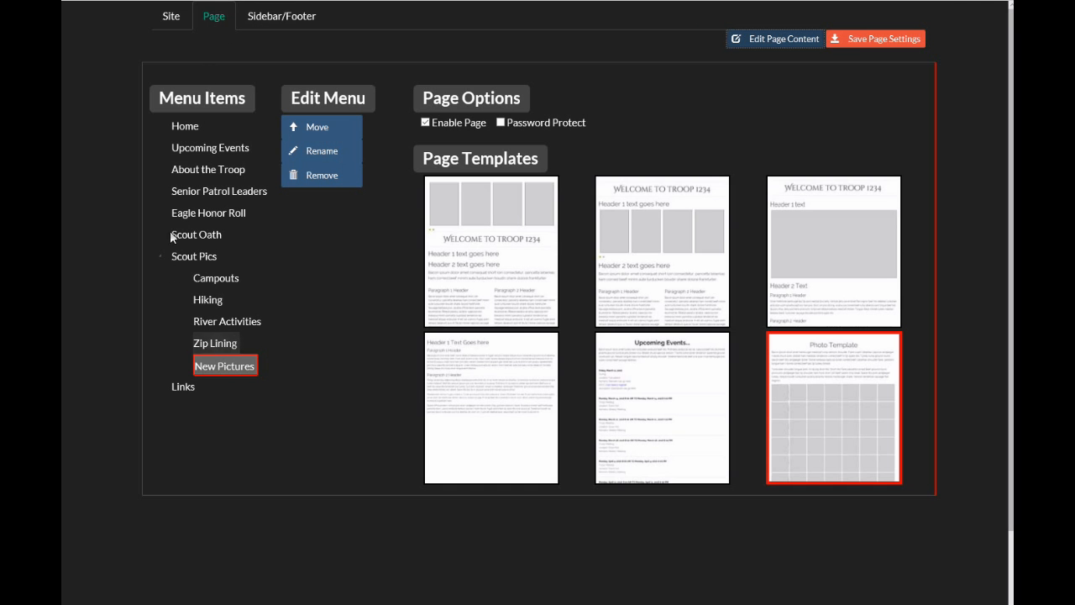
Select Upcoming Events in the Menu Items list to show its page options
{"action": "left_click", "coordinate": [210, 148]}
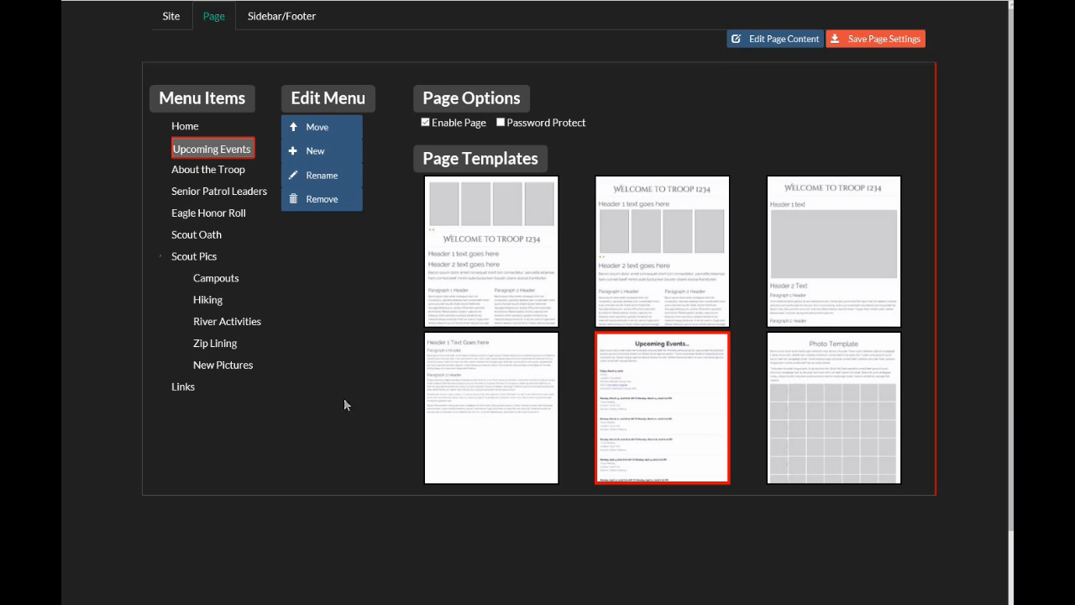
{"action": "mouse_move", "coordinate": [685, 366]}
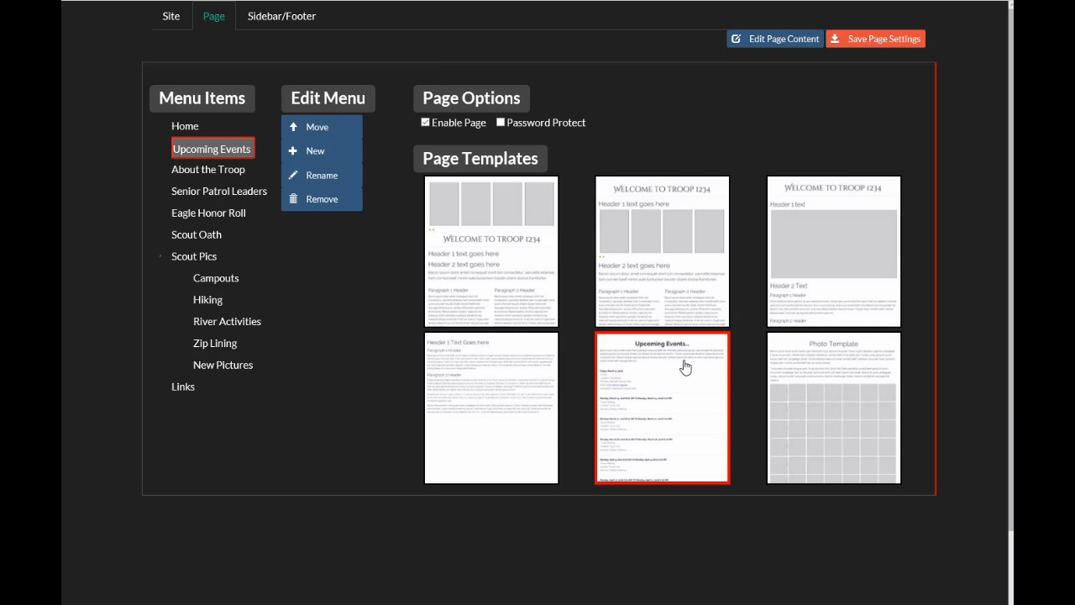
{"action": "mouse_move", "coordinate": [670, 410]}
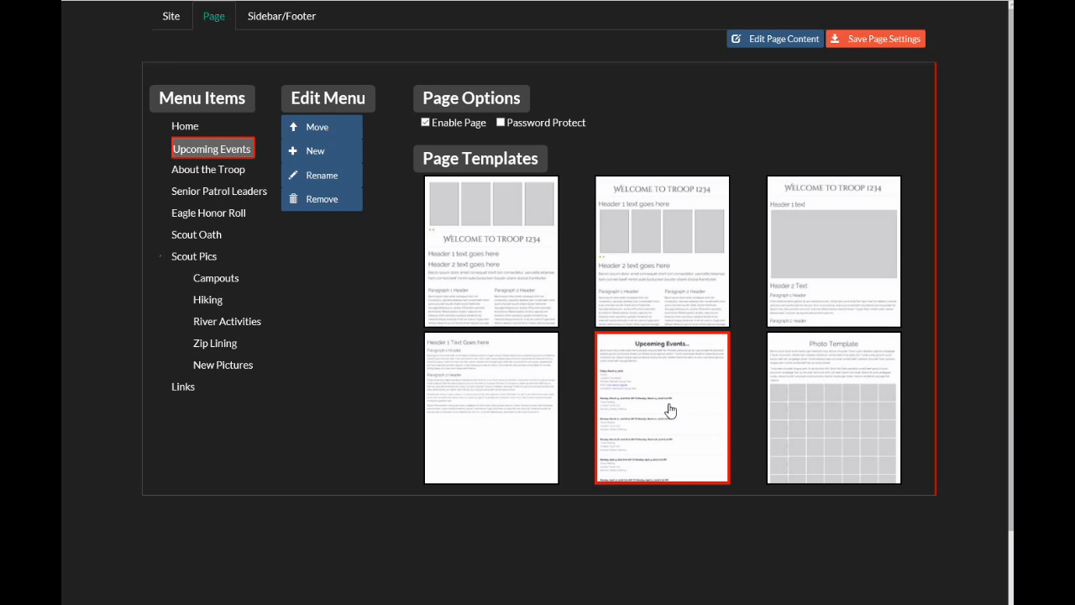
{"action": "mouse_move", "coordinate": [776, 45]}
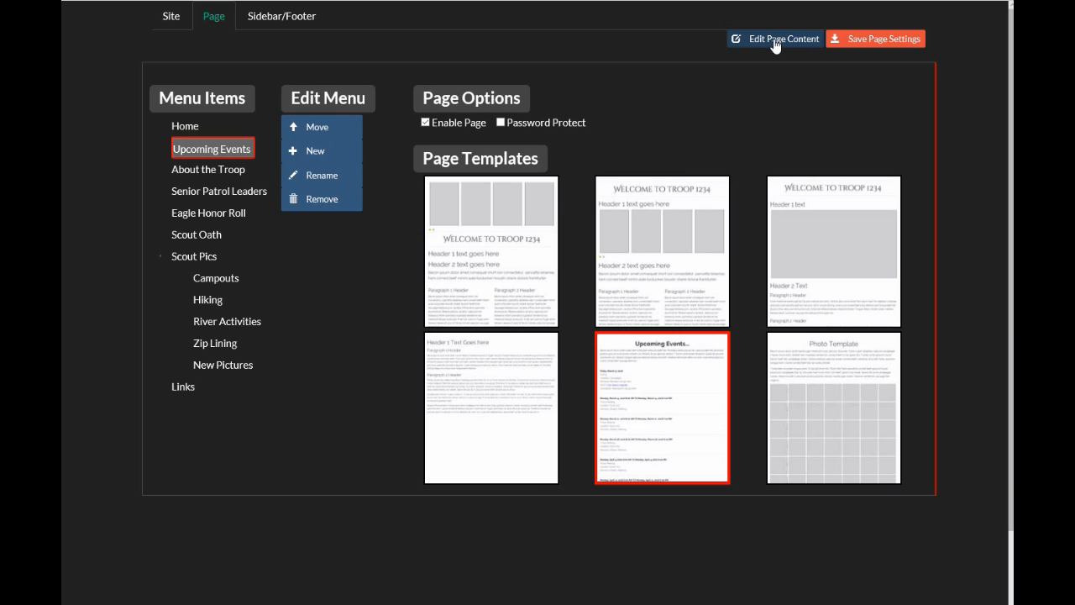
Enter the content editor for the Upcoming Events 'What's Happening?!?!' page
{"action": "left_click", "coordinate": [779, 39]}
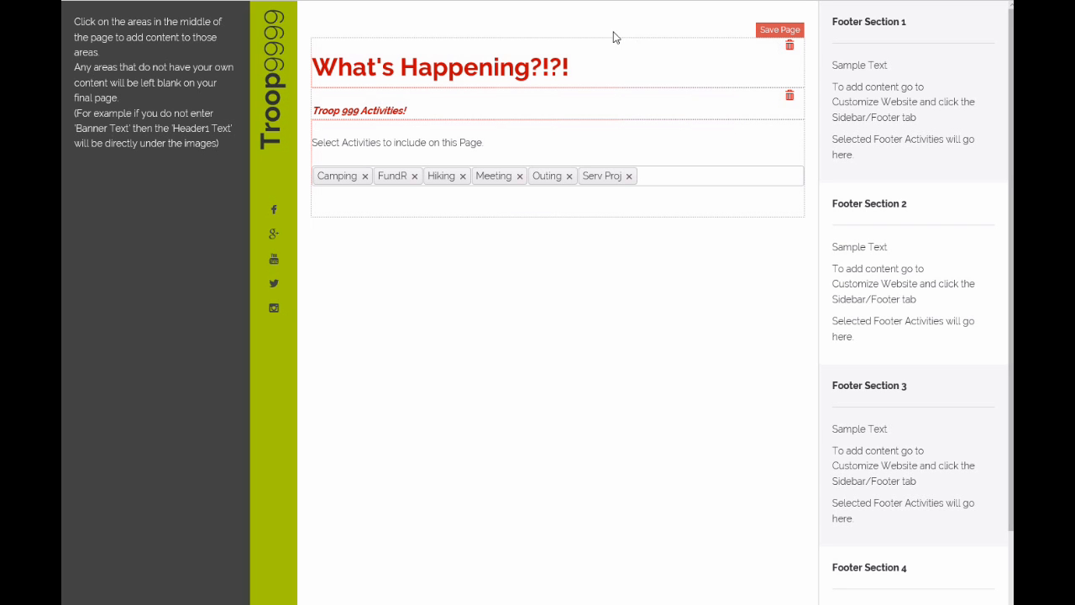
{"action": "mouse_move", "coordinate": [356, 91]}
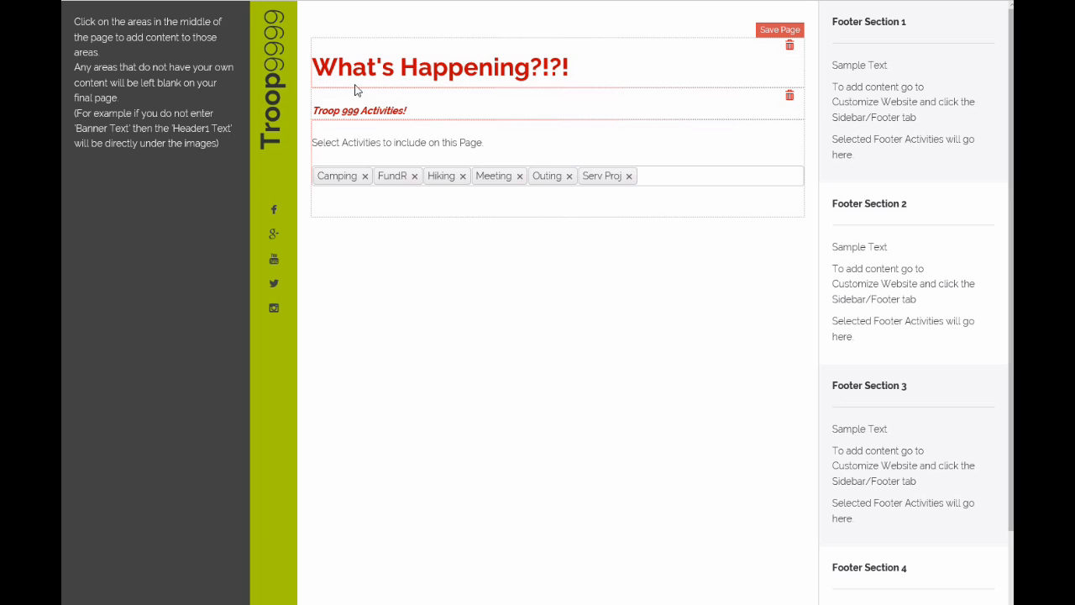
{"action": "mouse_move", "coordinate": [581, 84]}
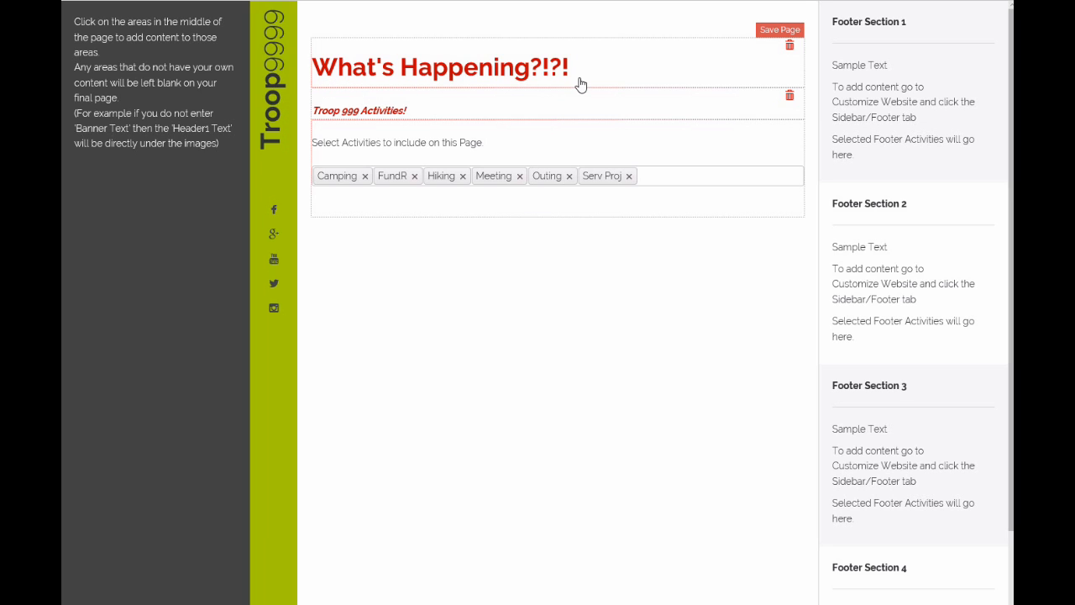
{"action": "mouse_move", "coordinate": [375, 69]}
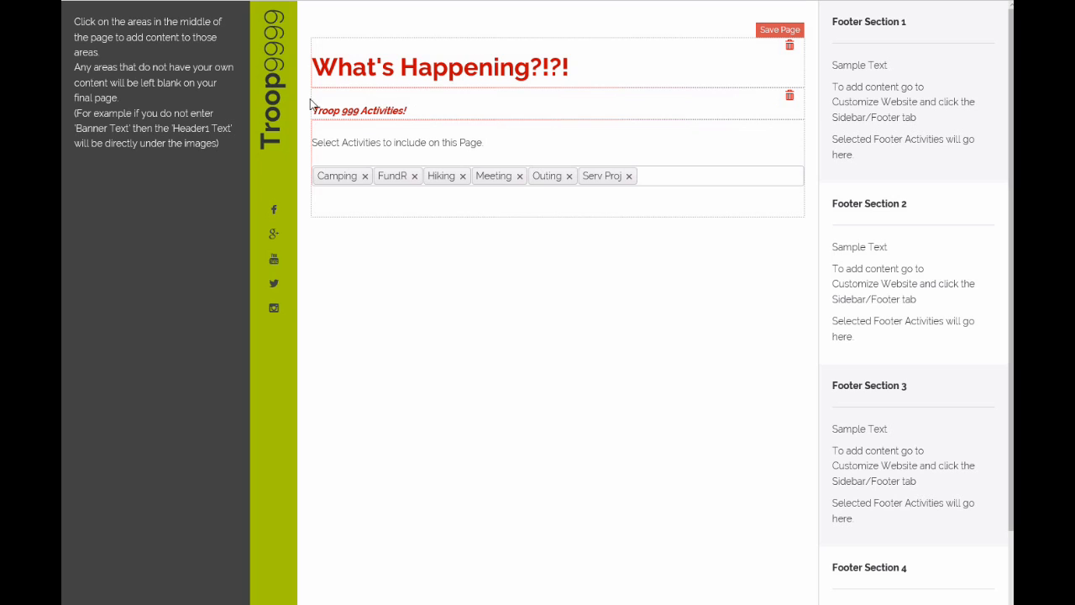
{"action": "mouse_move", "coordinate": [407, 114]}
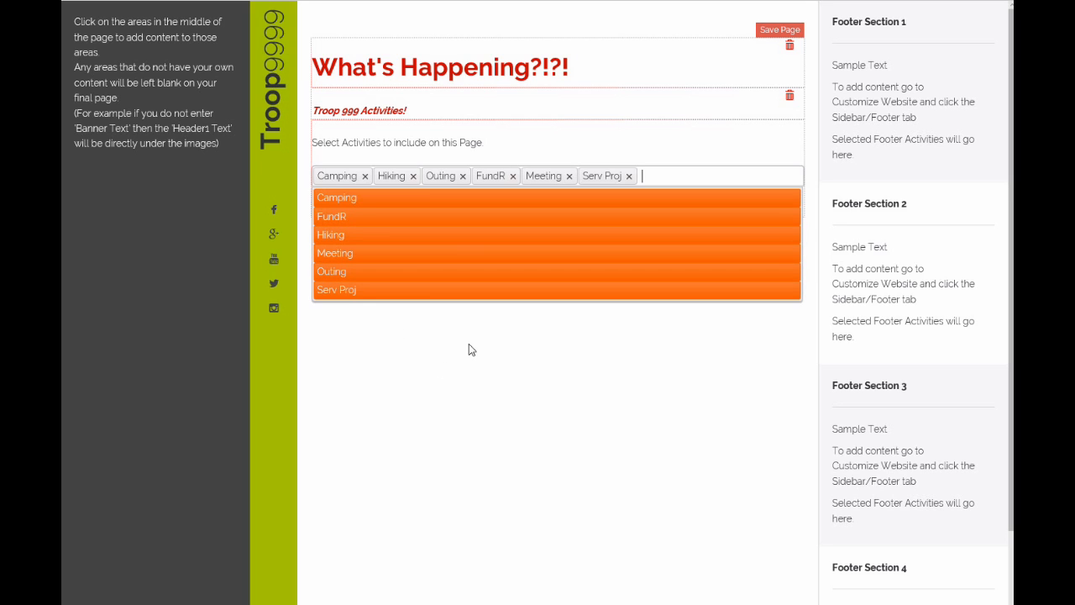
{"action": "mouse_move", "coordinate": [503, 358]}
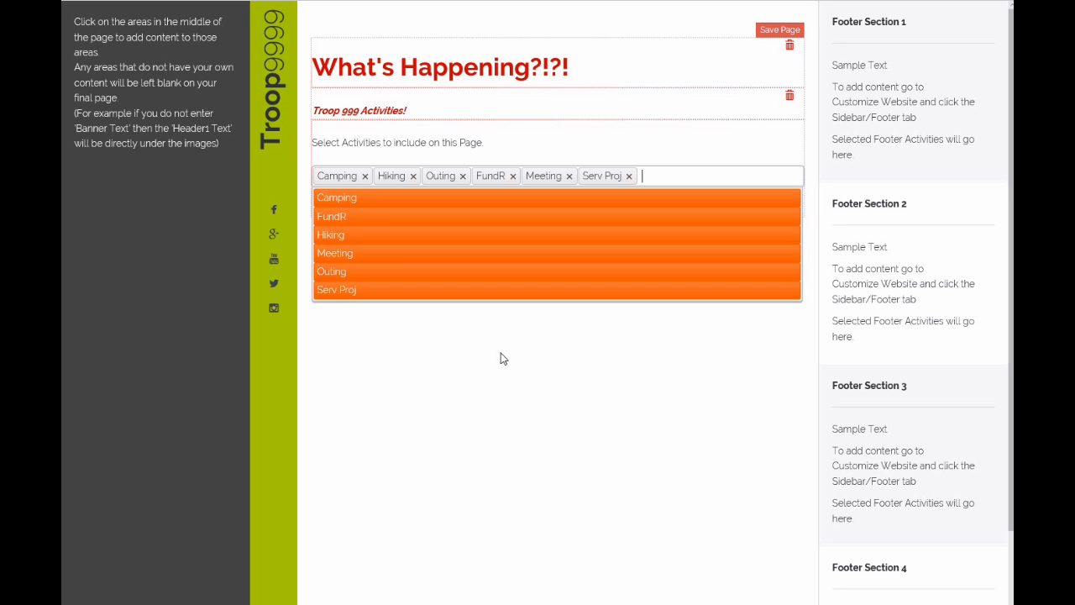
{"action": "mouse_move", "coordinate": [779, 33]}
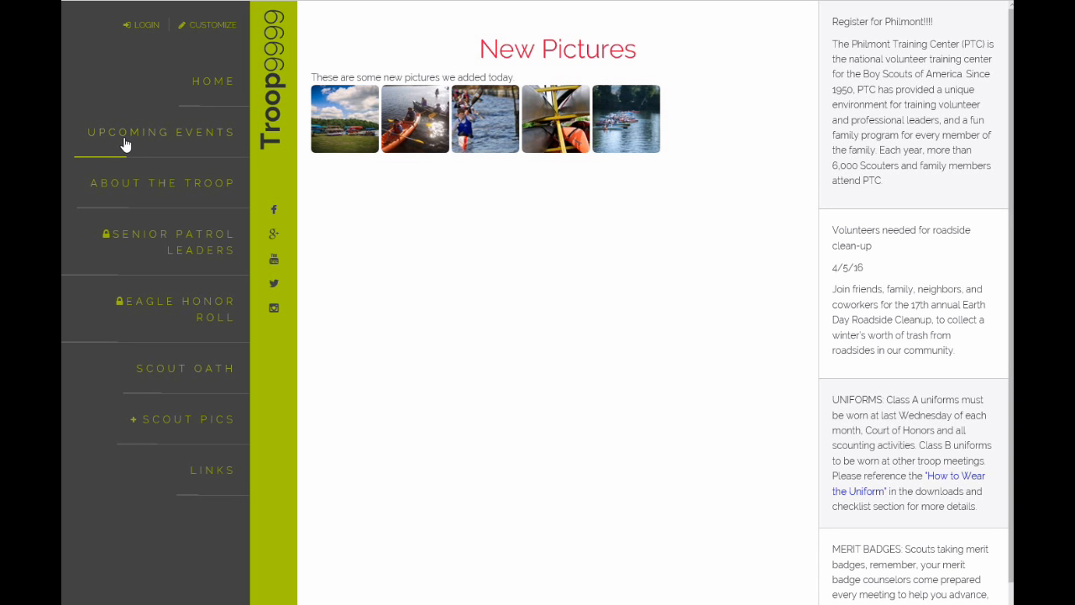
Open the Upcoming Events page on the live troop site
{"action": "left_click", "coordinate": [161, 131]}
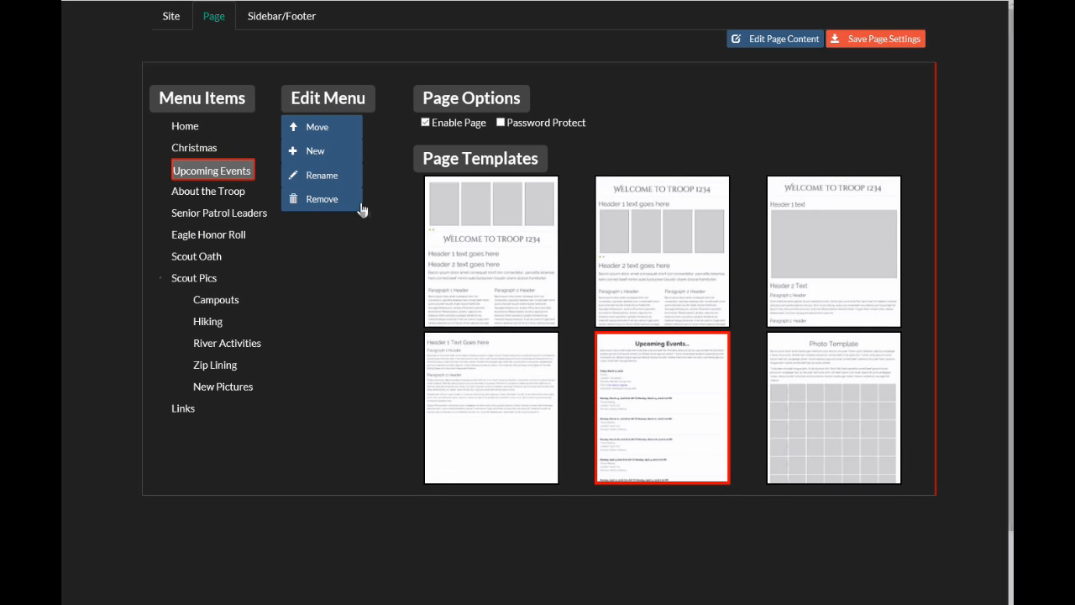
{"action": "mouse_move", "coordinate": [497, 136]}
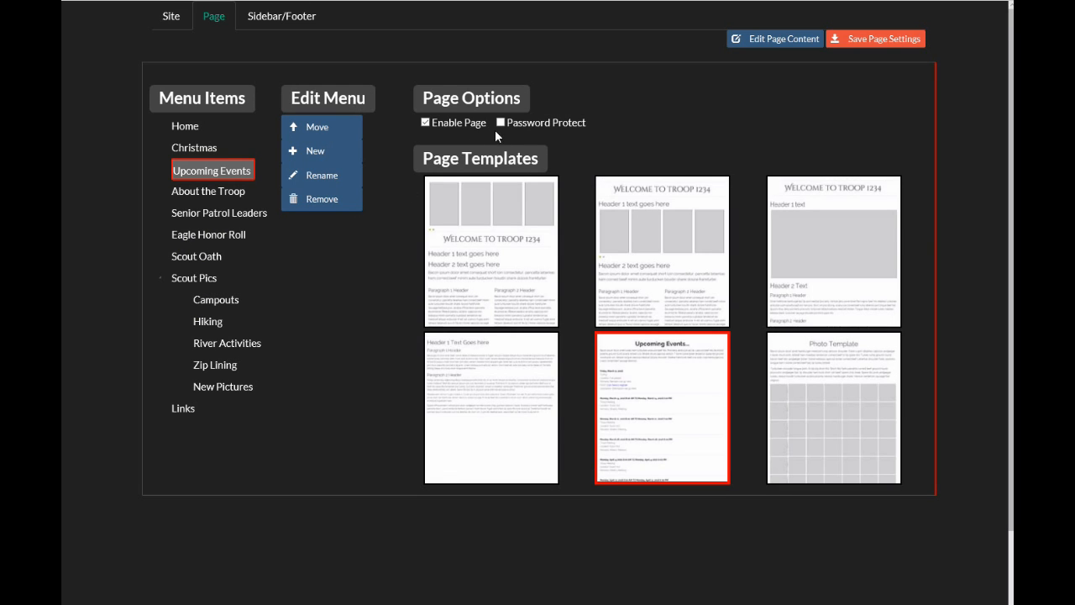
Turn on Password Protect for Upcoming Events and save the page settings
{"action": "left_click", "coordinate": [499, 123]}
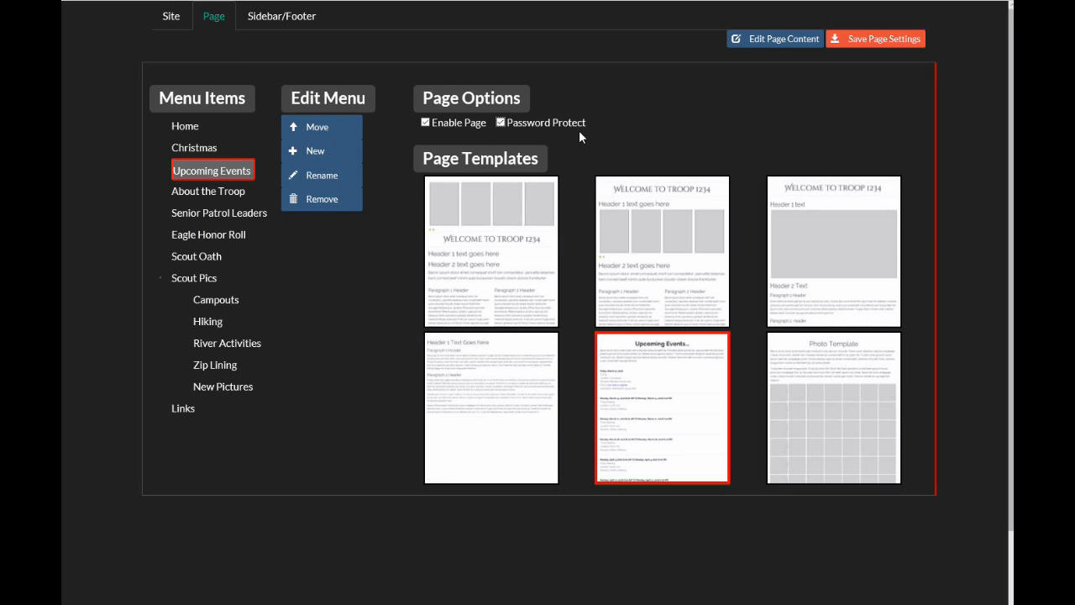
{"action": "left_click", "coordinate": [876, 39]}
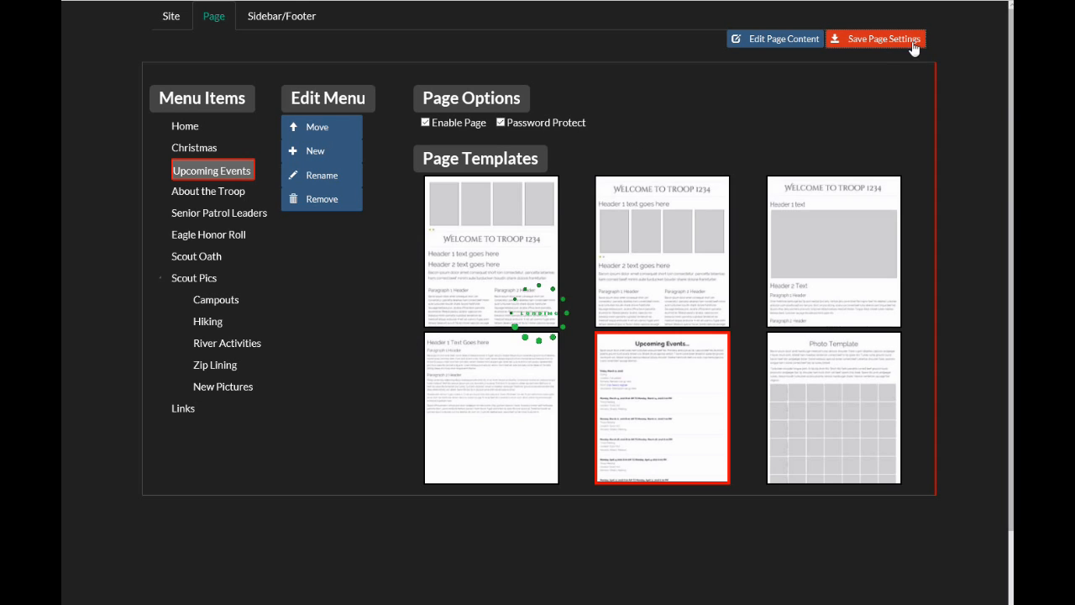
{"action": "left_click", "coordinate": [884, 38]}
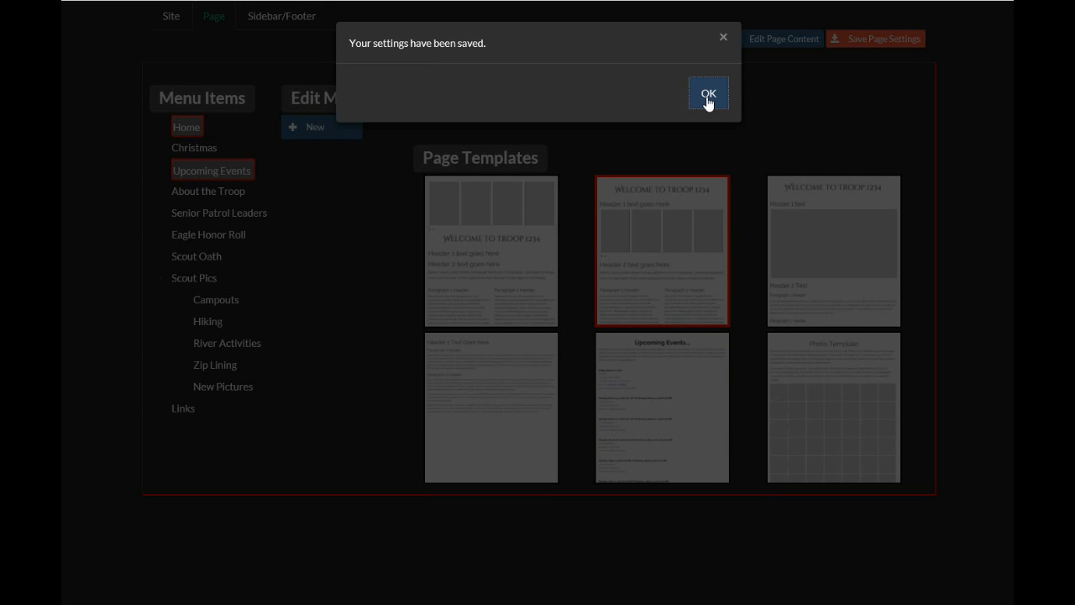
{"action": "left_click", "coordinate": [709, 91]}
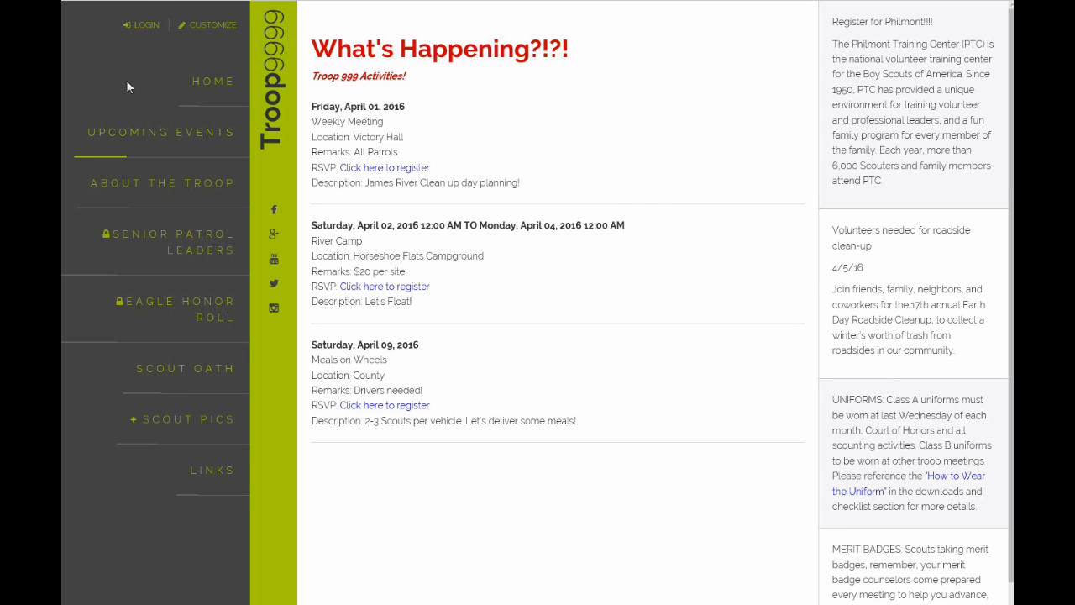
Return to the site's home page, where Upcoming Events now shows as locked
{"action": "left_click", "coordinate": [213, 81]}
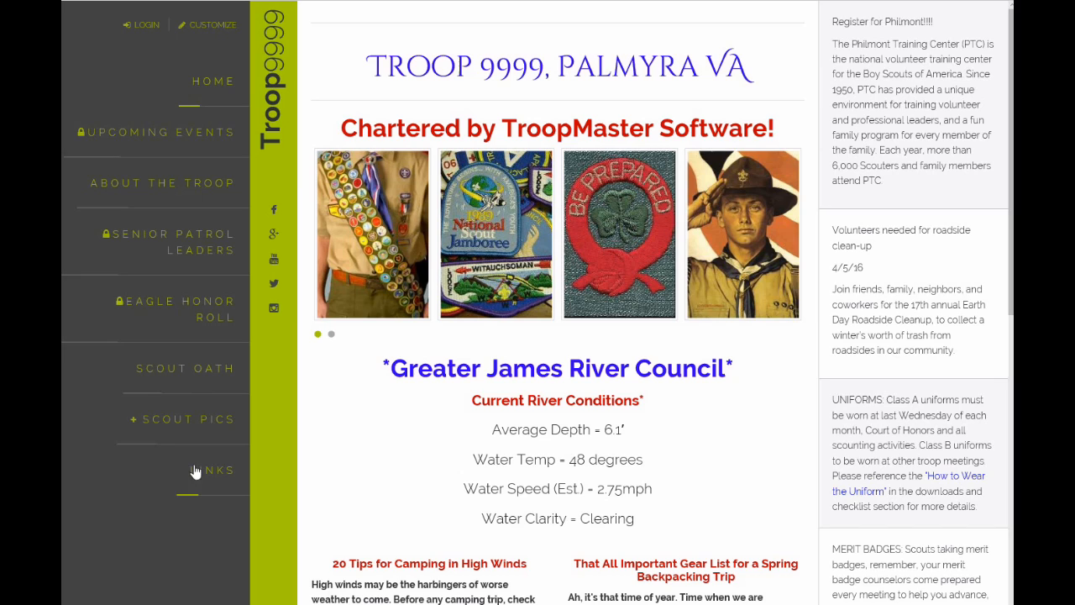
{"action": "mouse_move", "coordinate": [208, 54]}
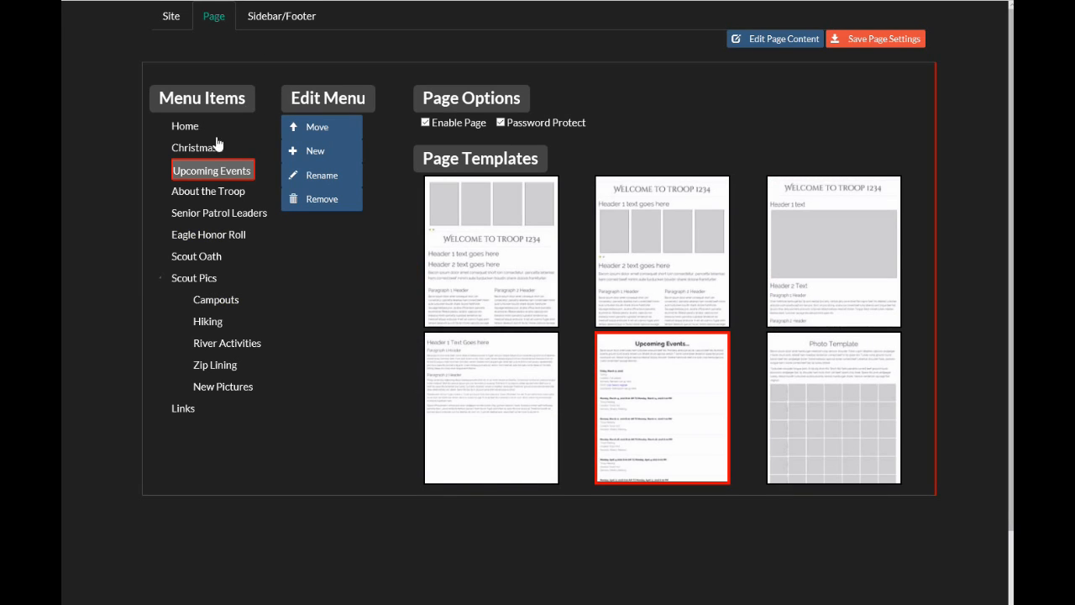
Select the Christmas menu item, tick Enable Page and save its settings
{"action": "left_click", "coordinate": [196, 148]}
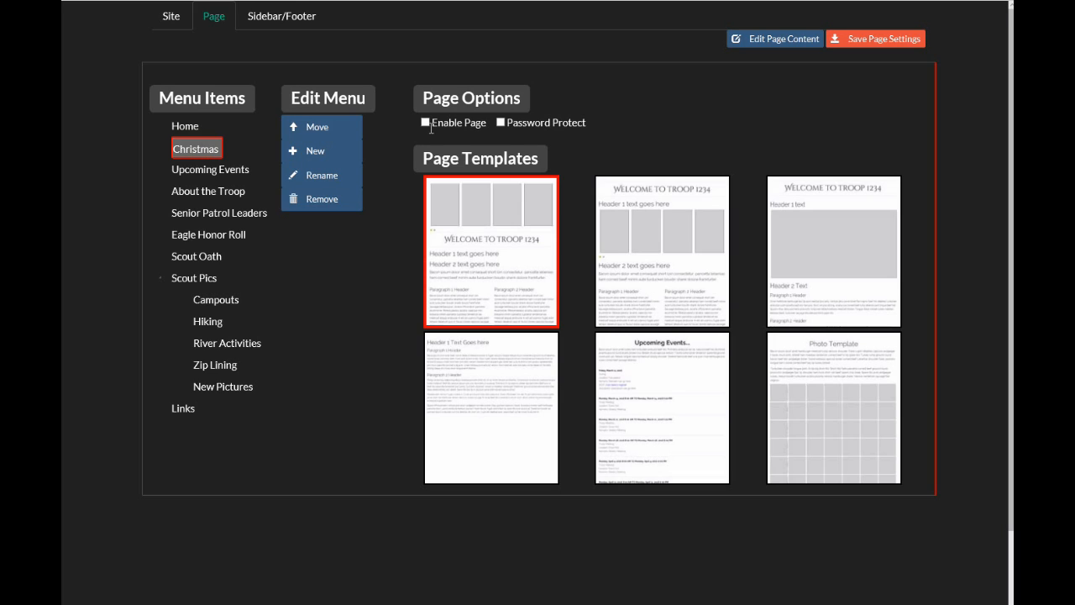
{"action": "mouse_move", "coordinate": [451, 135]}
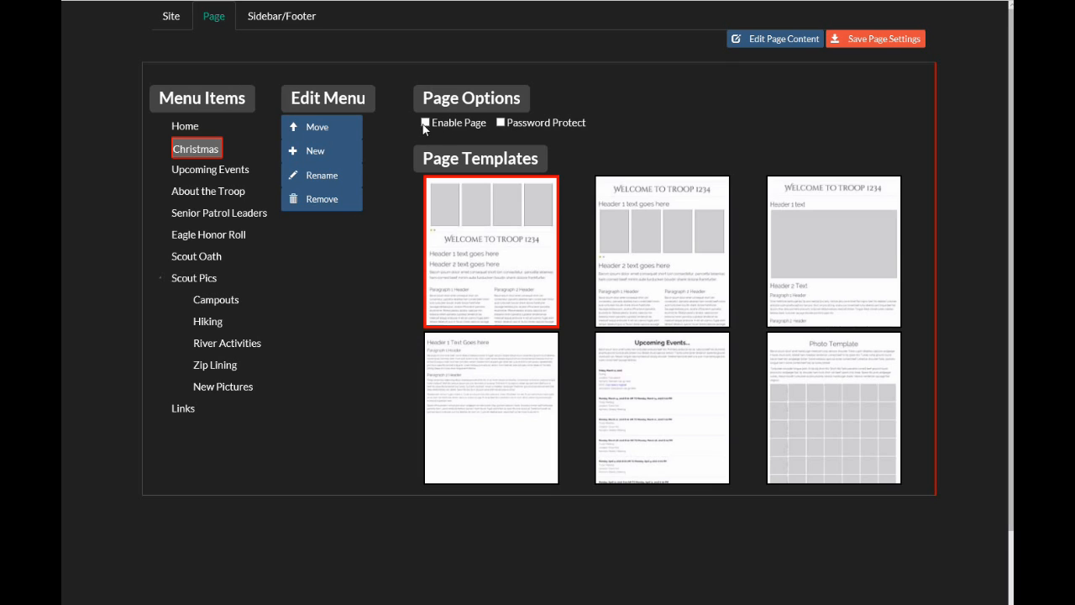
{"action": "left_click", "coordinate": [423, 121]}
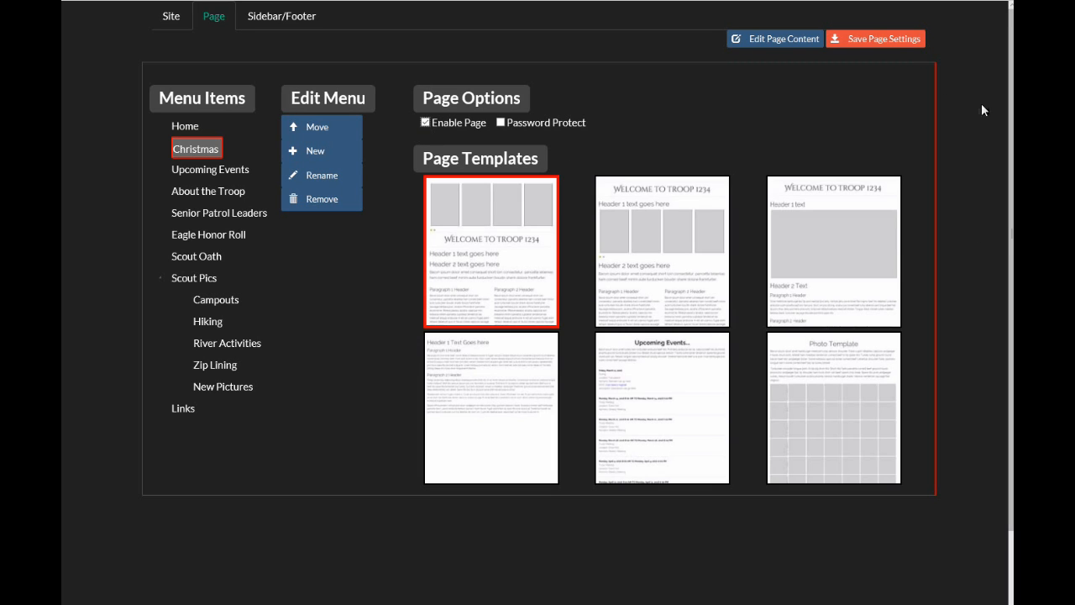
{"action": "left_click", "coordinate": [875, 39]}
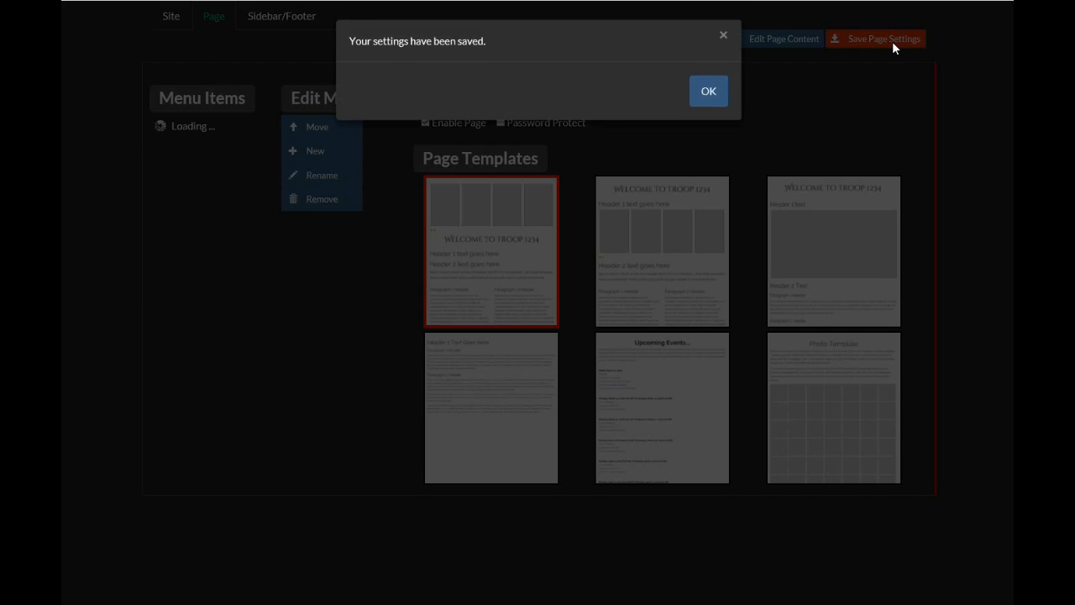
{"action": "left_click", "coordinate": [708, 91]}
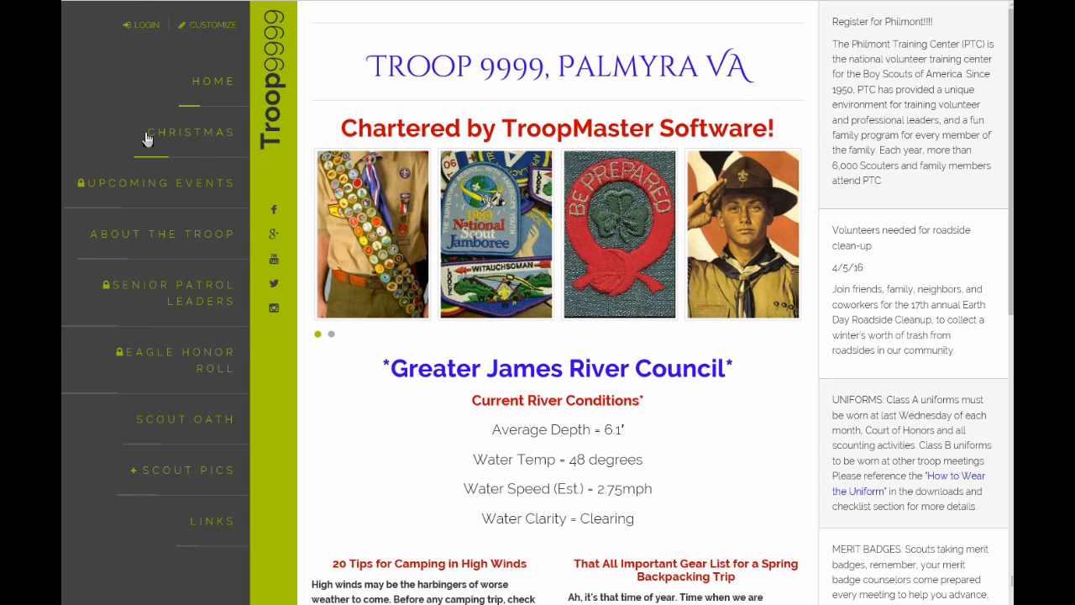
{"action": "mouse_move", "coordinate": [104, 105]}
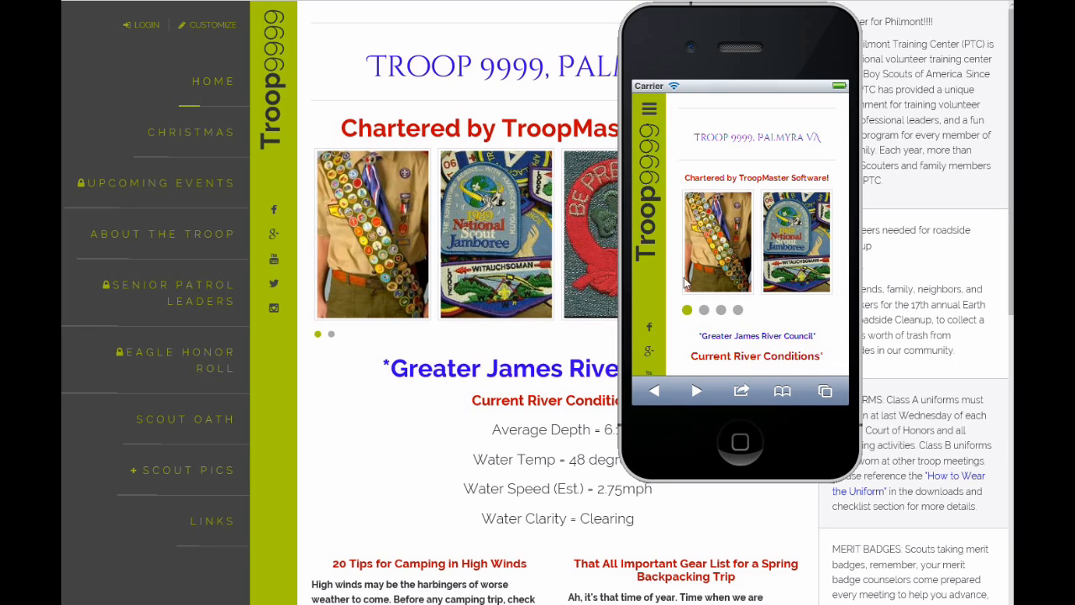
{"action": "mouse_move", "coordinate": [695, 232]}
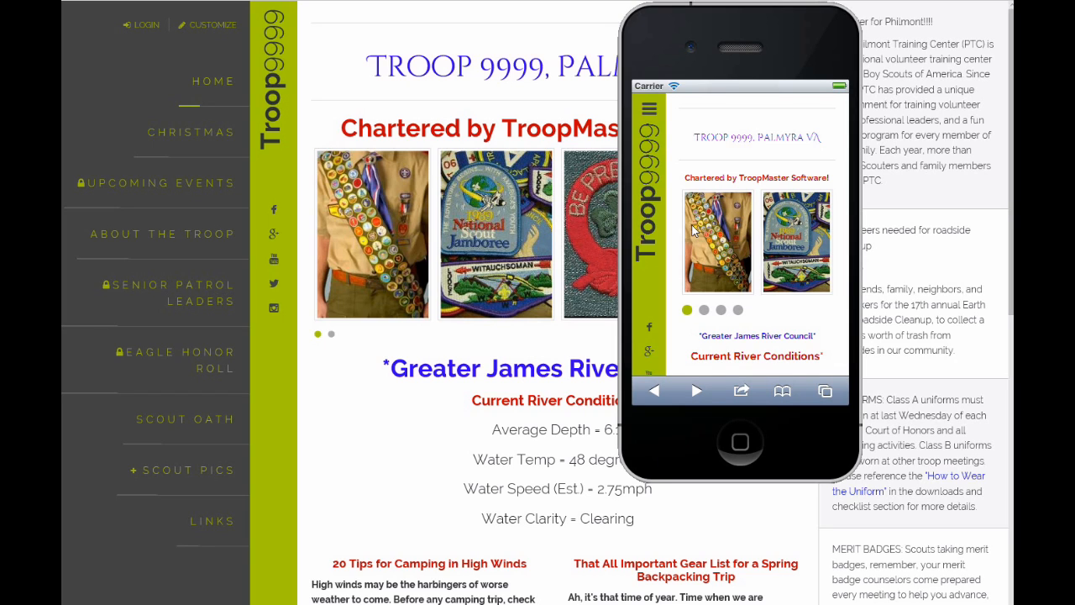